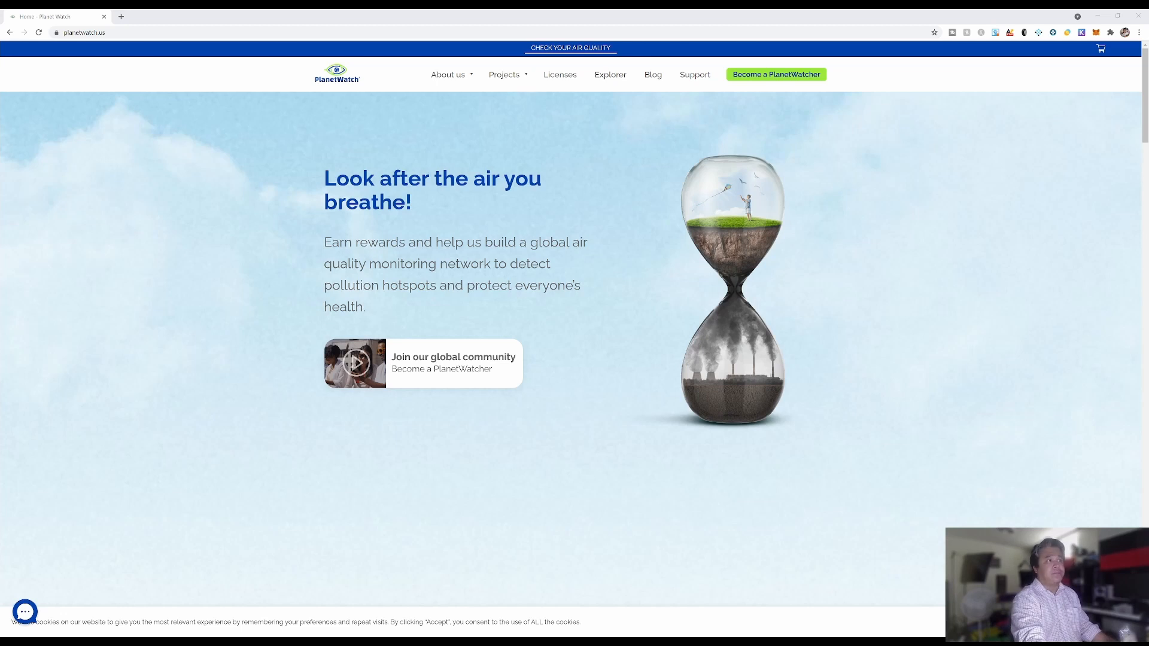
pyautogui.moveTo(748, 109)
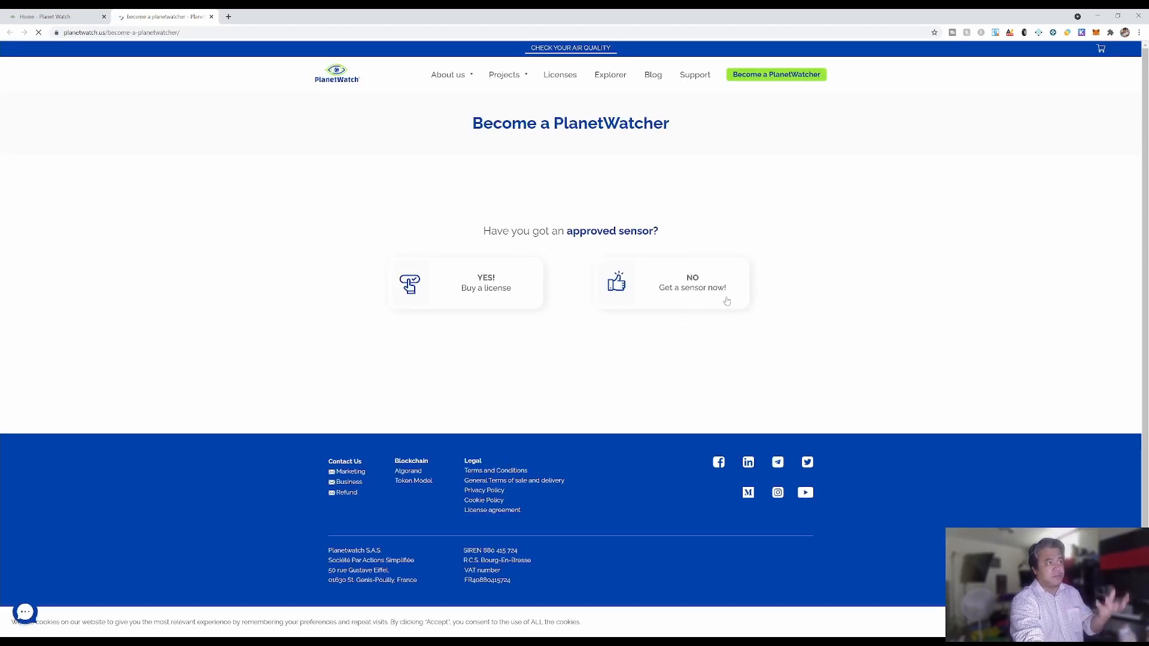
pyautogui.moveTo(669, 311)
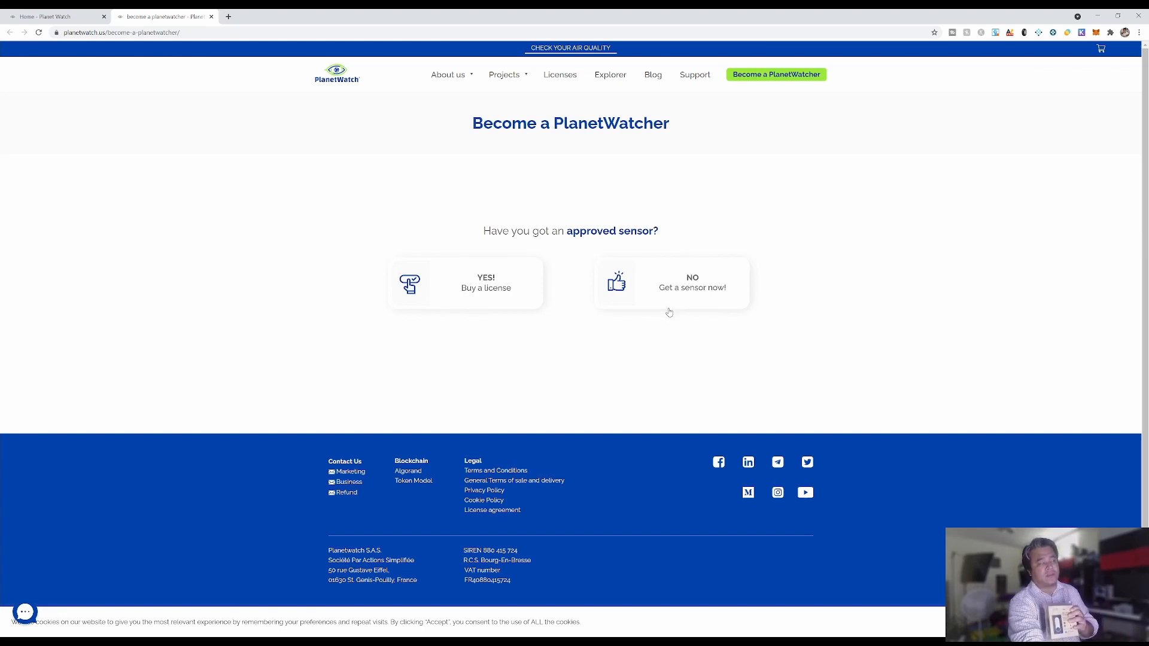
pyautogui.moveTo(465, 288)
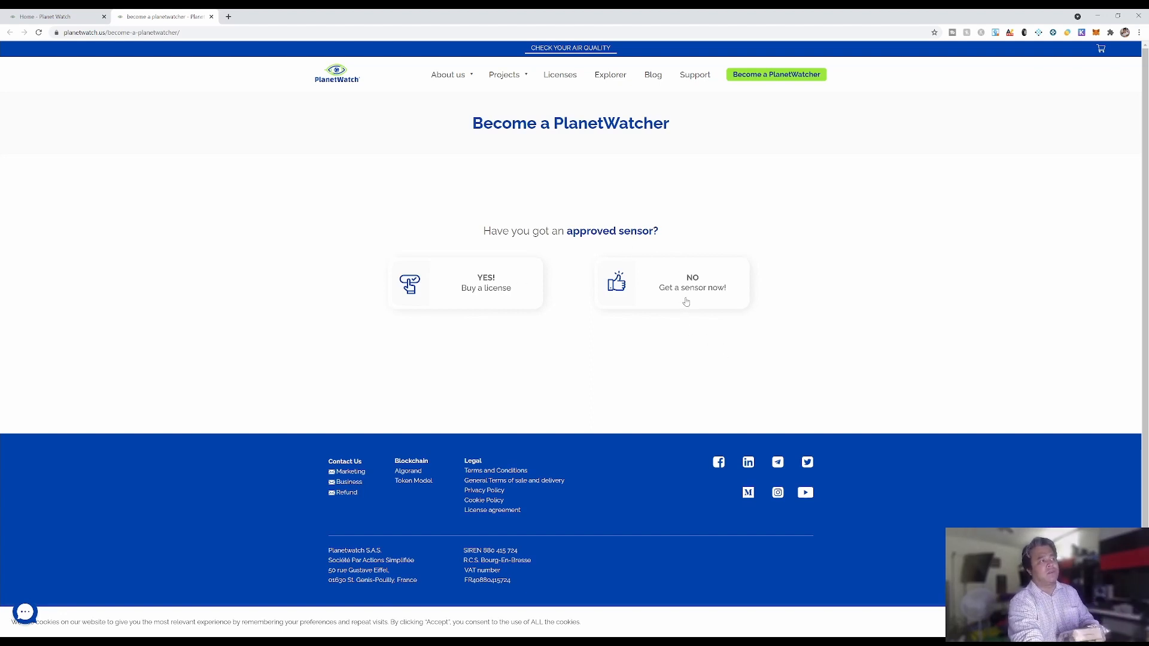
# Step: Open the Pick your license page via 'YES! Buy a license'
pyautogui.click(485, 283)
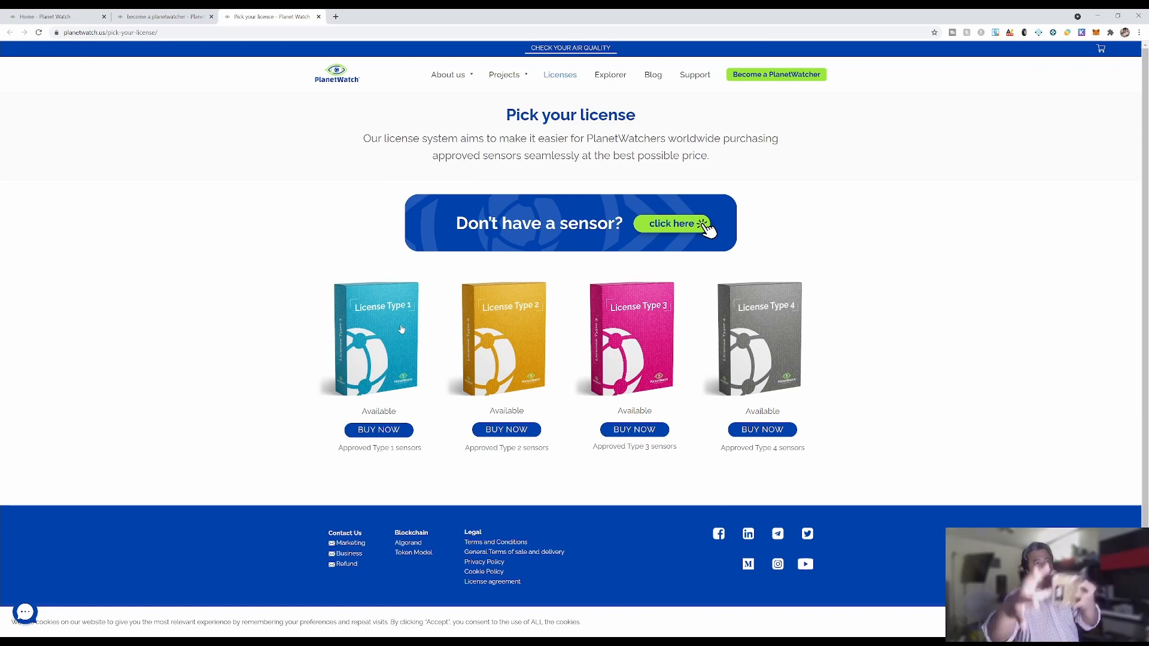
pyautogui.moveTo(781, 336)
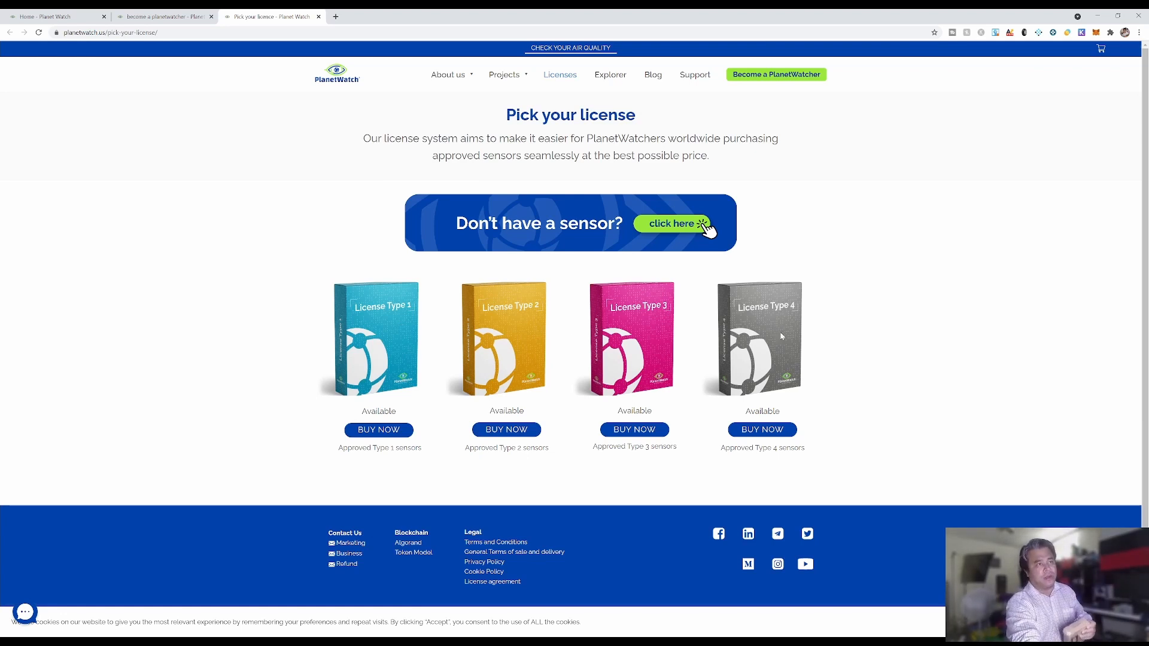
# Step: Add a 3-year License Type 4 (728.448 Planet) to the cart
pyautogui.click(762, 429)
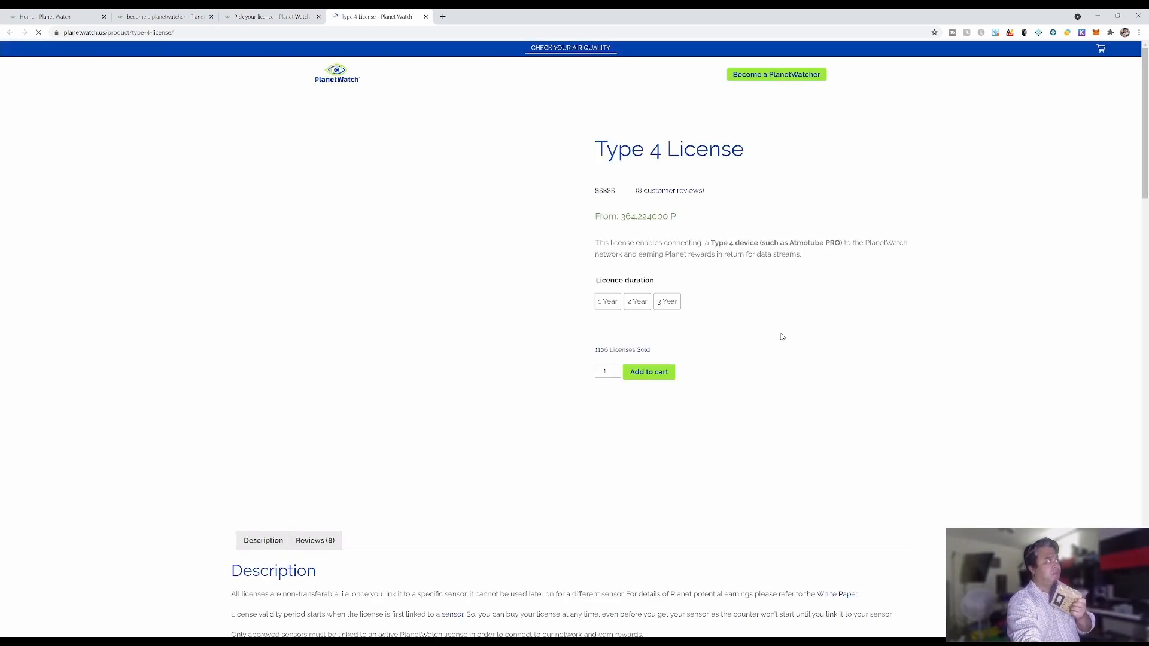
pyautogui.click(666, 301)
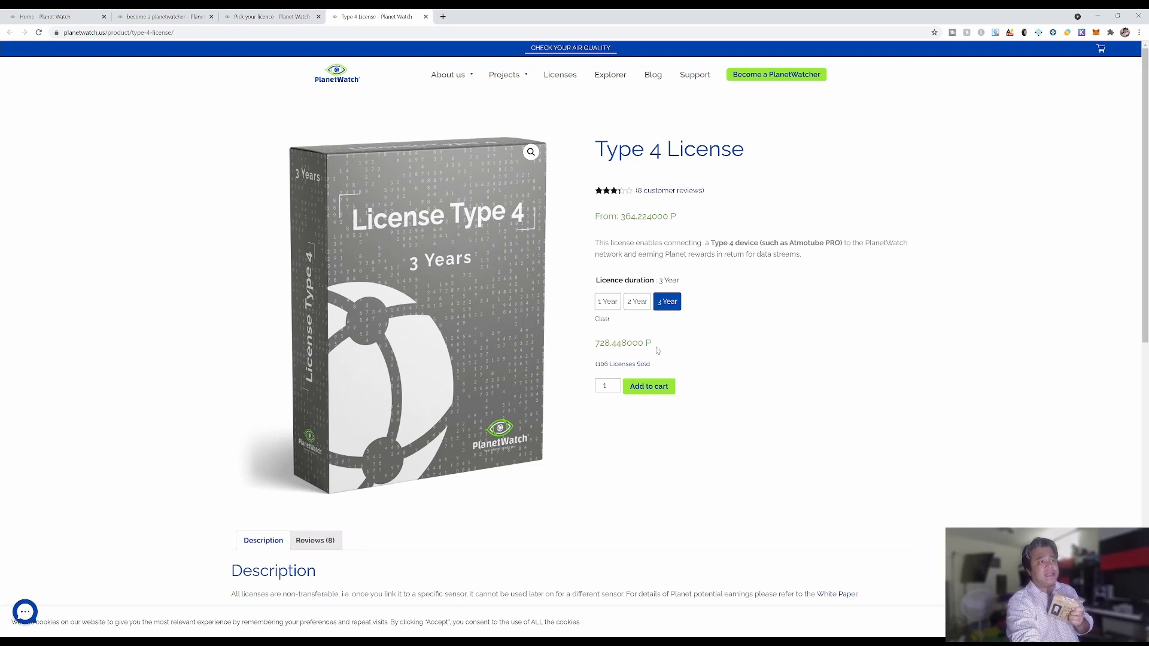
pyautogui.moveTo(660, 352)
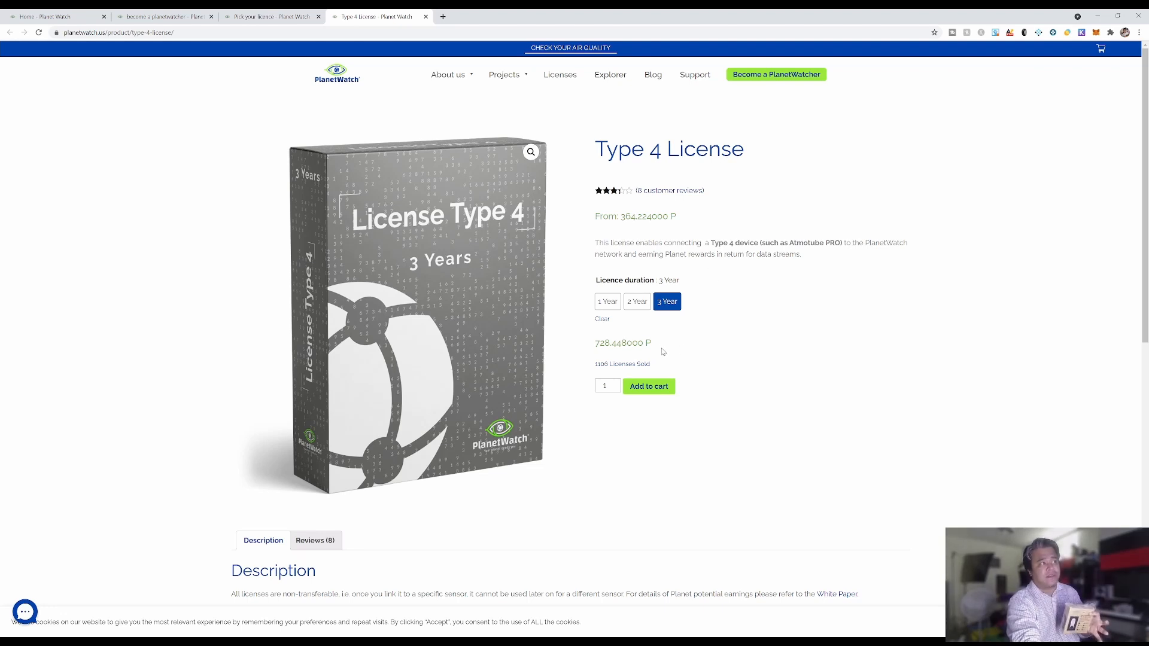
pyautogui.moveTo(656, 335)
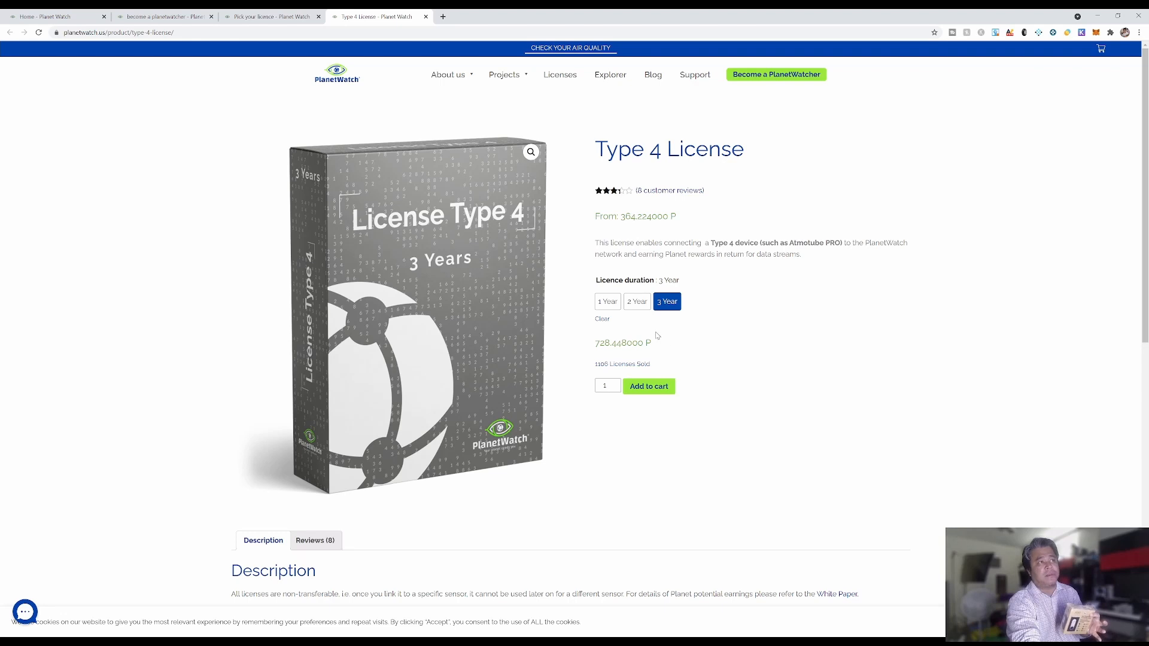
pyautogui.moveTo(614, 355)
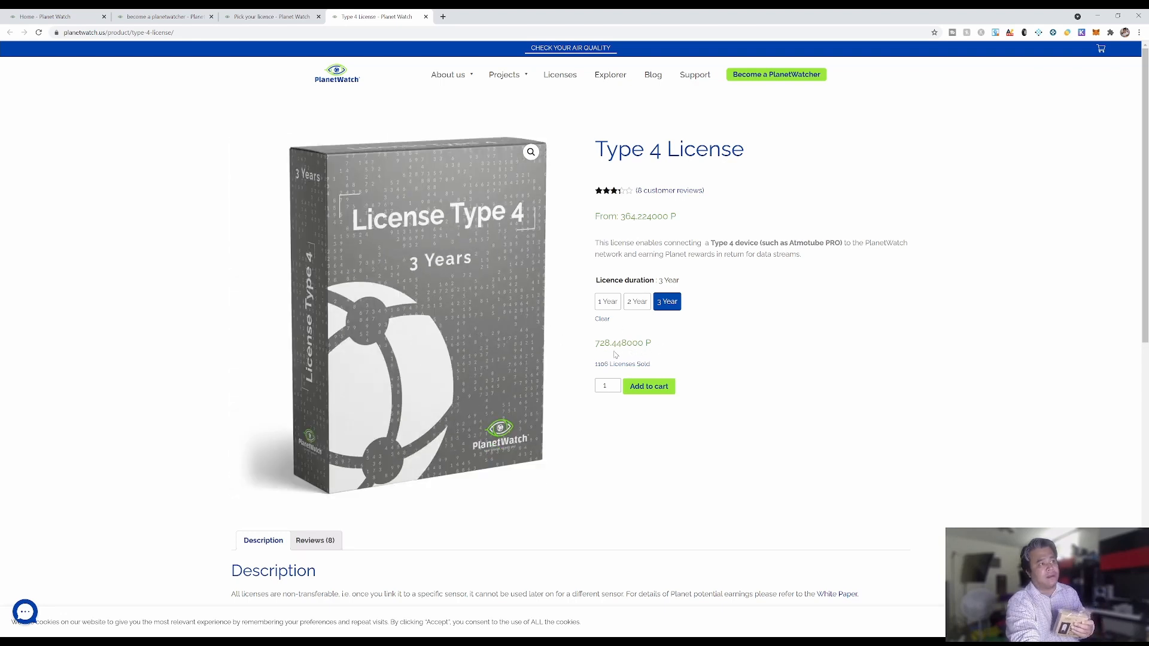
pyautogui.moveTo(683, 376)
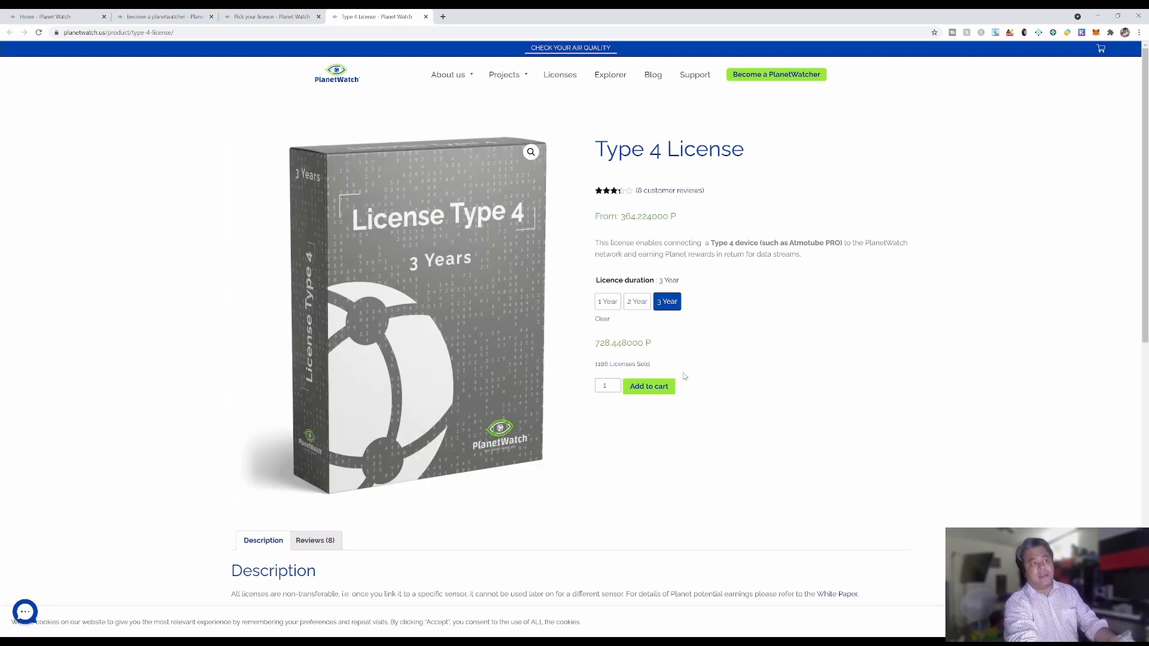
pyautogui.moveTo(649, 355)
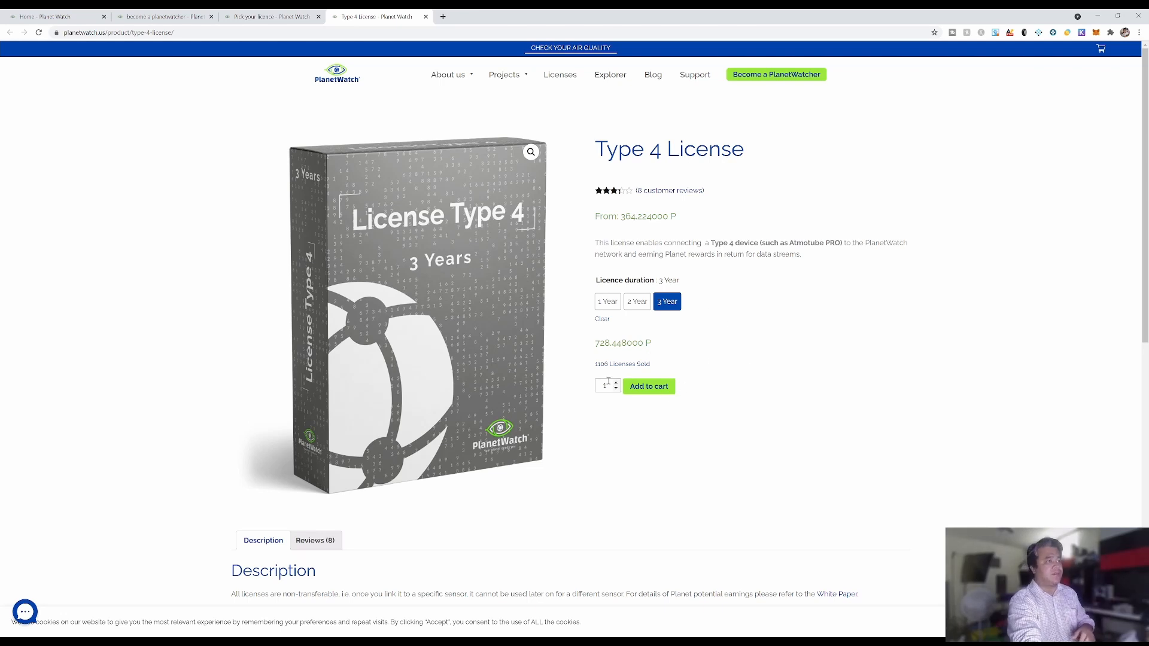
pyautogui.click(648, 386)
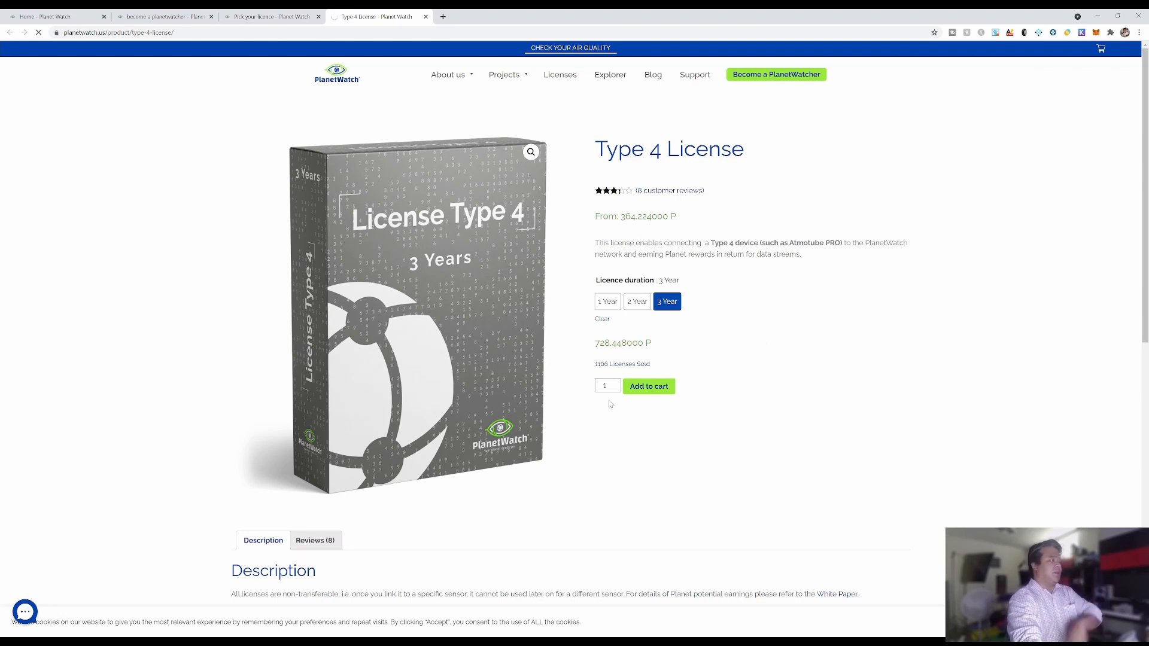
# Step: Remove the Type 4 licence from the cart, then return to Pick your license
pyautogui.click(648, 386)
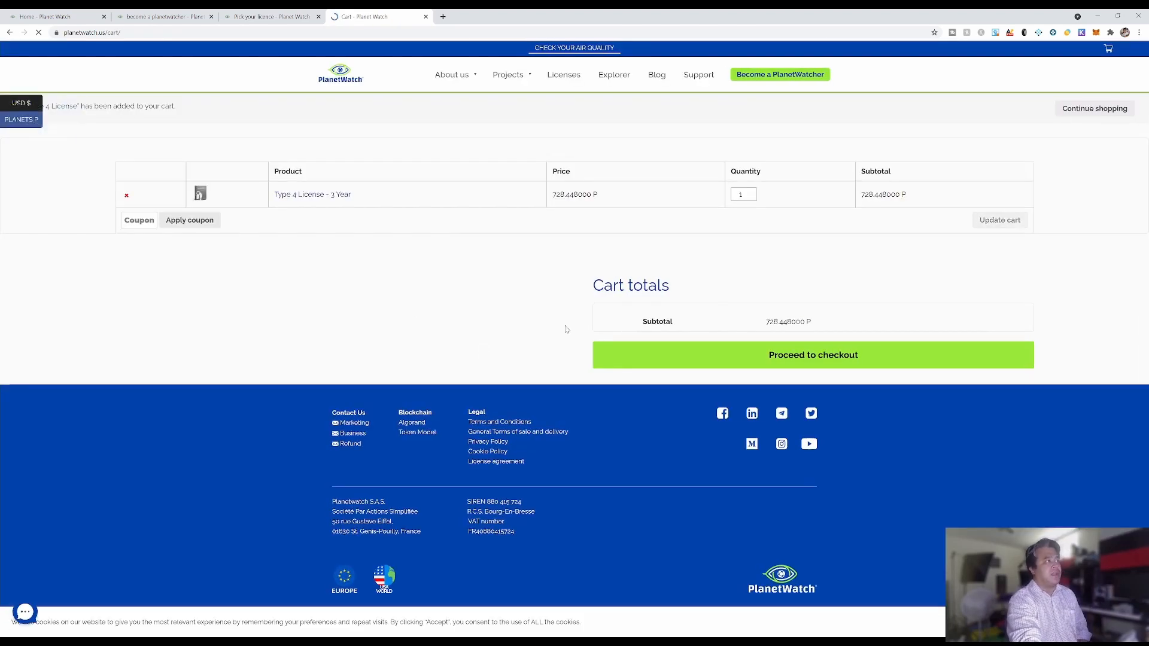
pyautogui.moveTo(231, 265)
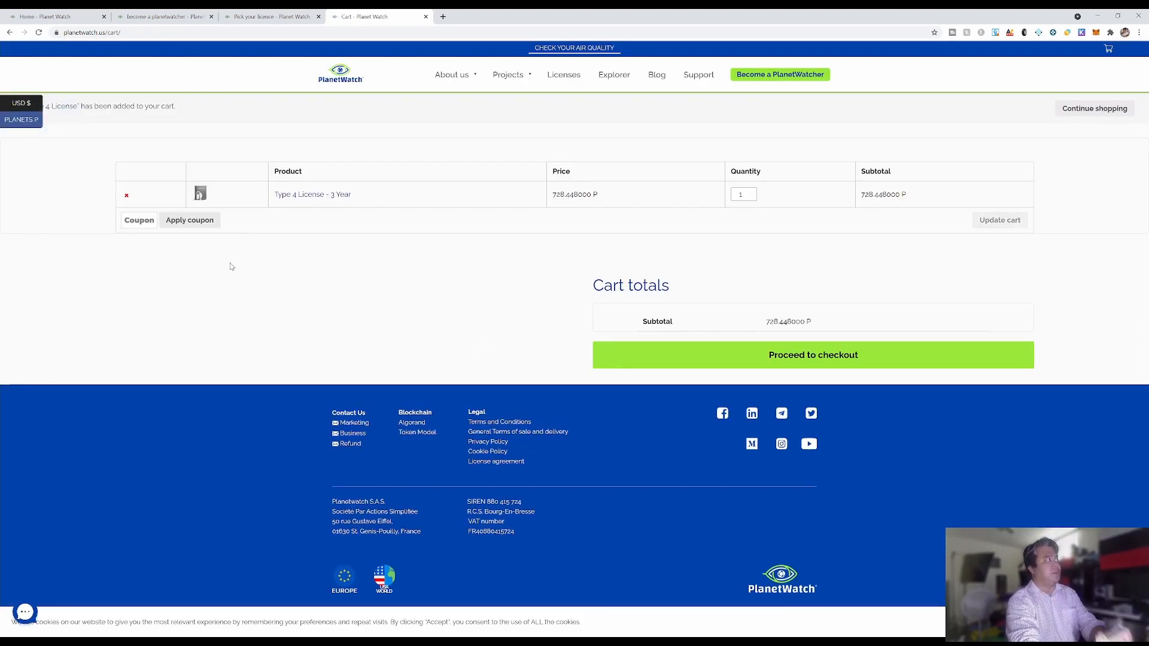
pyautogui.click(812, 355)
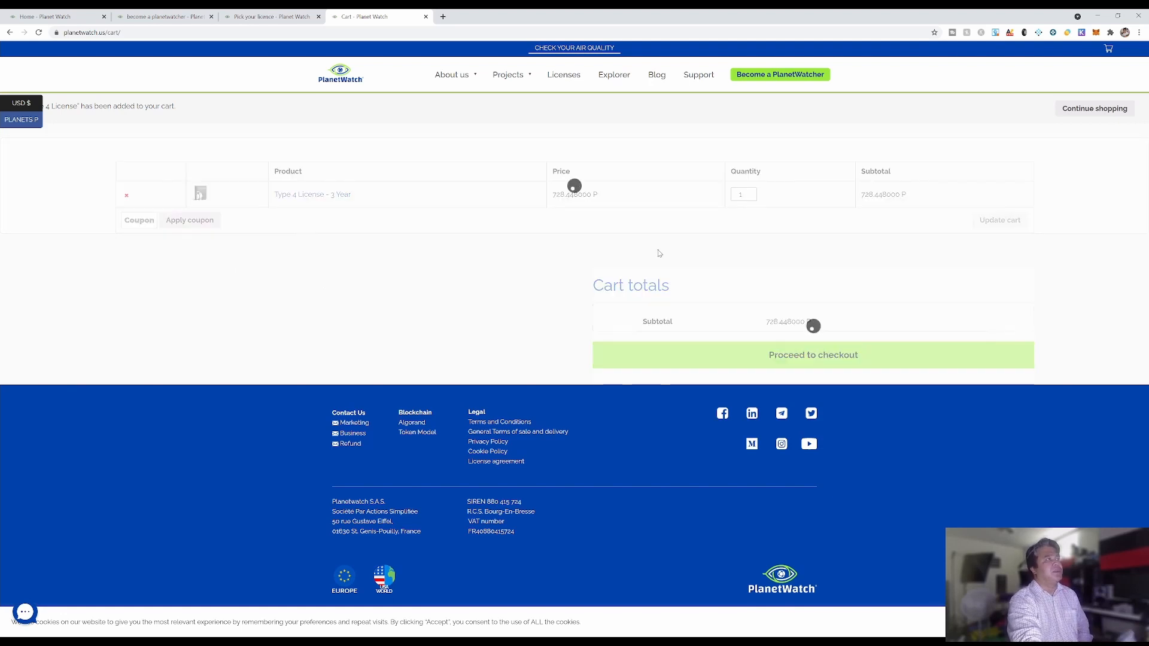
pyautogui.click(127, 196)
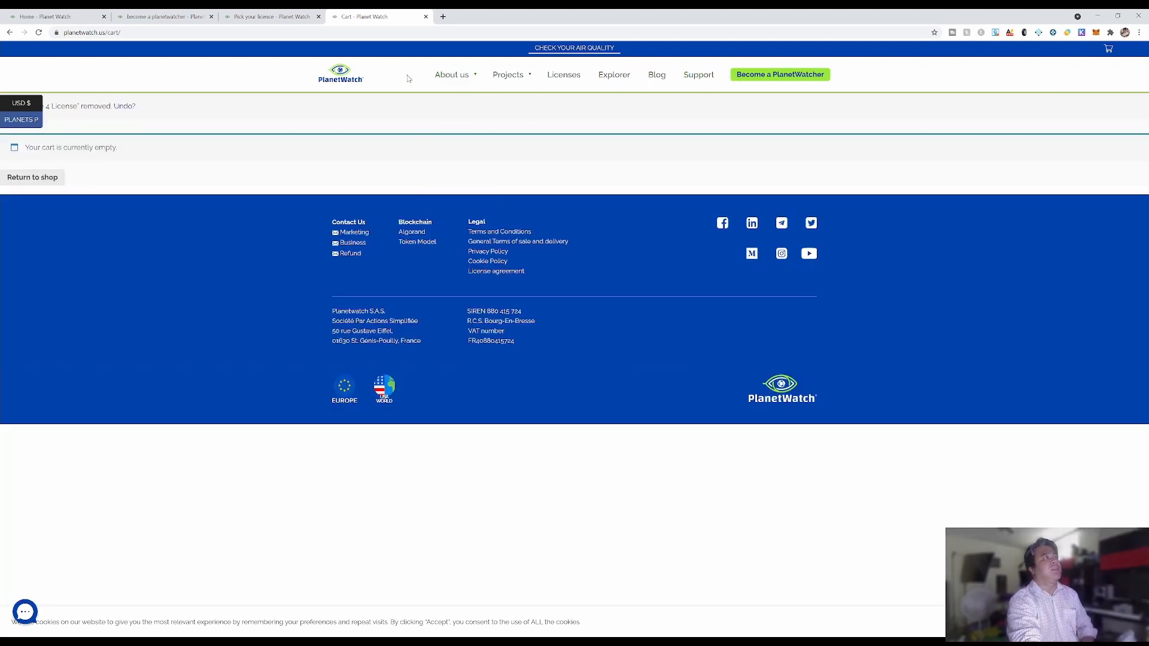
pyautogui.click(272, 16)
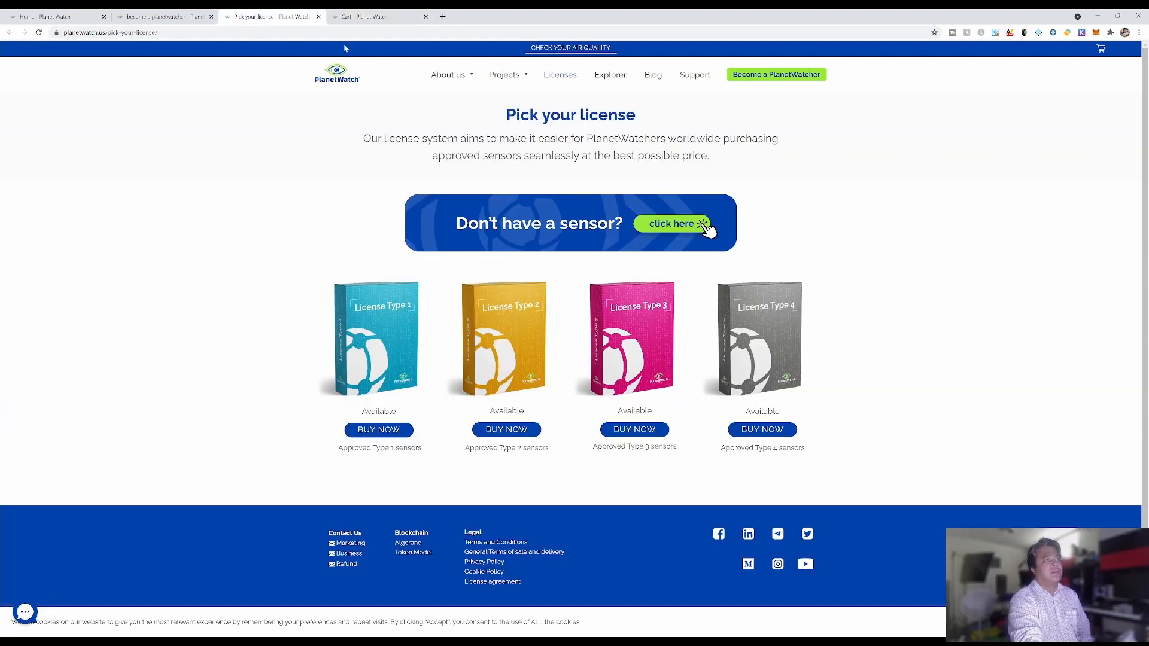
# Step: Open the Atmotube PRO store checkout from the sensor catalogue; it shows sold out
pyautogui.click(673, 223)
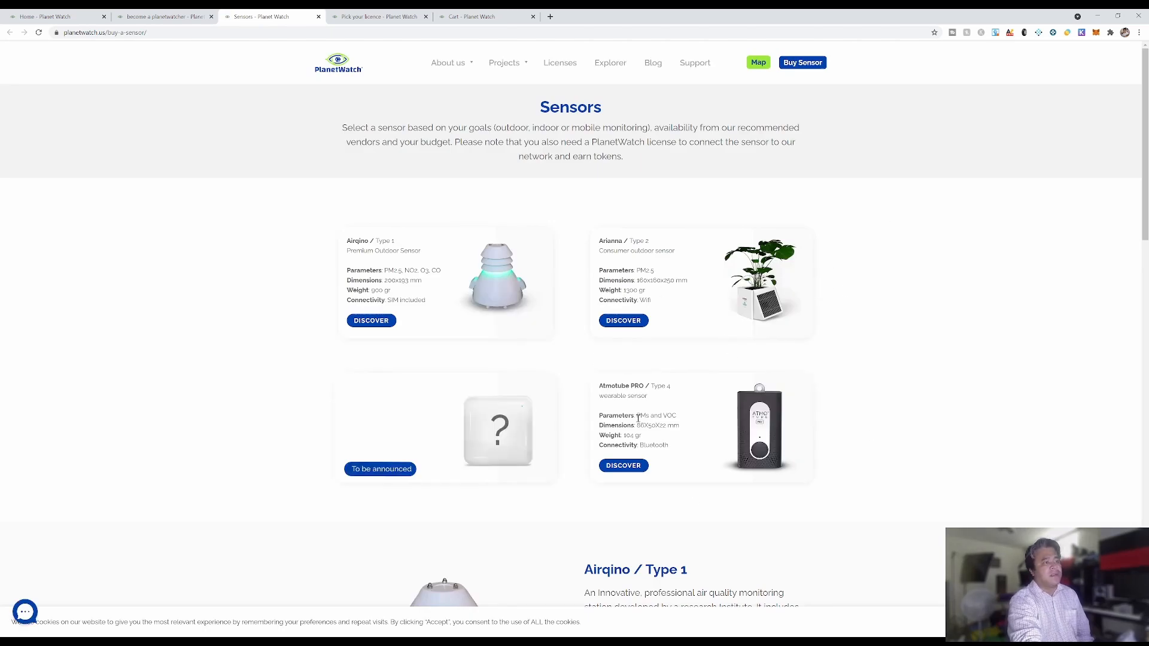
pyautogui.scroll(-3)
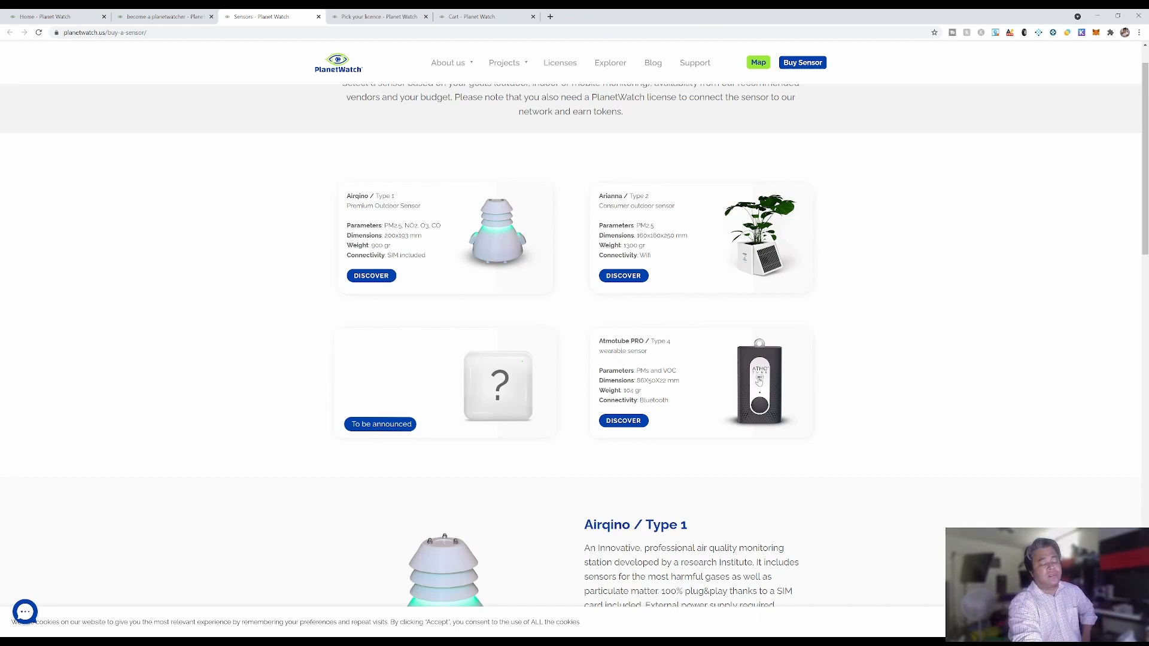
pyautogui.click(623, 421)
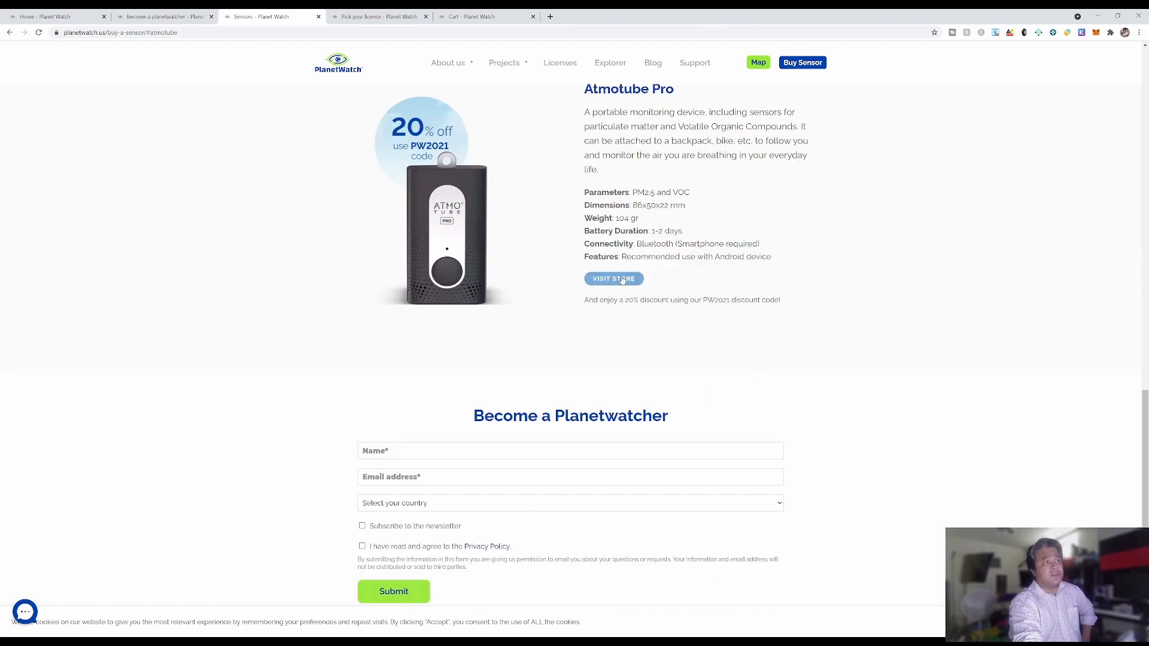
pyautogui.click(613, 278)
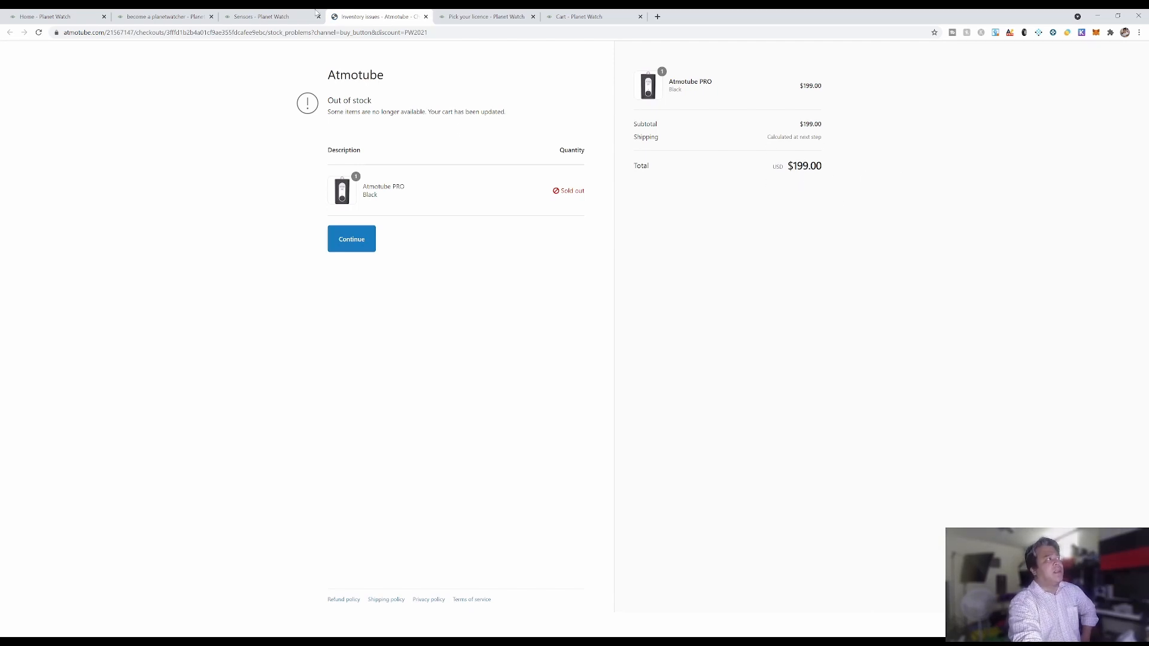
# Step: Highlight the PW2021 code on the Atmotube PRO page, then go to PlanetWatch home
pyautogui.click(270, 17)
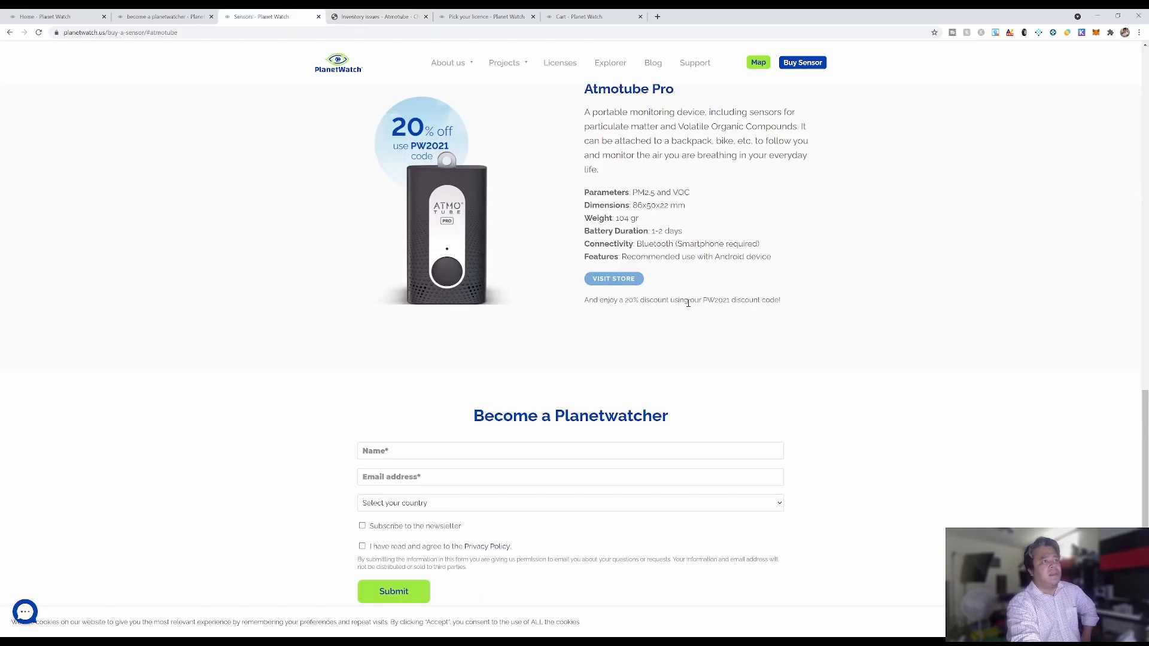
pyautogui.doubleClick(715, 300)
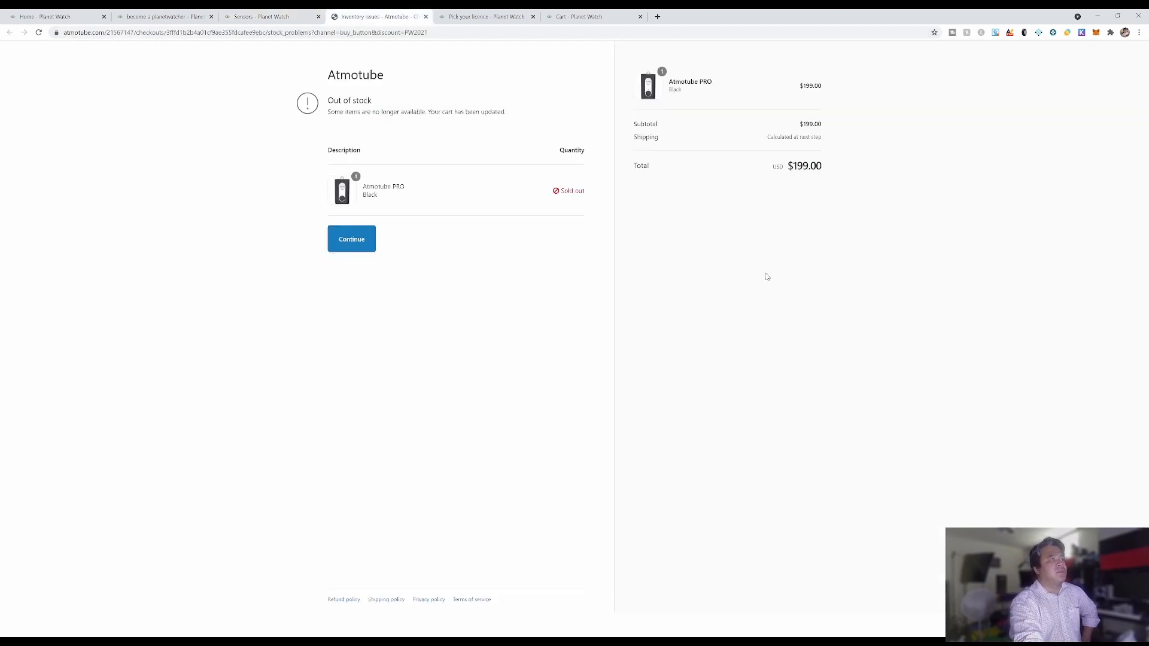
pyautogui.moveTo(495, 262)
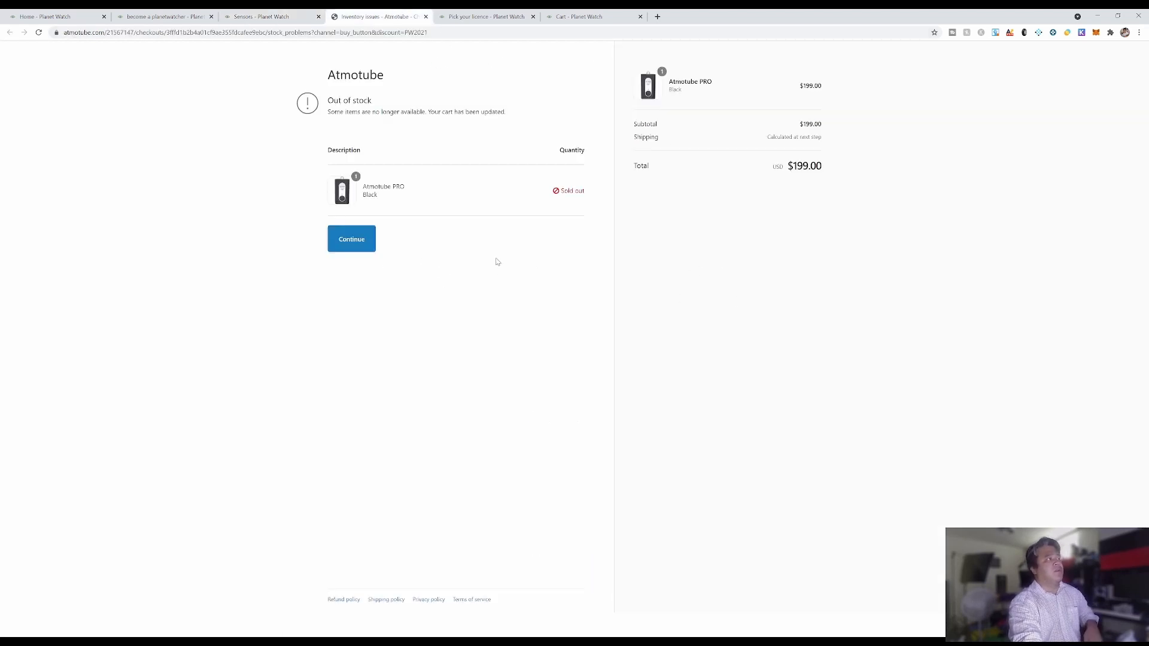
pyautogui.click(271, 16)
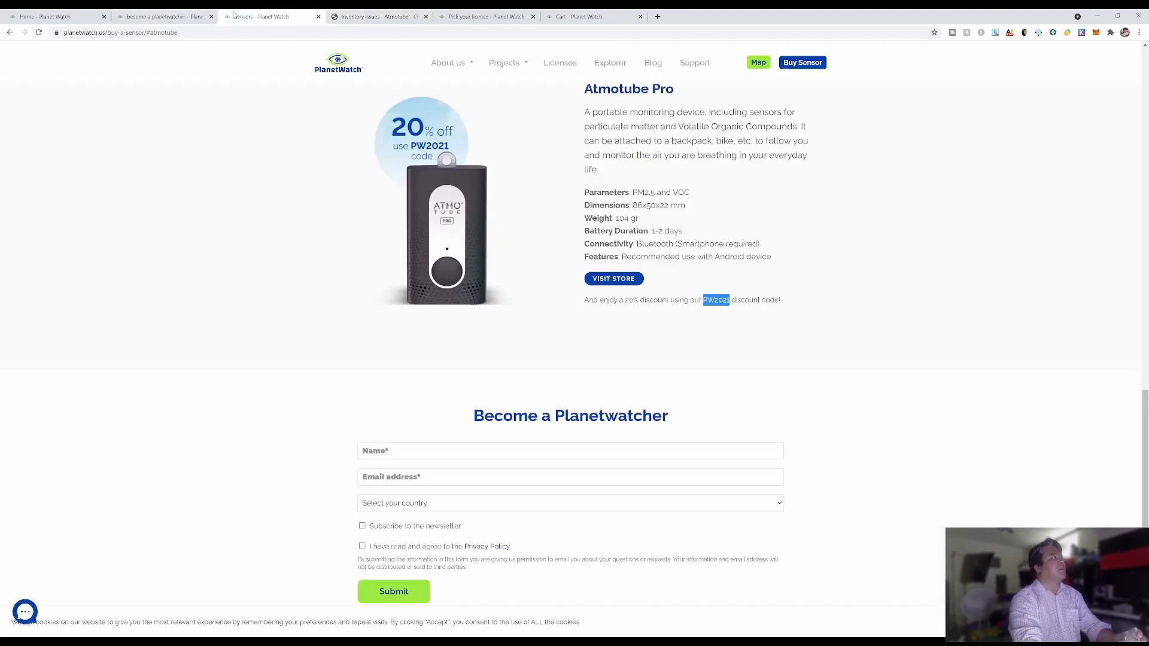
pyautogui.click(161, 16)
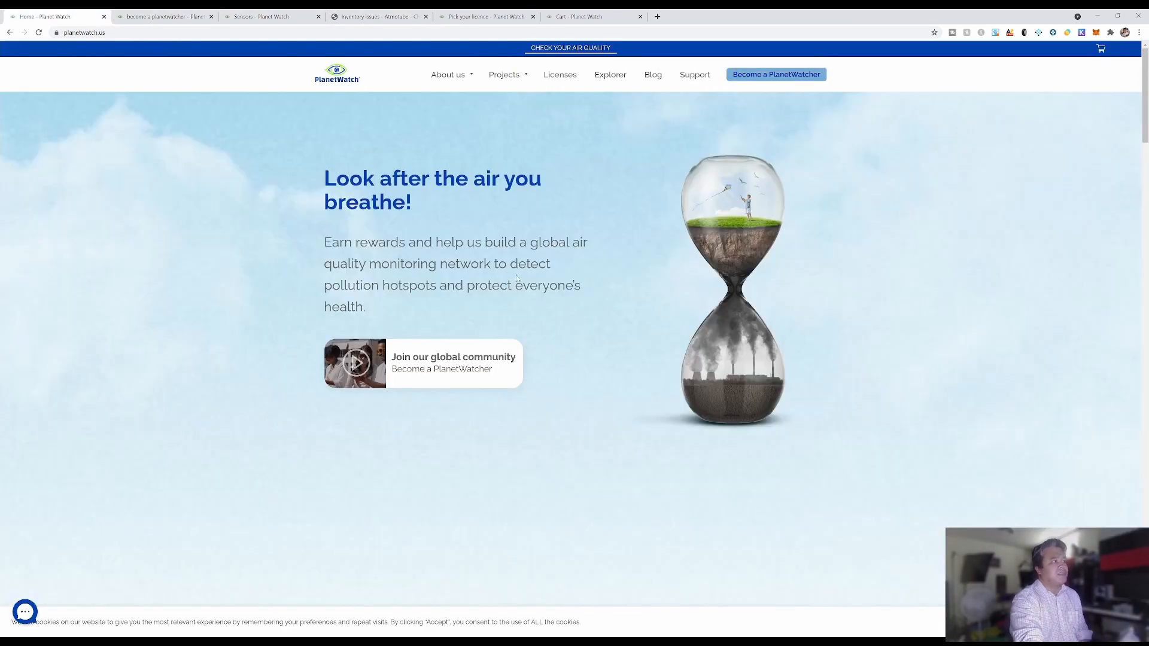
# Step: Open the White Paper Version 1.0 (March 2021) flipbook at its cover
pyautogui.click(504, 74)
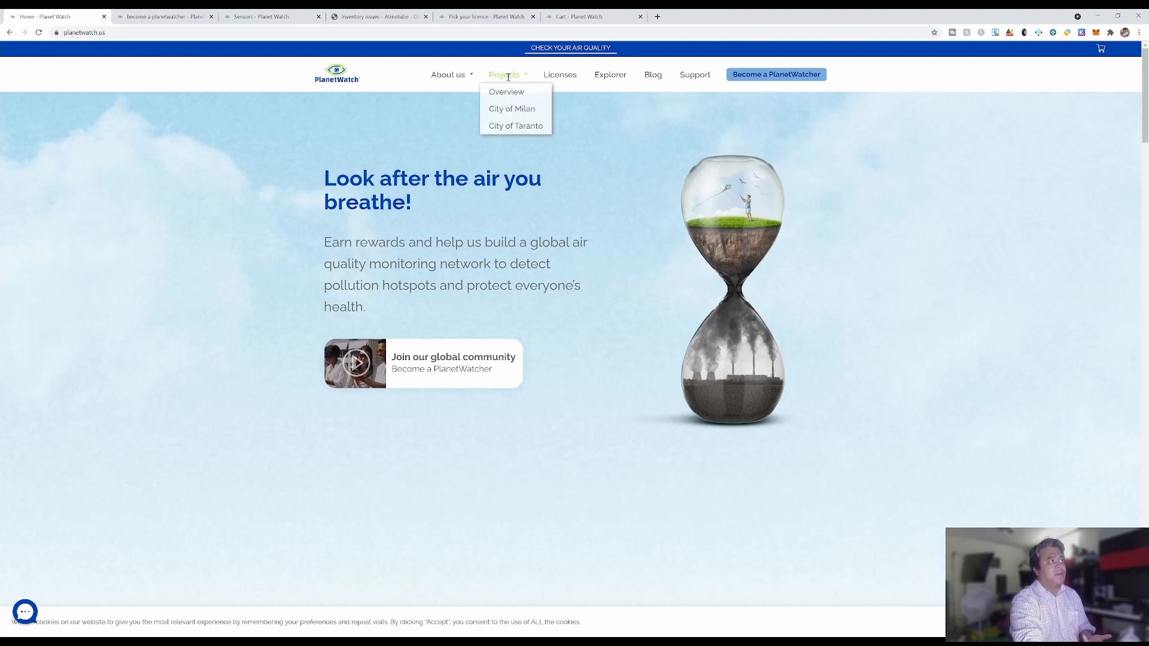
pyautogui.moveTo(448, 75)
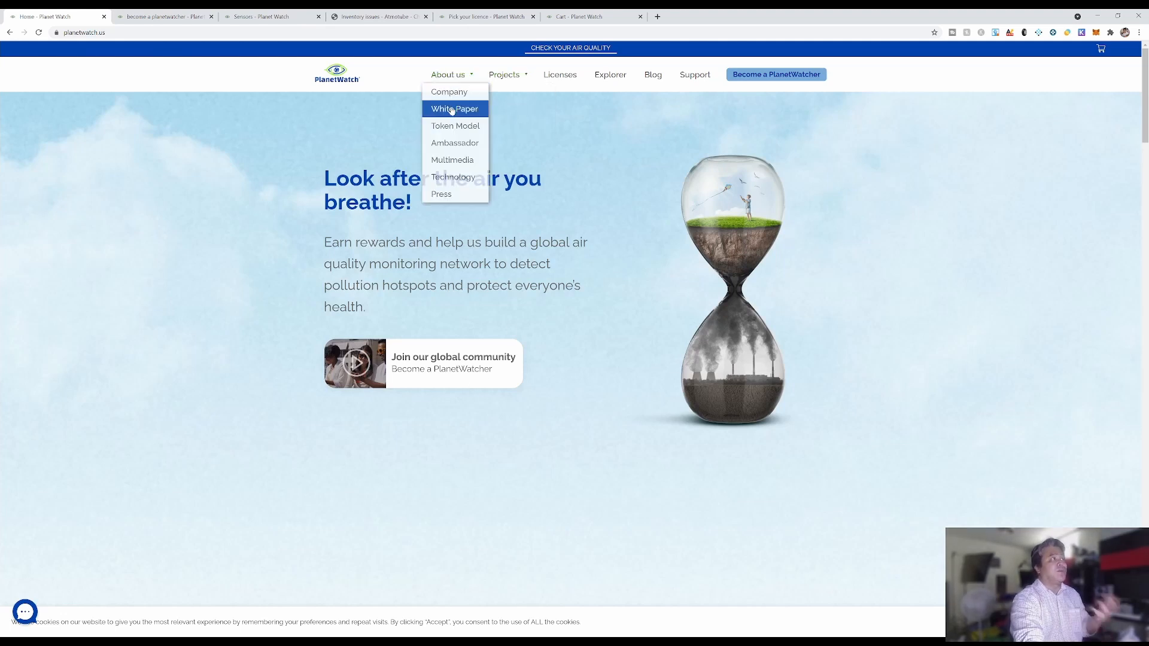
pyautogui.click(455, 108)
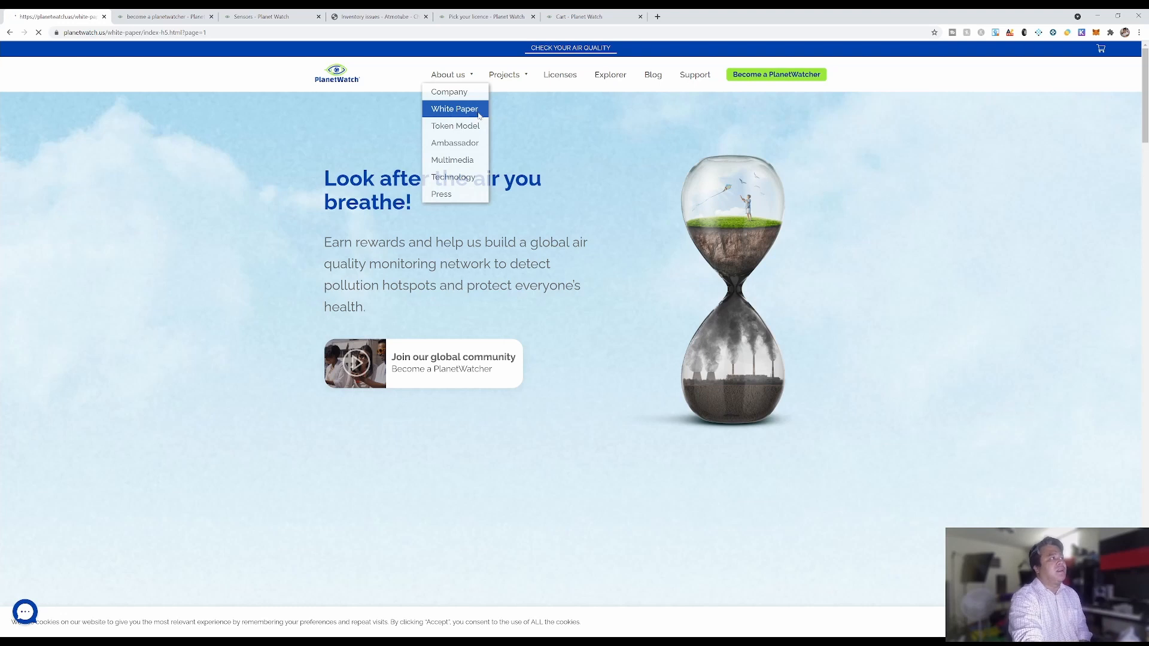
pyautogui.click(454, 109)
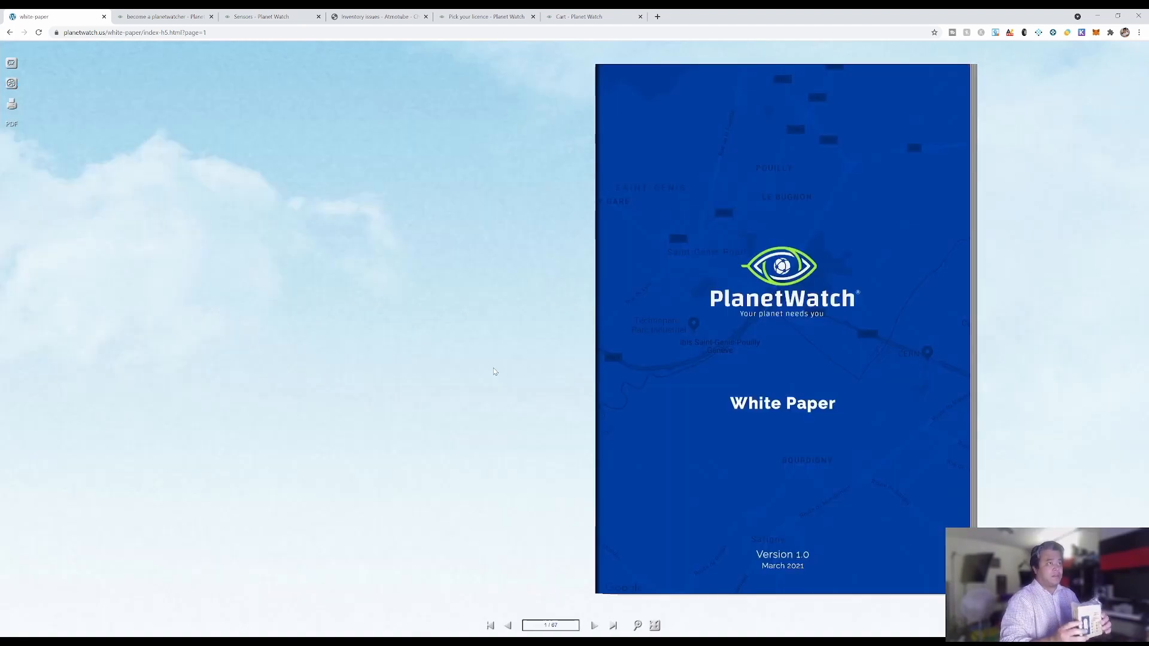
pyautogui.moveTo(908, 254)
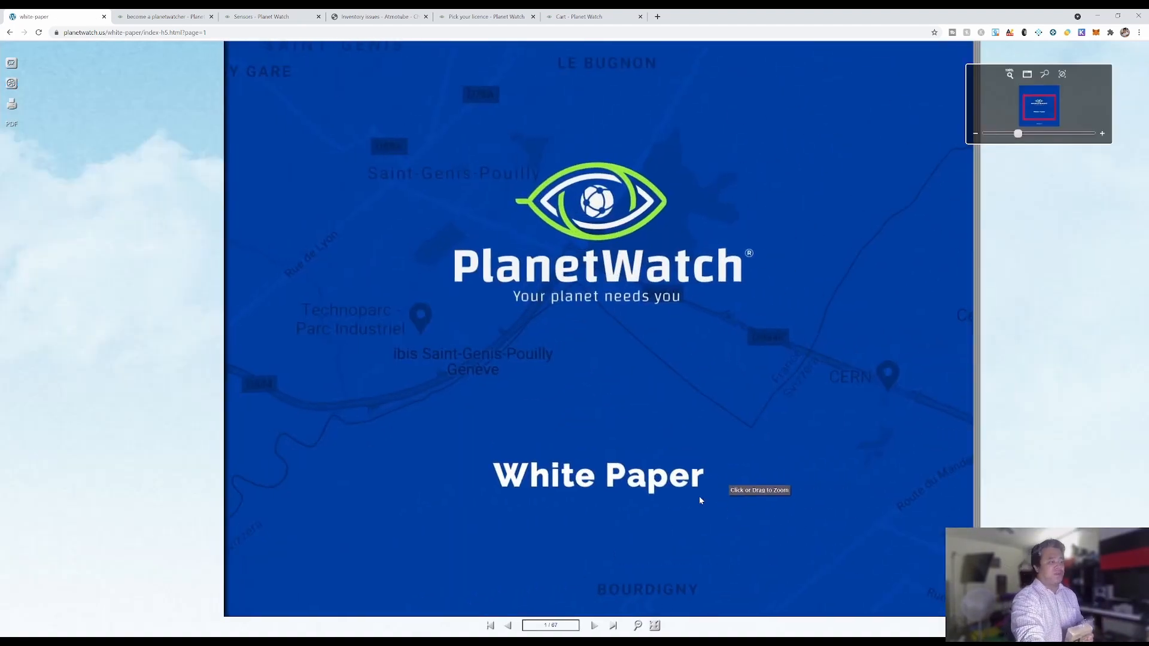
# Step: Browse the index, Executive Summary and Big Picture chapter, ending on pages 6–7
pyautogui.click(594, 625)
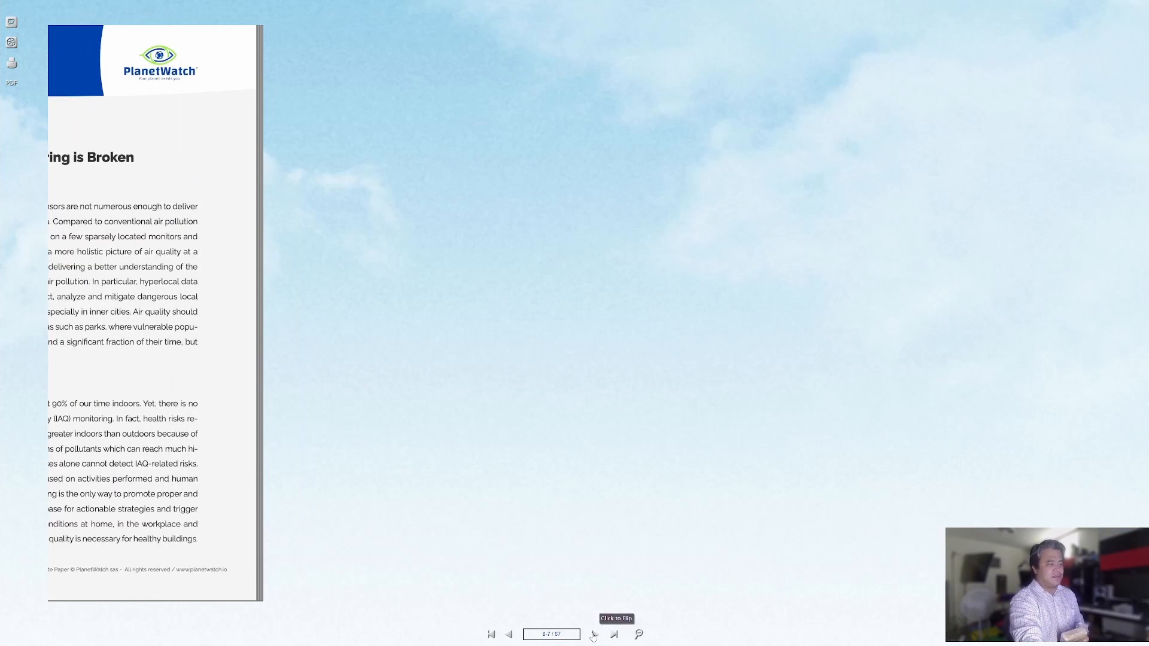
pyautogui.click(613, 635)
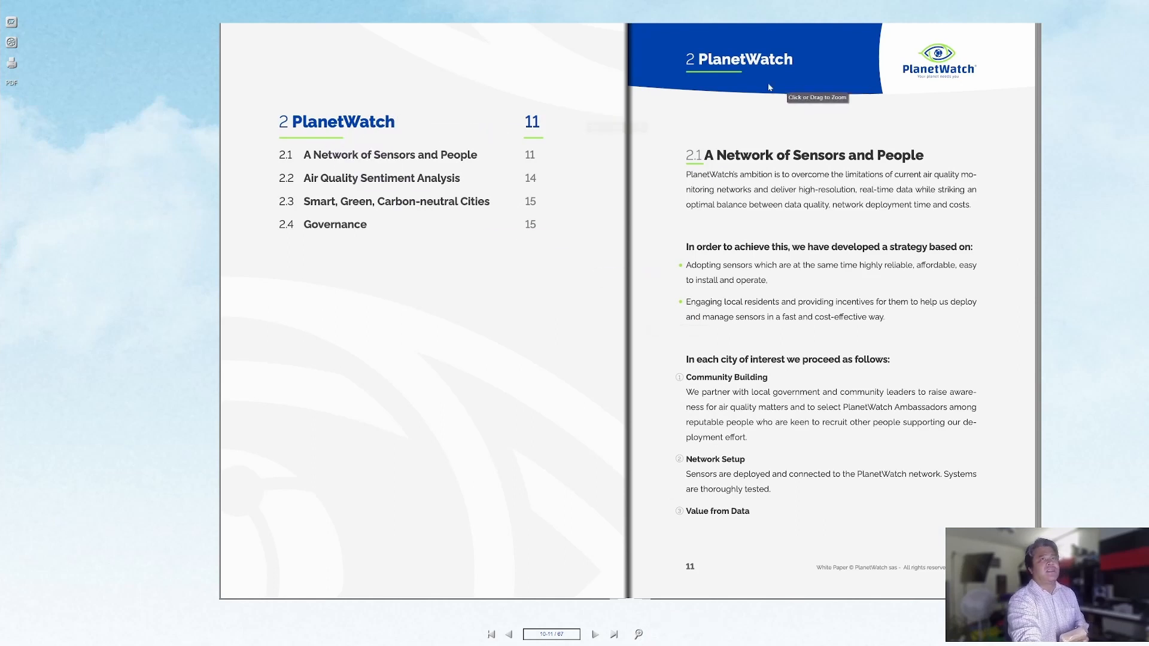
pyautogui.moveTo(508, 635)
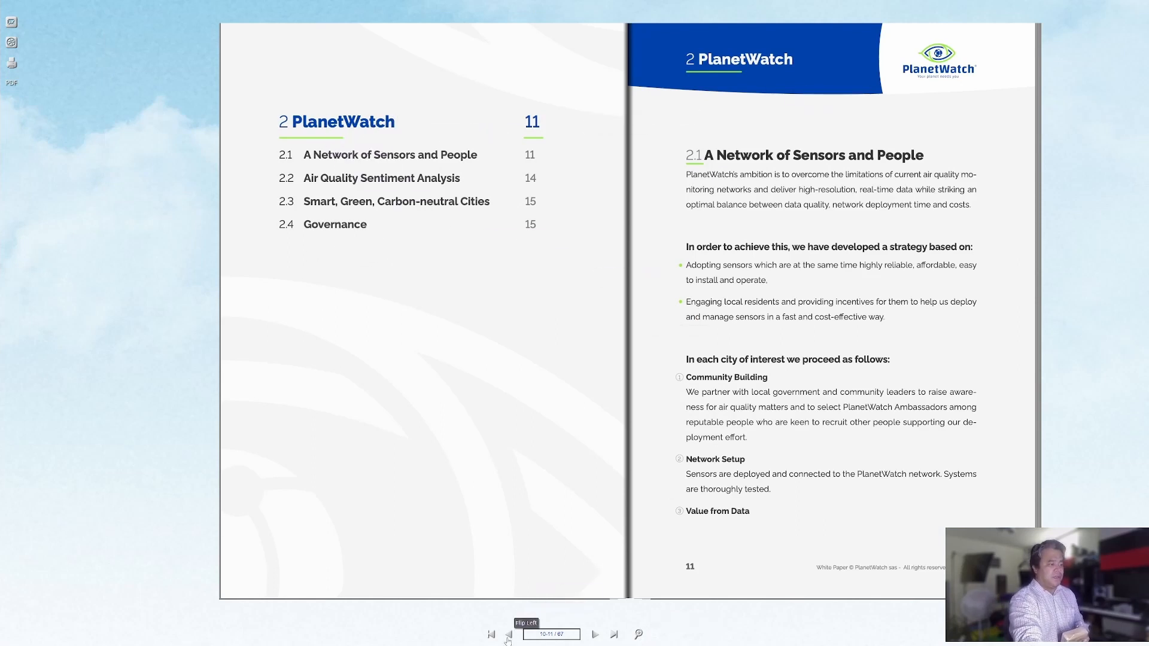
pyautogui.click(509, 635)
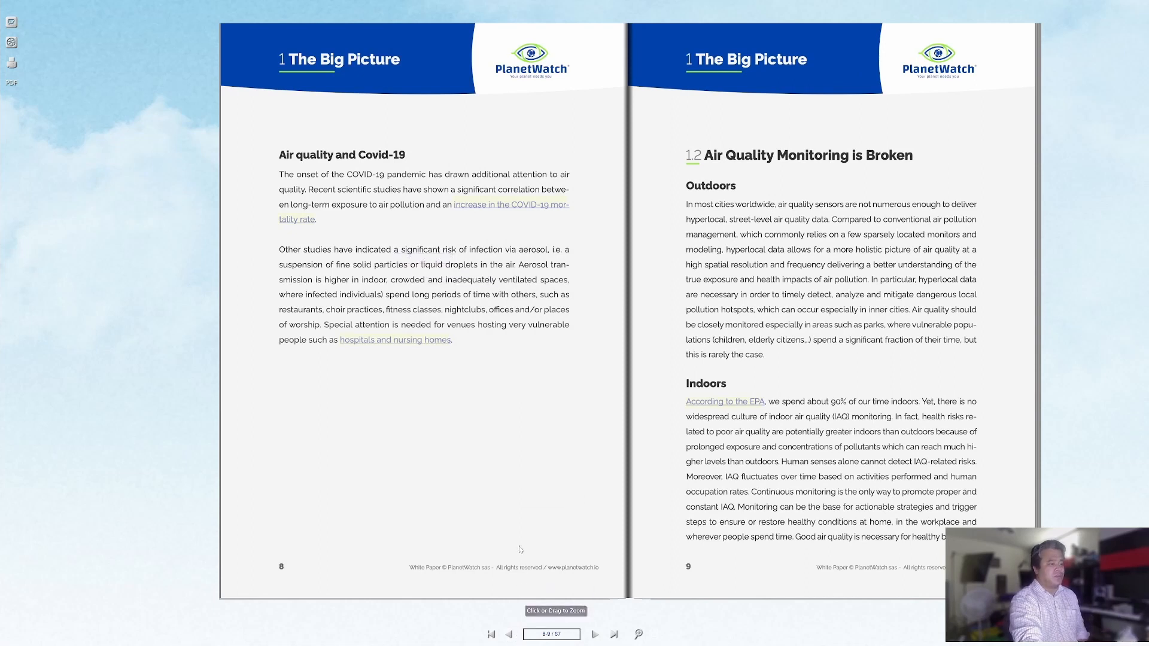
pyautogui.moveTo(318, 181)
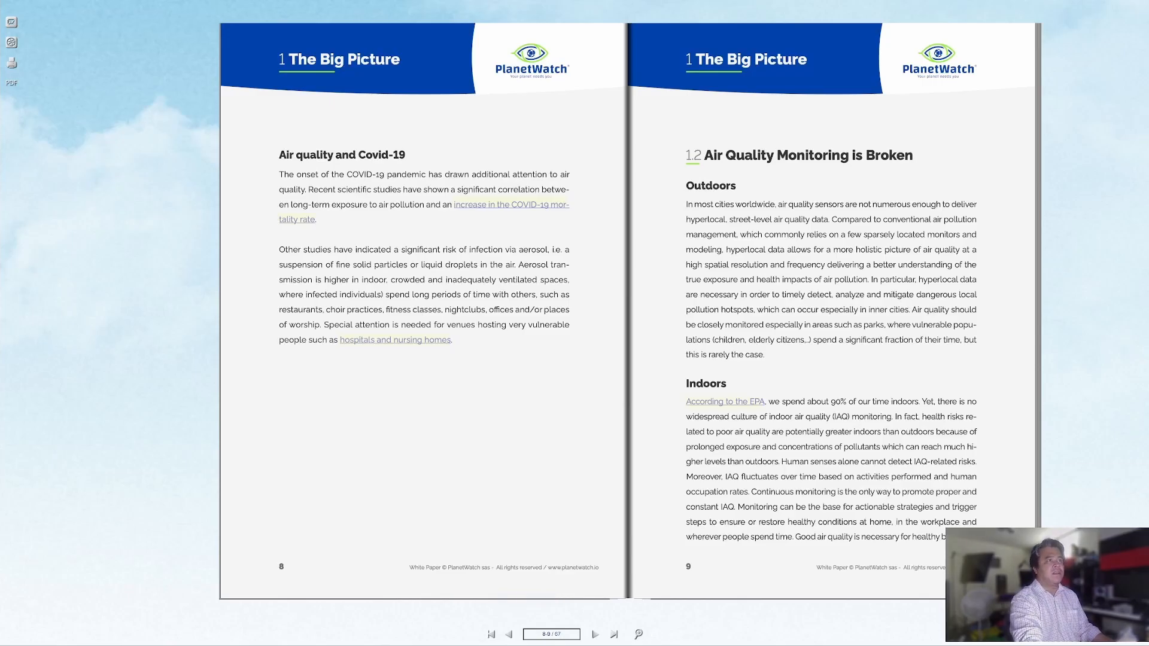
pyautogui.moveTo(513, 275)
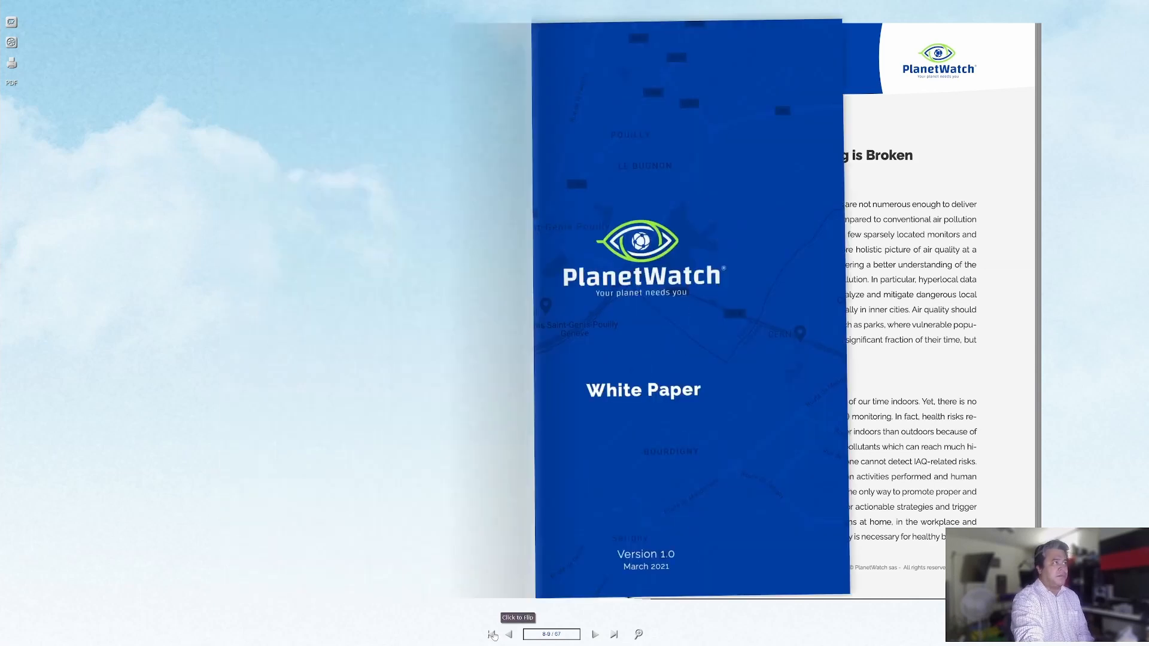
pyautogui.click(492, 635)
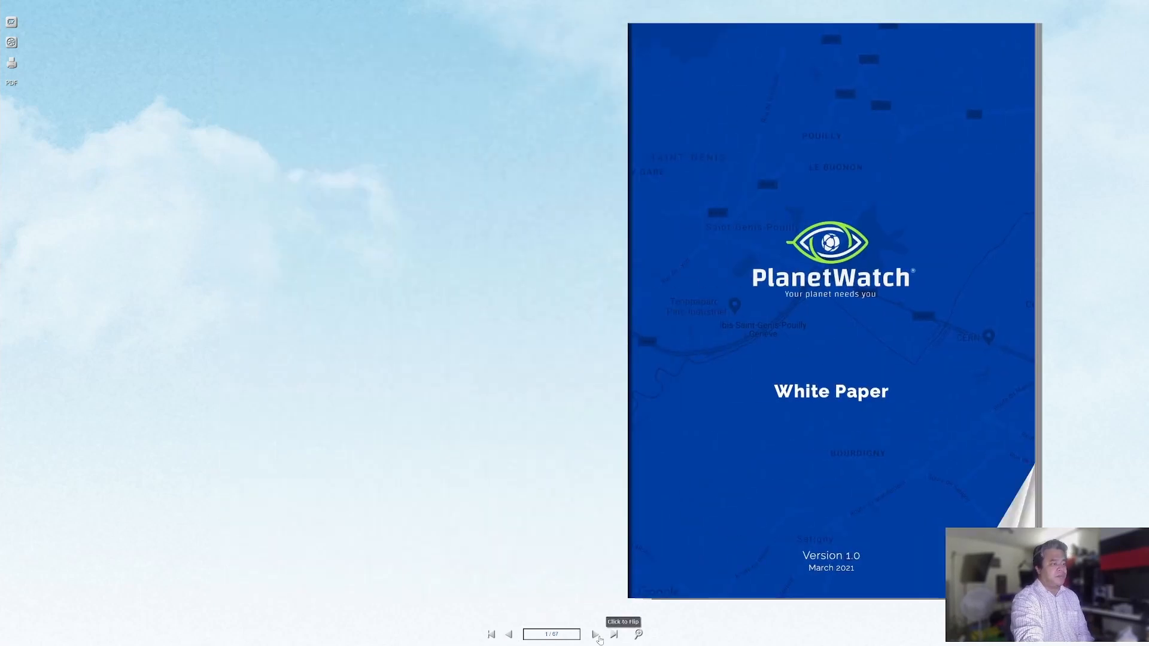
pyautogui.click(600, 635)
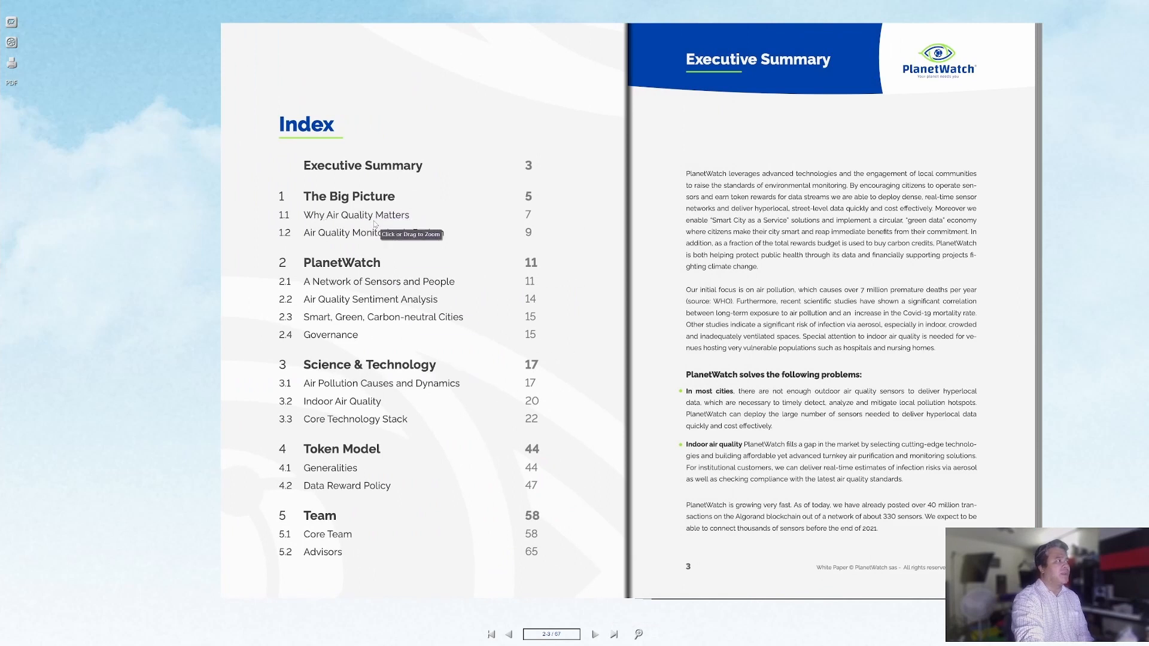
pyautogui.moveTo(326, 266)
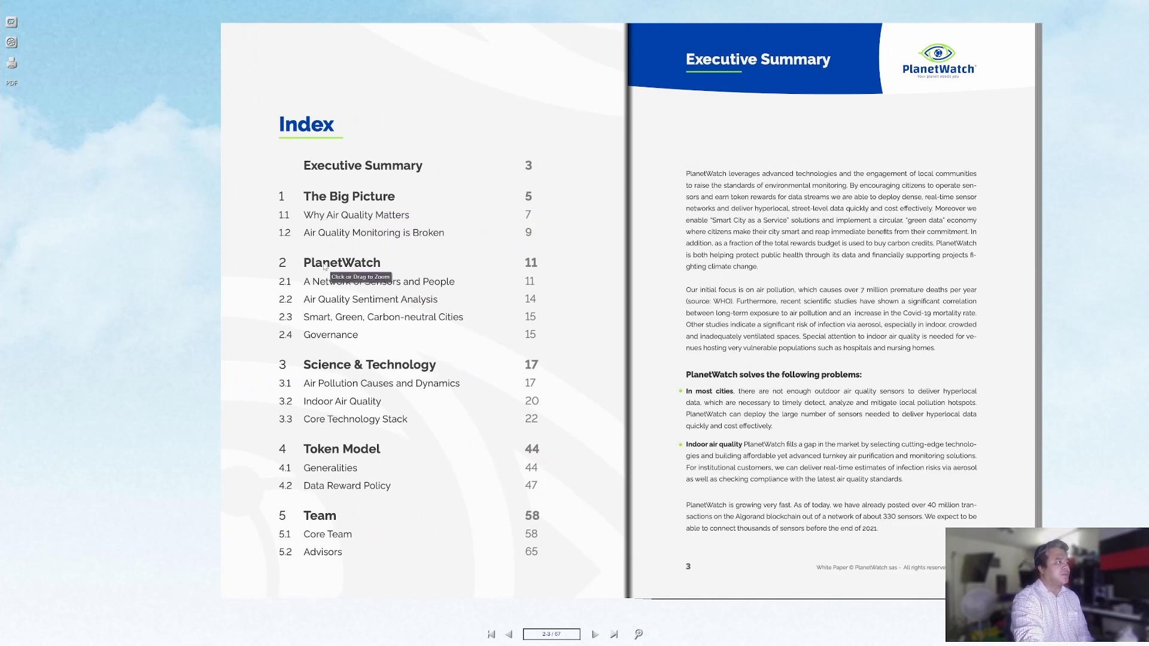
pyautogui.moveTo(714, 429)
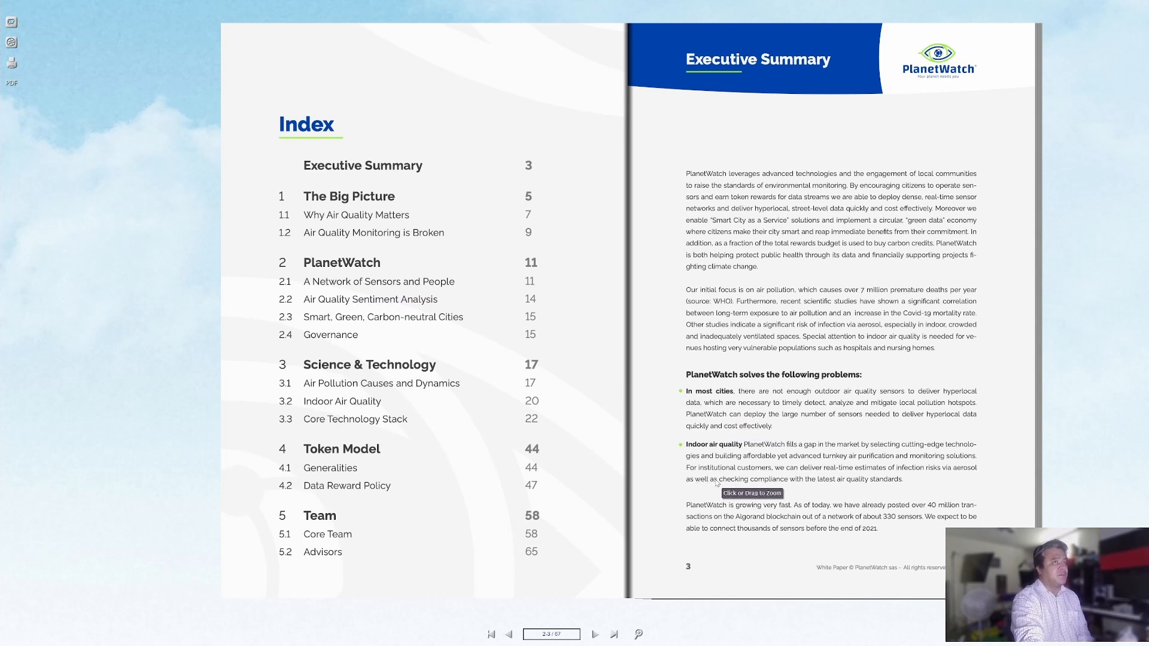
pyautogui.moveTo(353, 252)
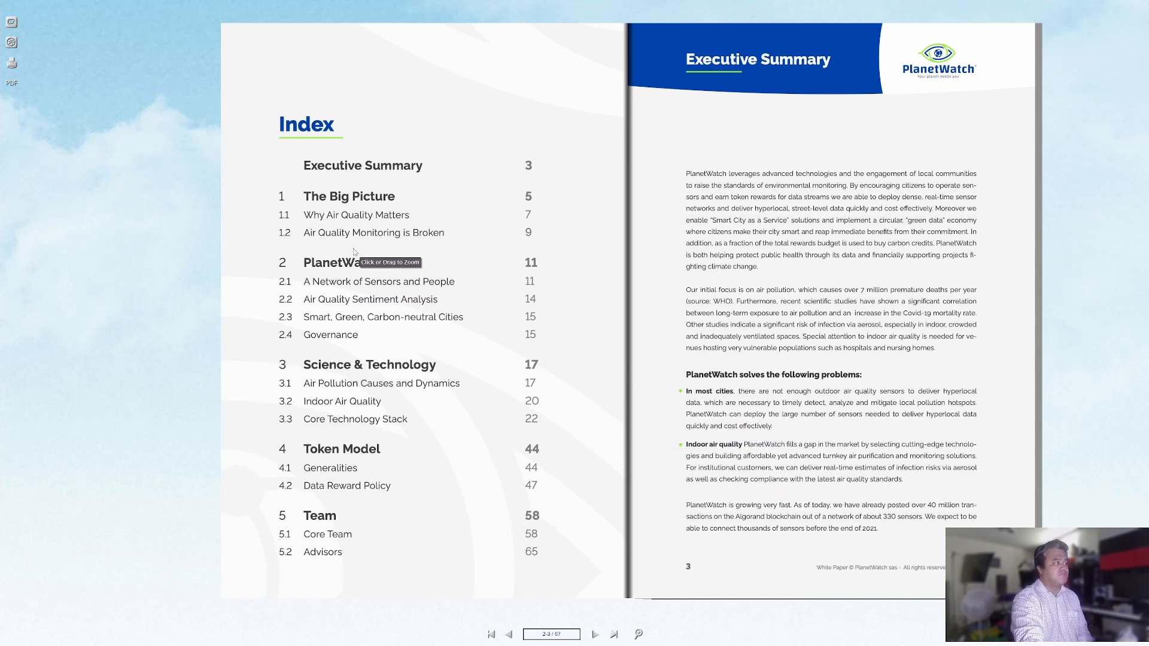
pyautogui.moveTo(595, 634)
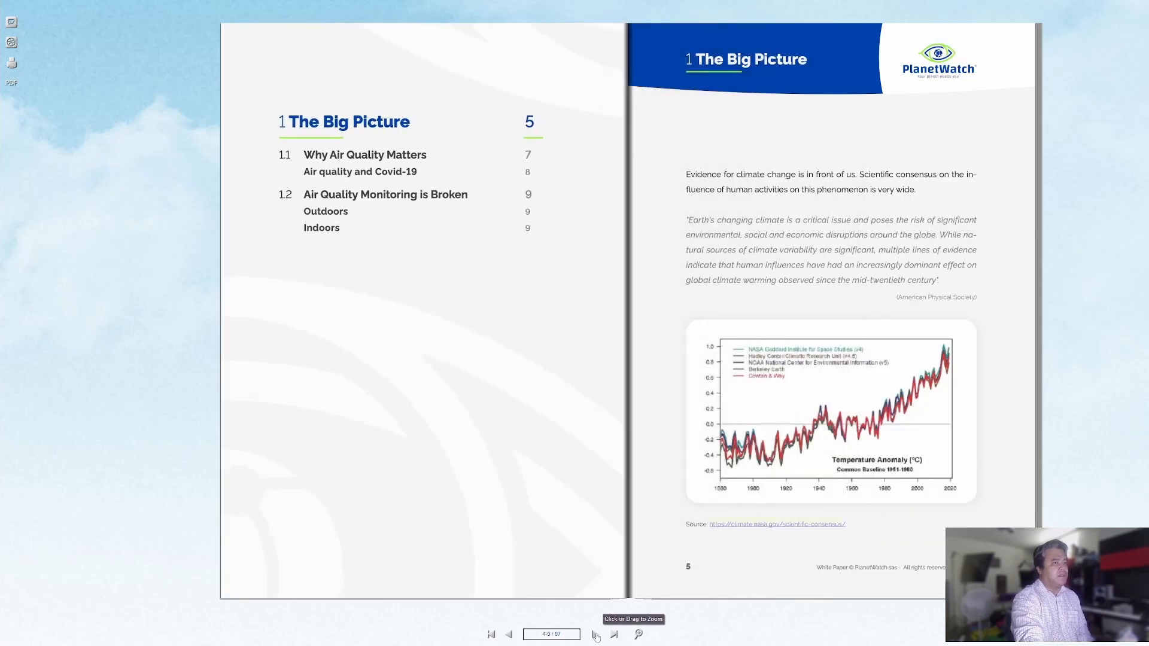
pyautogui.click(613, 634)
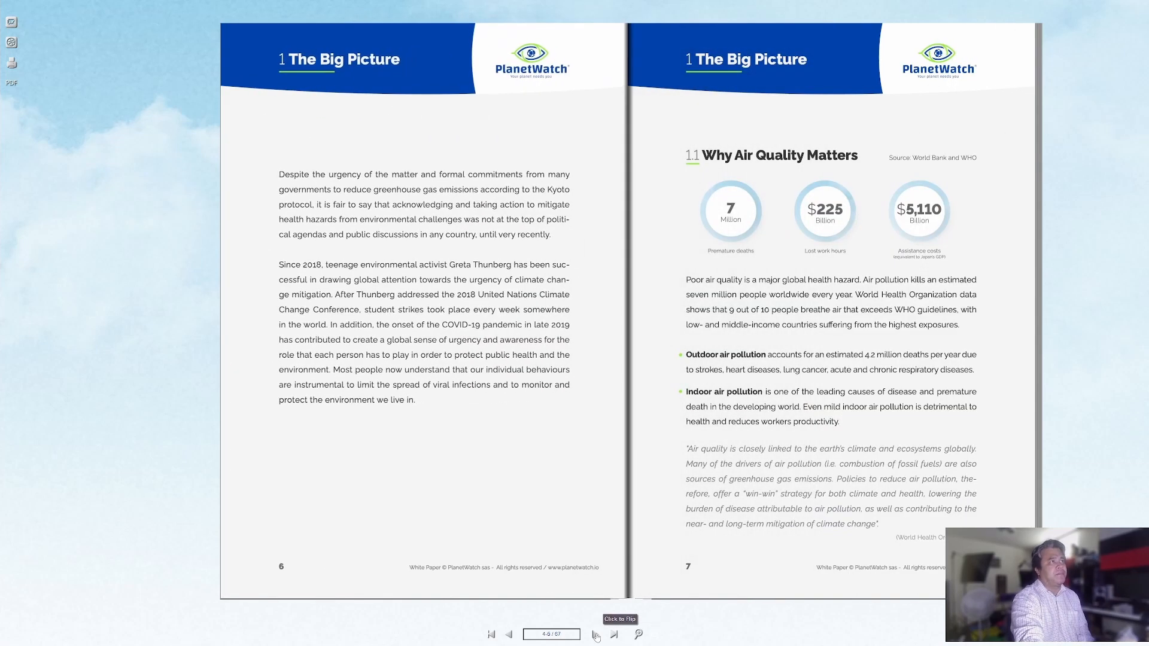
pyautogui.click(614, 634)
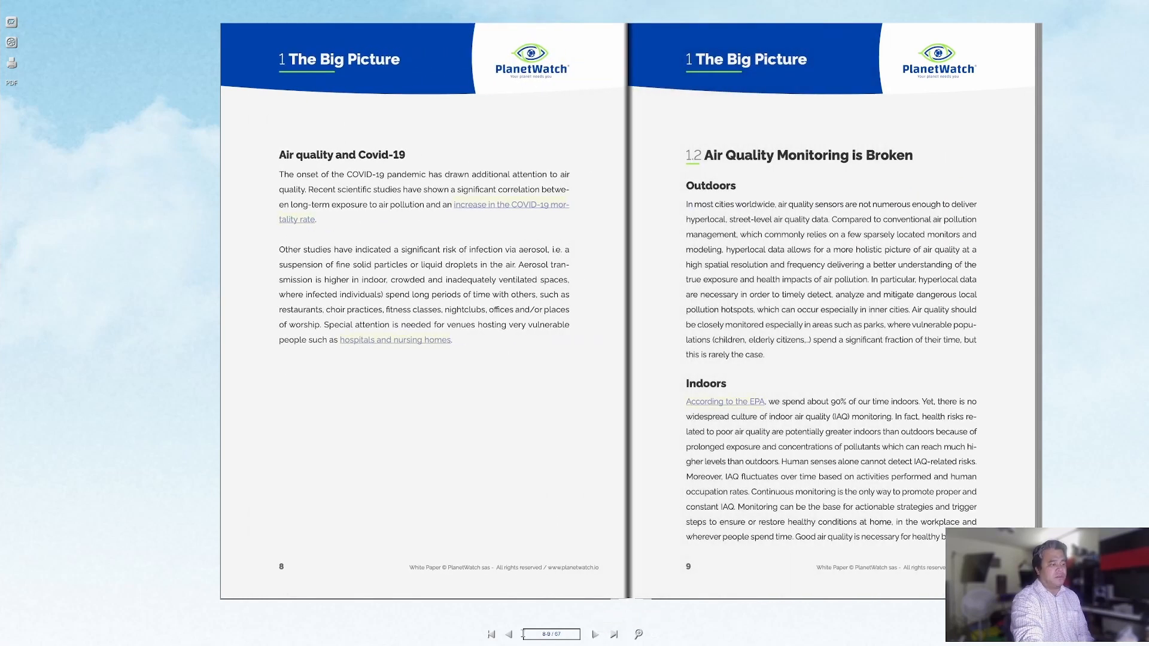
pyautogui.click(508, 635)
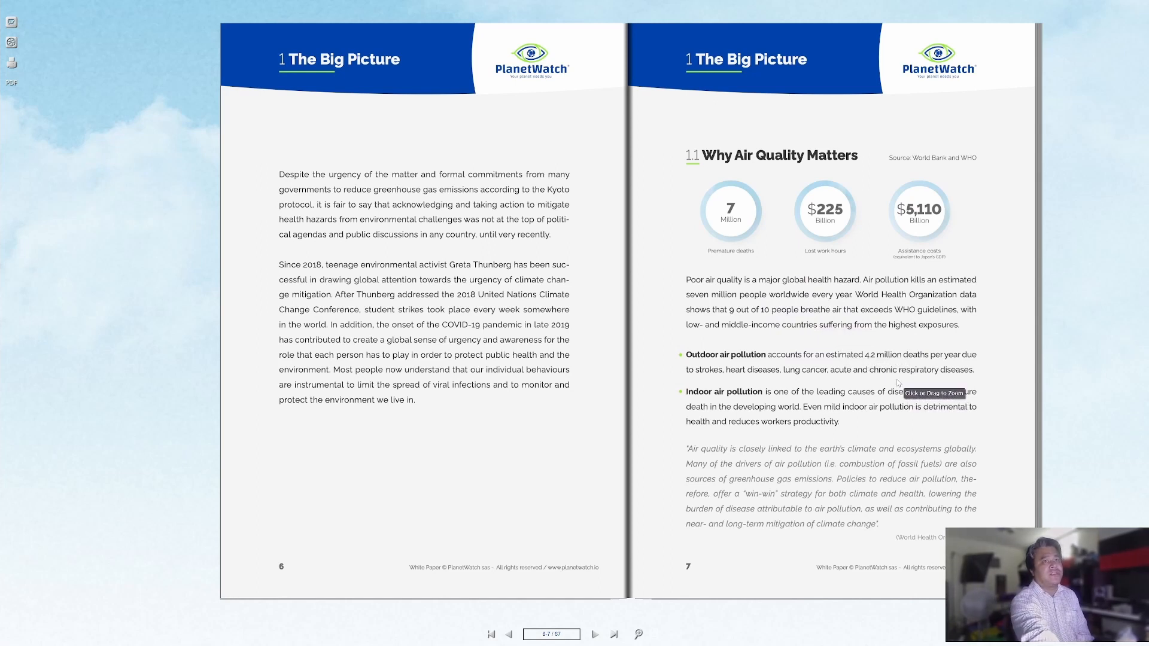
pyautogui.moveTo(968, 125)
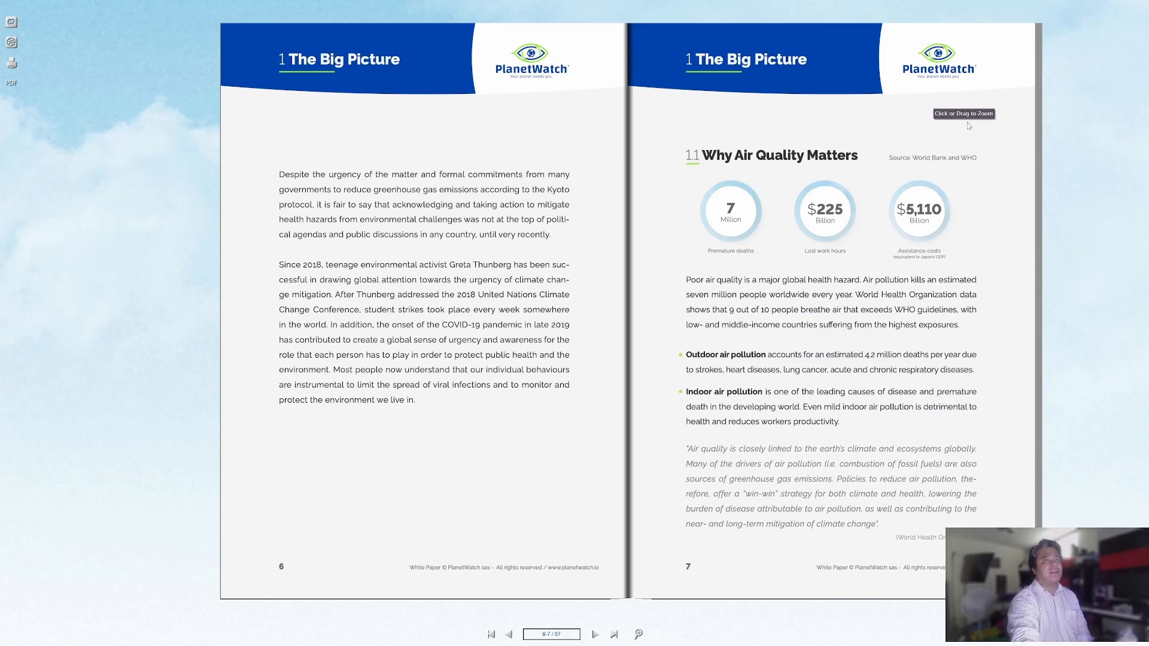
pyautogui.moveTo(966, 165)
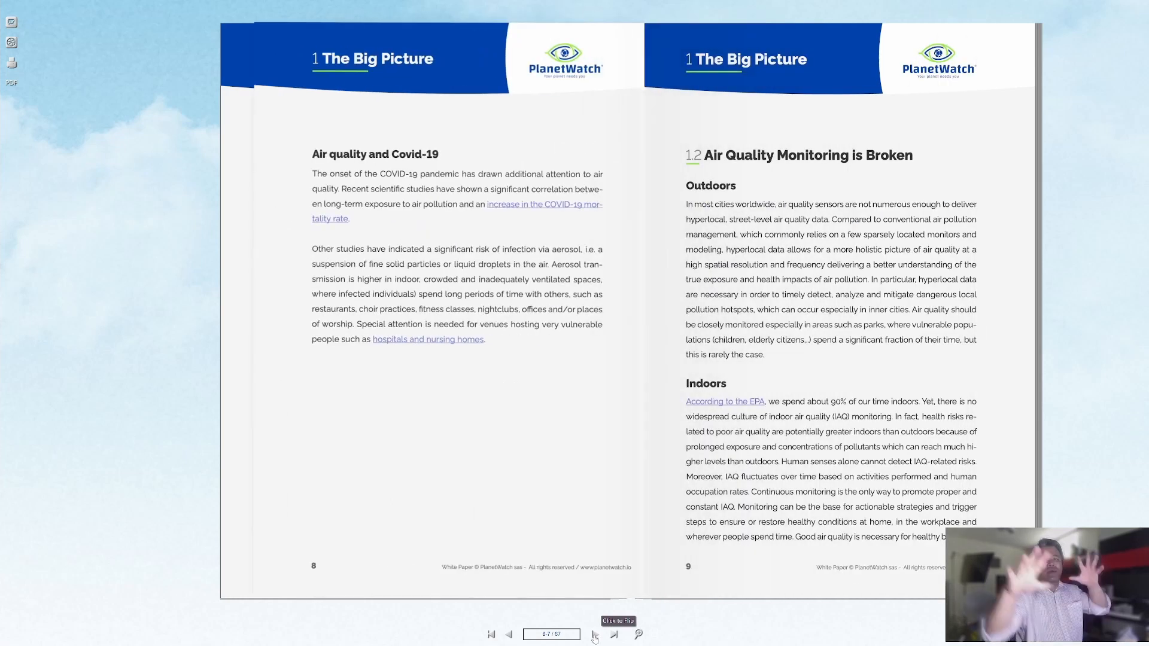
# Step: Flip forward to pages 12–13 showing the sensor-to-token data flow diagram
pyautogui.click(595, 634)
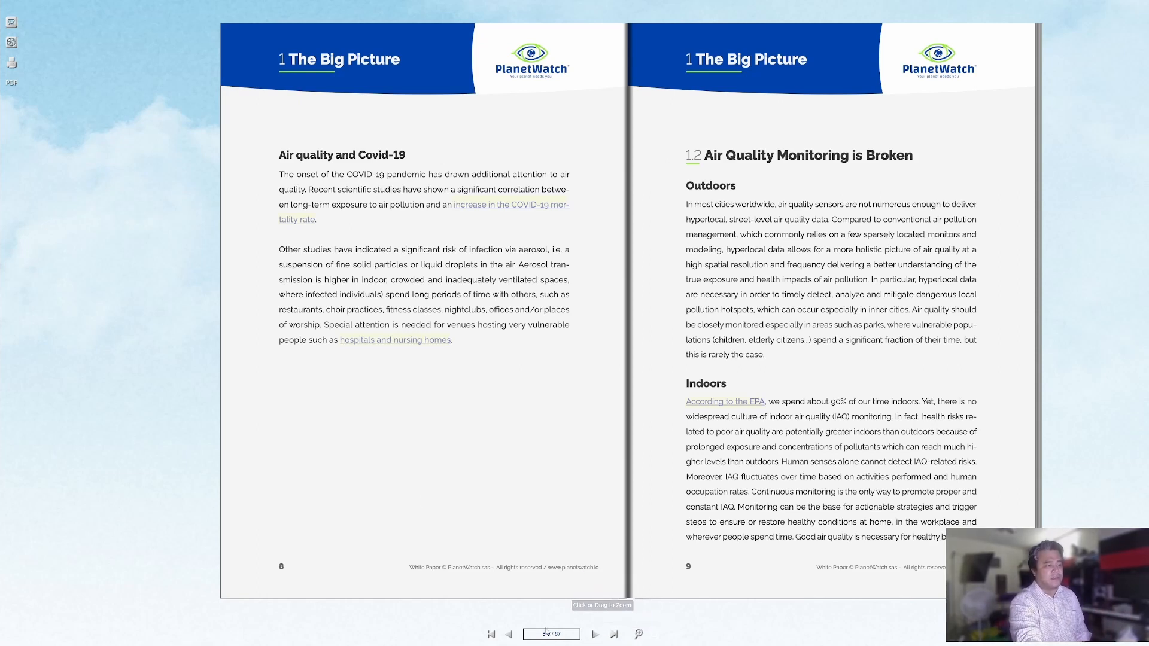
pyautogui.moveTo(596, 639)
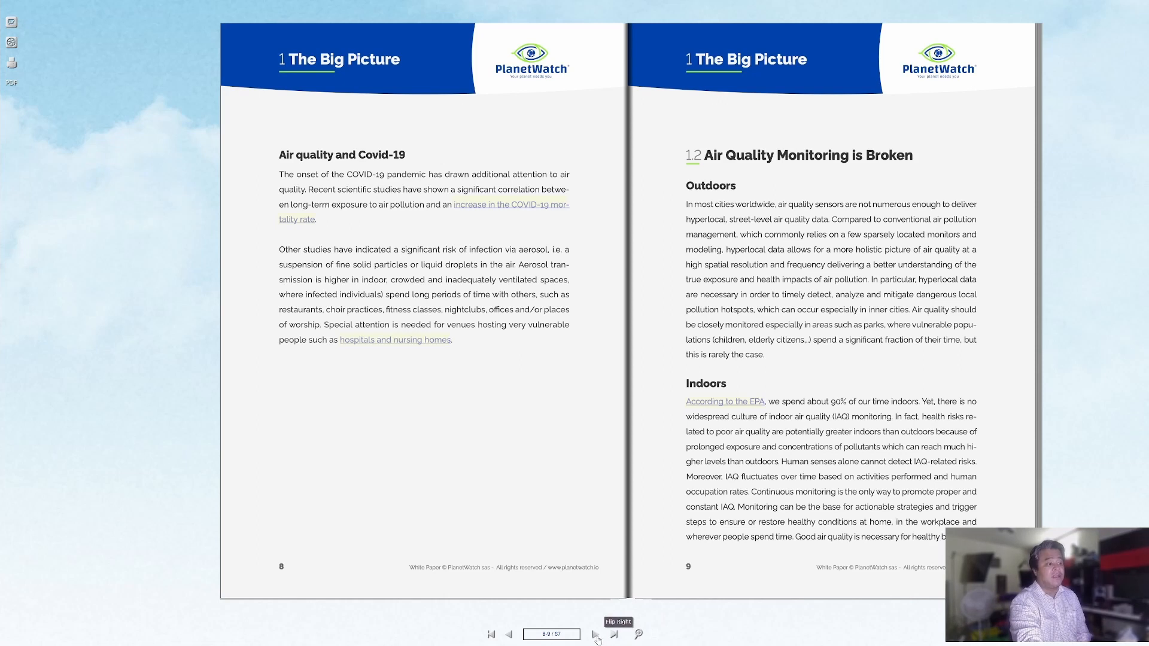
pyautogui.click(613, 635)
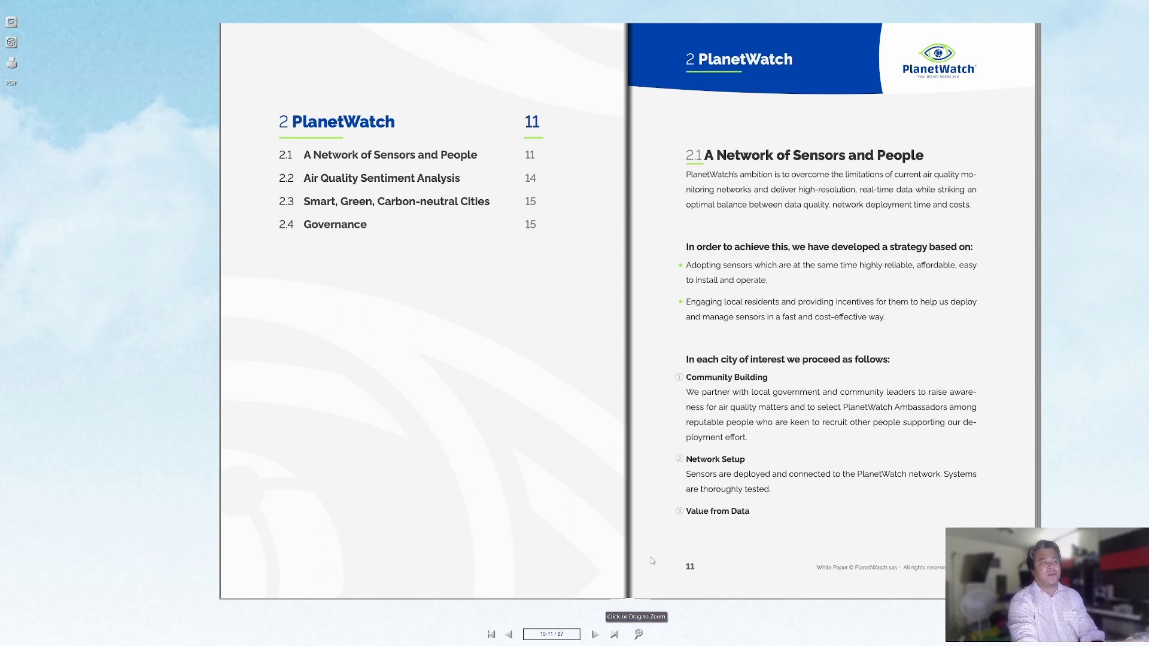
pyautogui.click(509, 634)
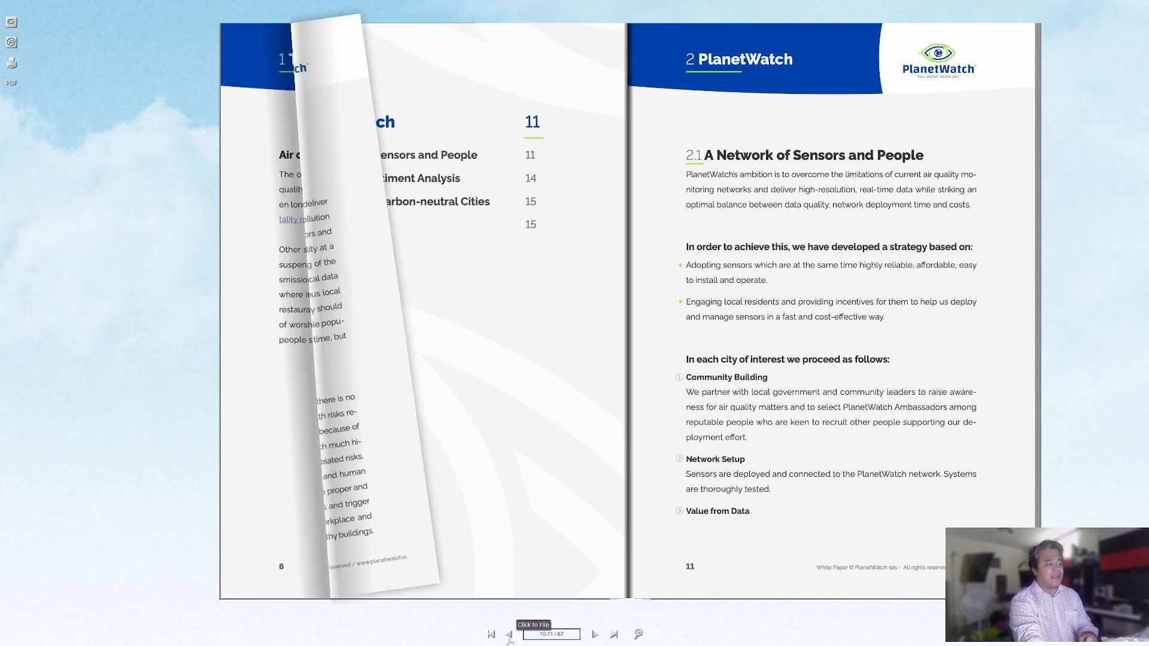
pyautogui.click(509, 634)
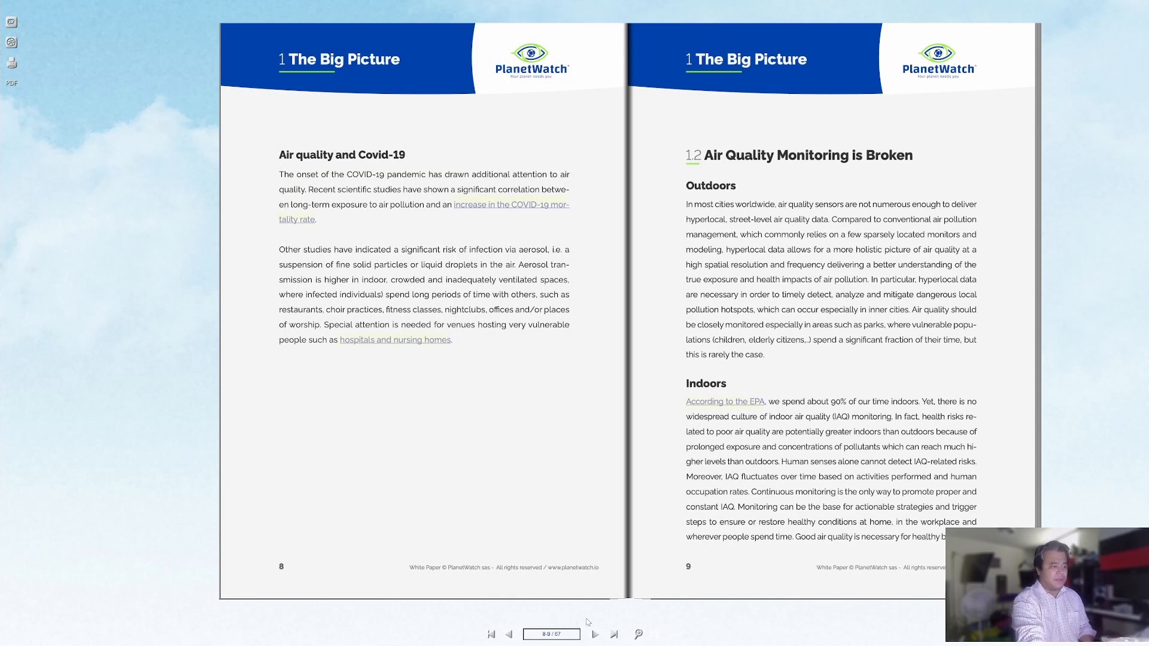
pyautogui.click(594, 634)
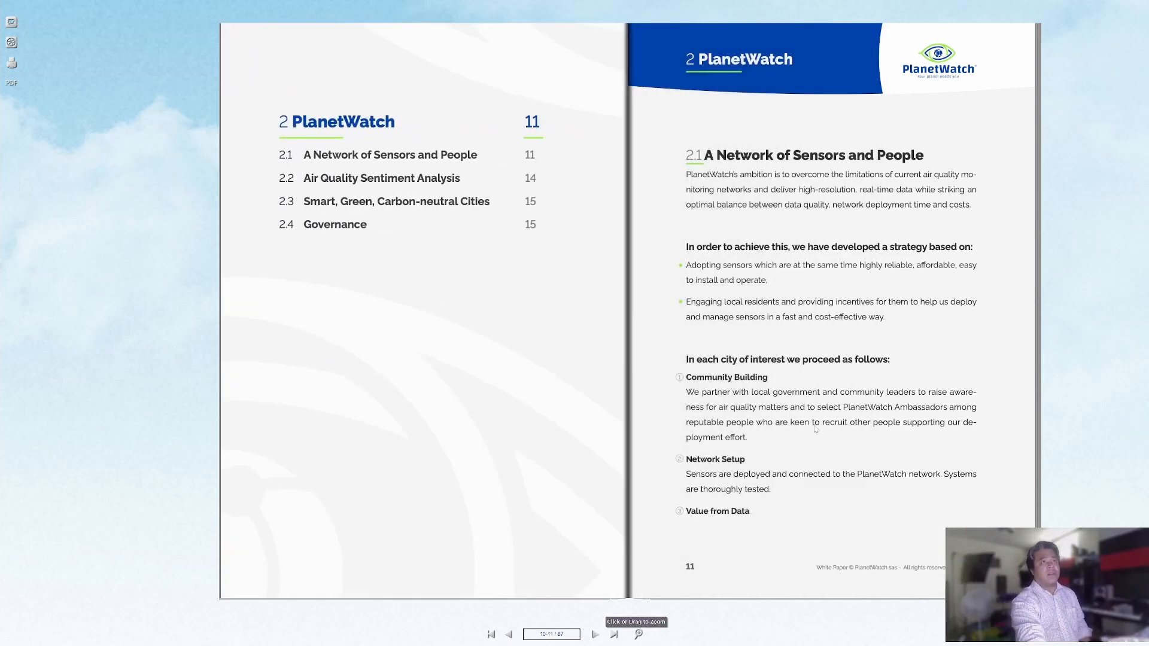
pyautogui.moveTo(594, 635)
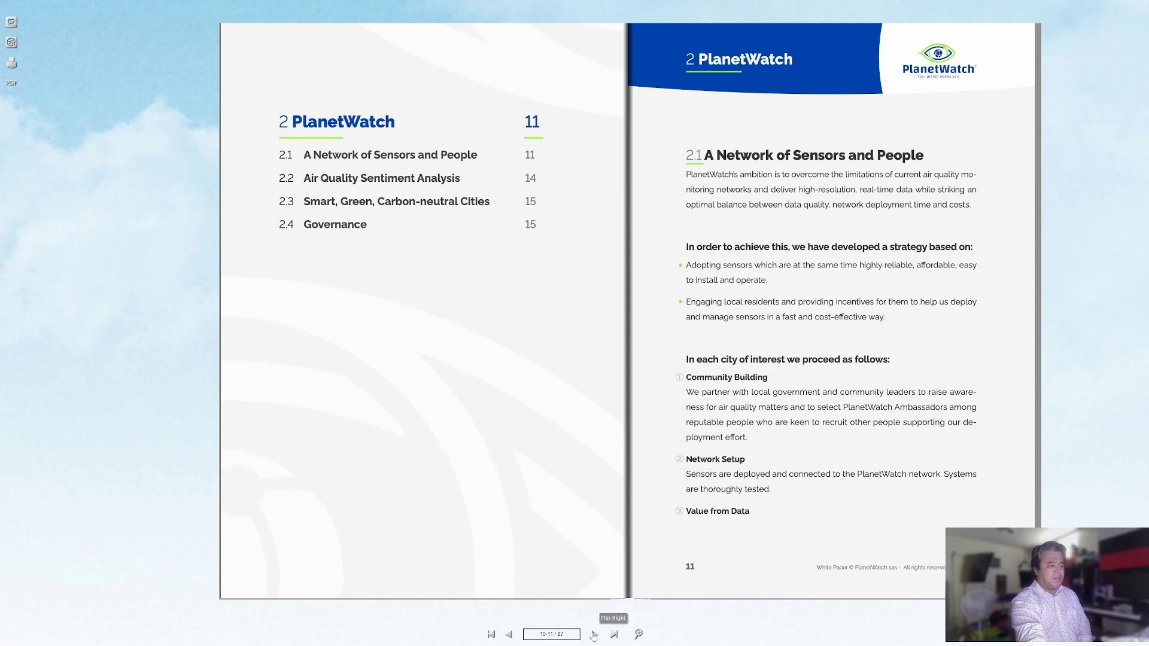
pyautogui.click(593, 634)
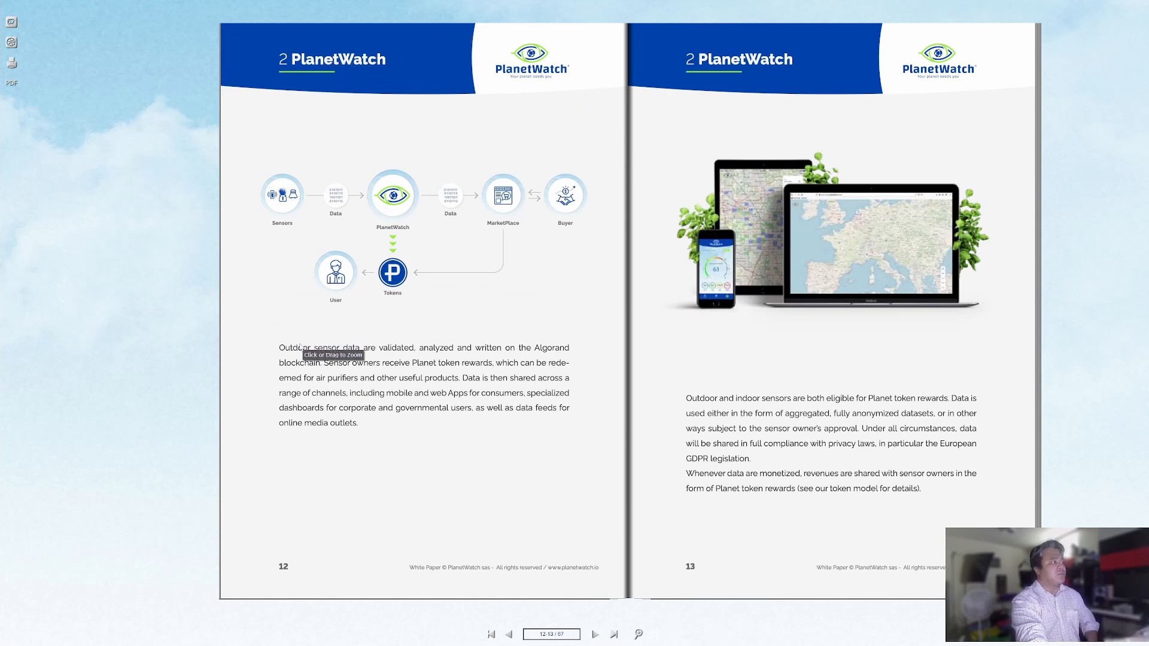
pyautogui.moveTo(282, 195)
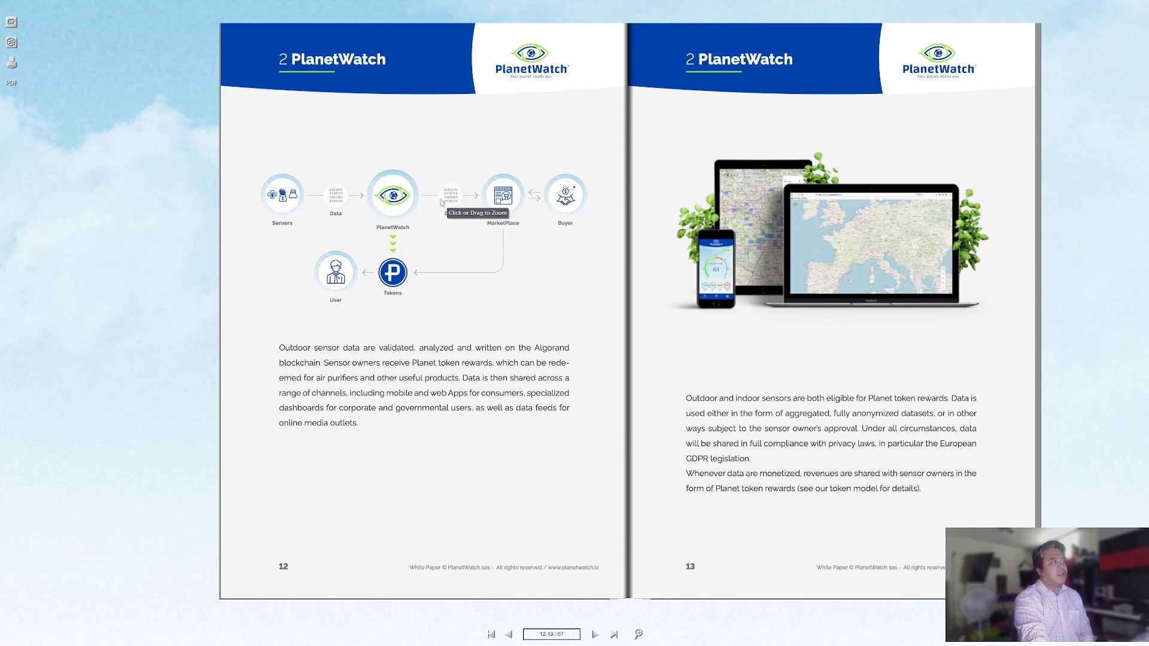
pyautogui.moveTo(599, 210)
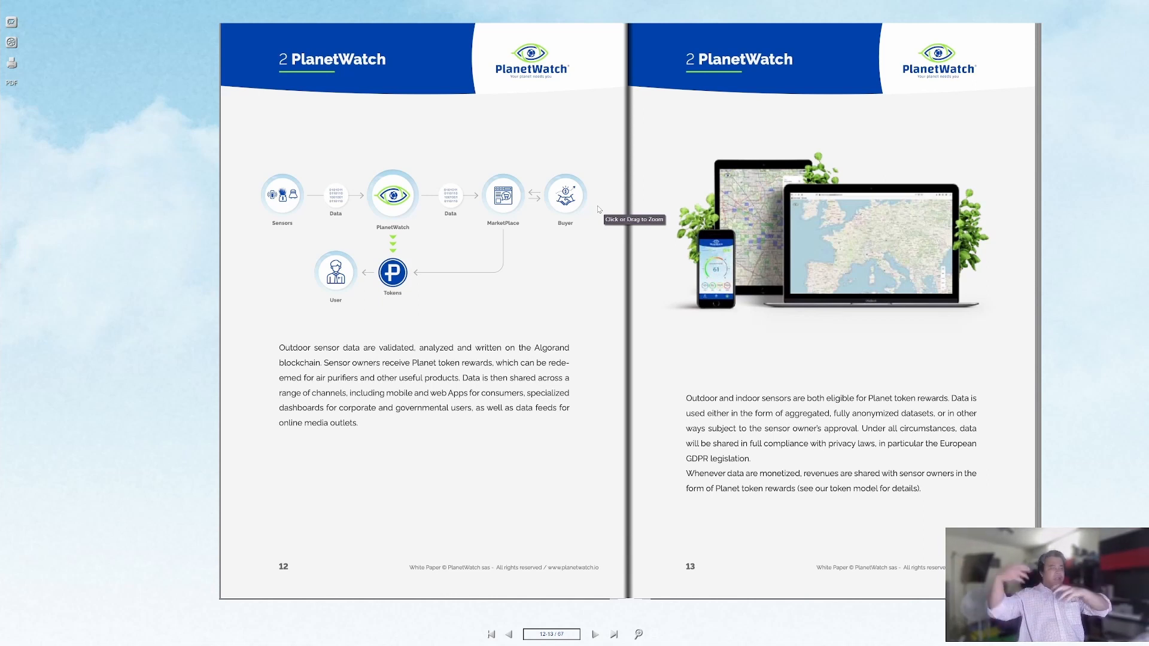
pyautogui.moveTo(490, 84)
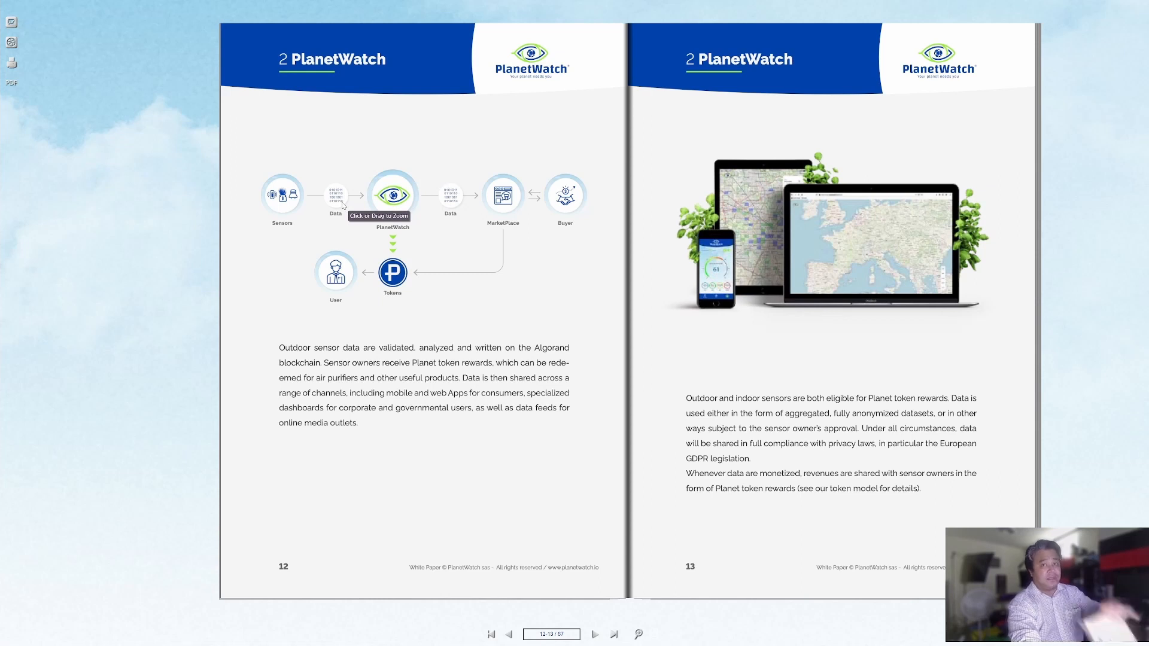
pyautogui.moveTo(392, 273)
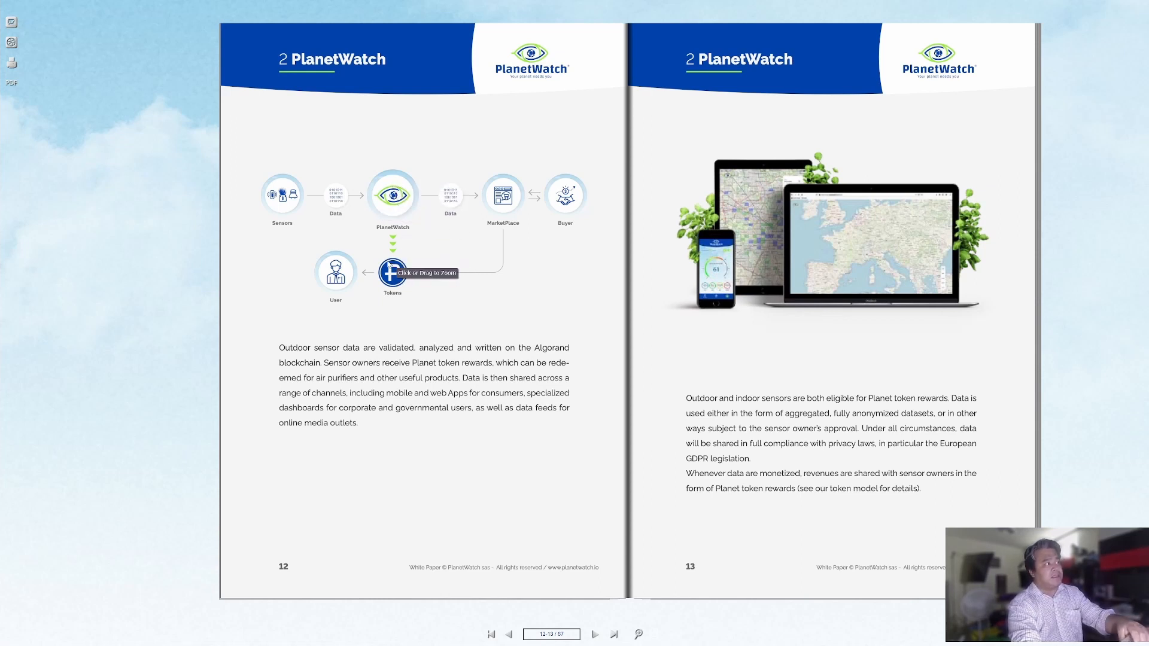
pyautogui.moveTo(392, 196)
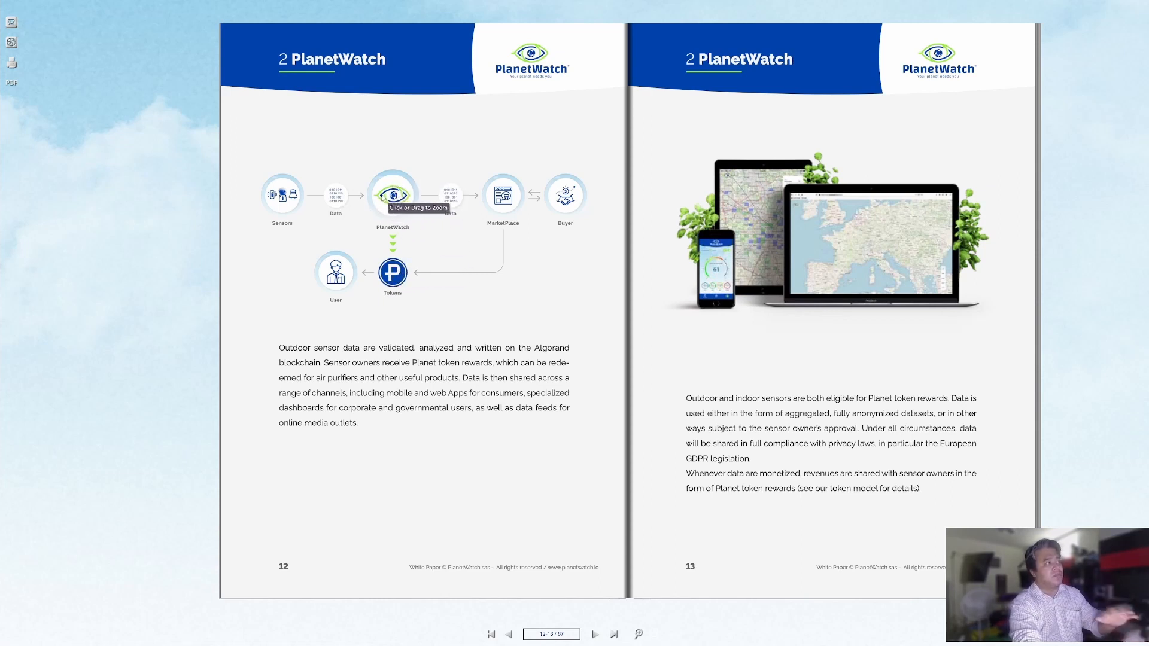
pyautogui.moveTo(405, 280)
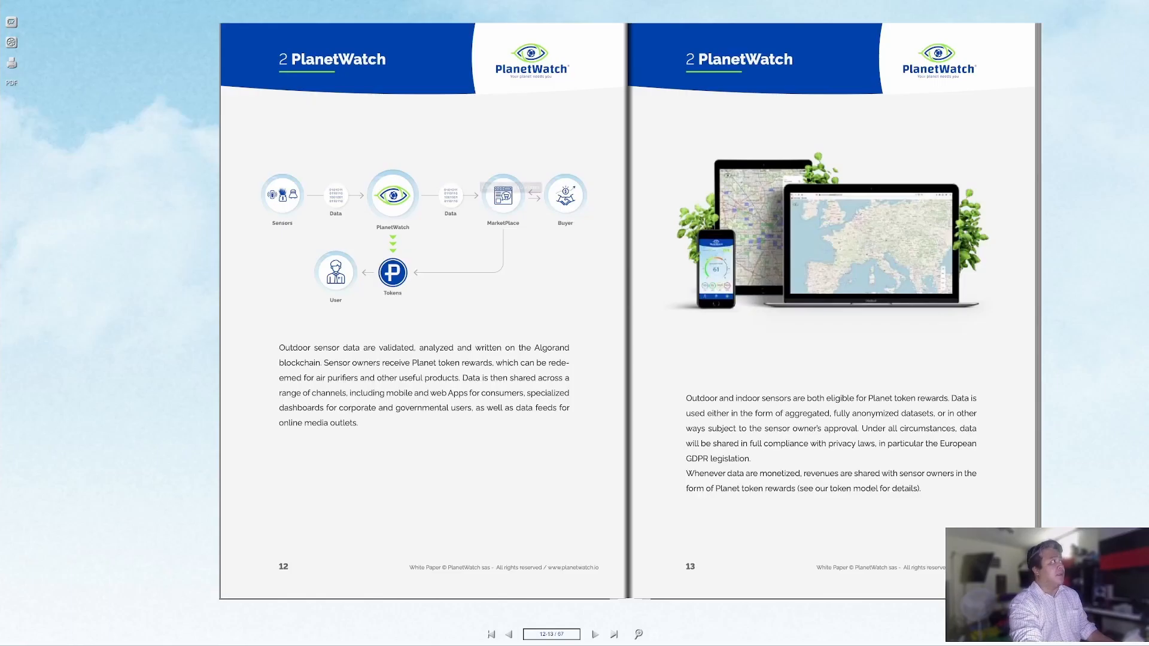
pyautogui.moveTo(347, 526)
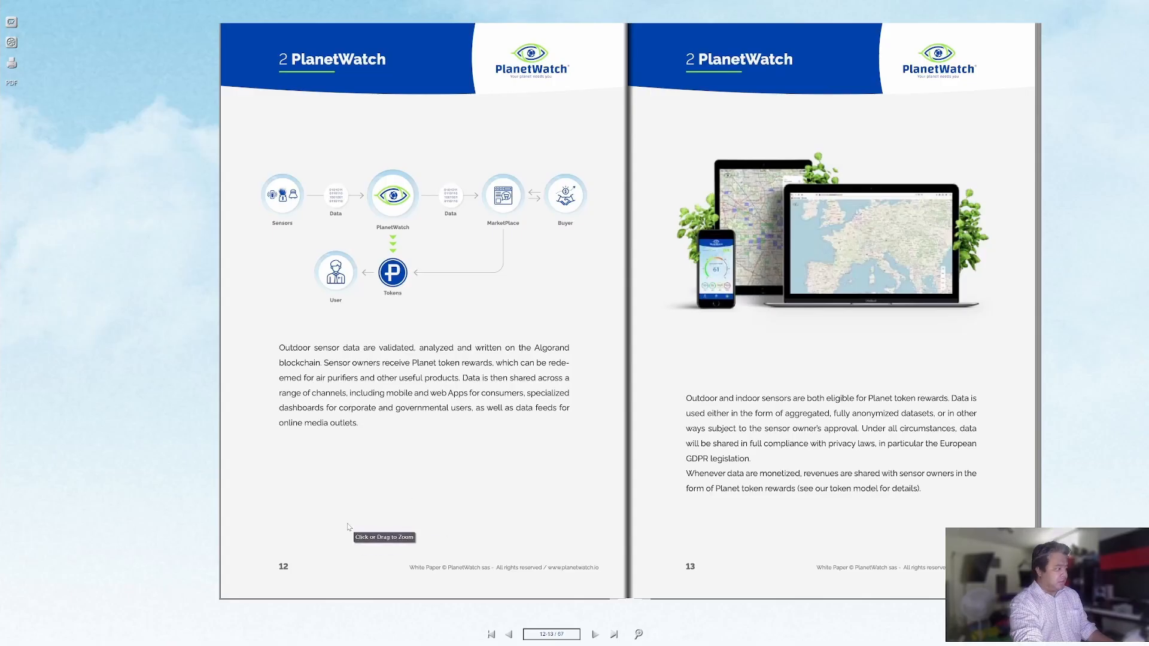
pyautogui.moveTo(352, 280)
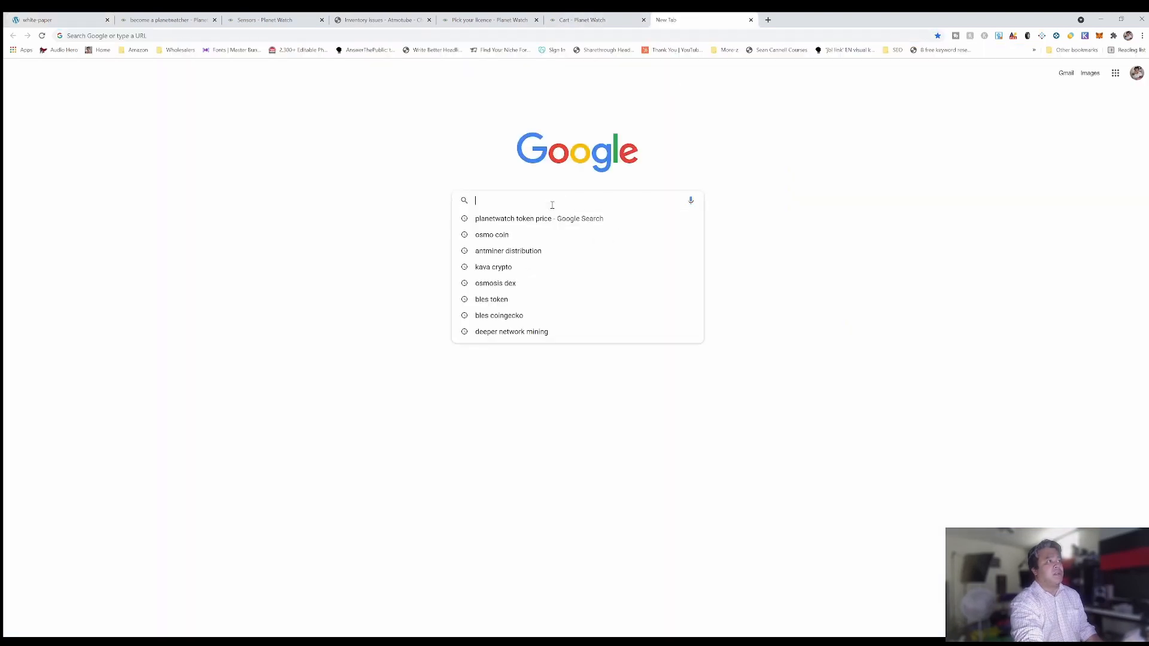
# Step: Search 'air quality market' and open the PR Newswire monitoring market article
pyautogui.write('air quality market')
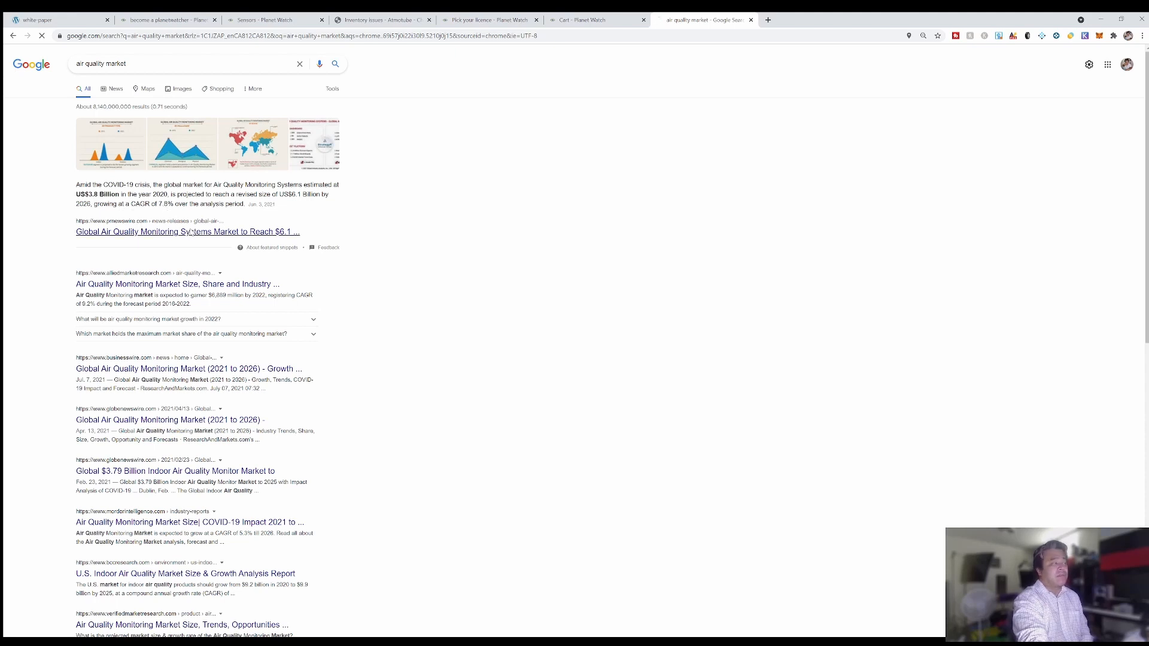
pyautogui.click(186, 232)
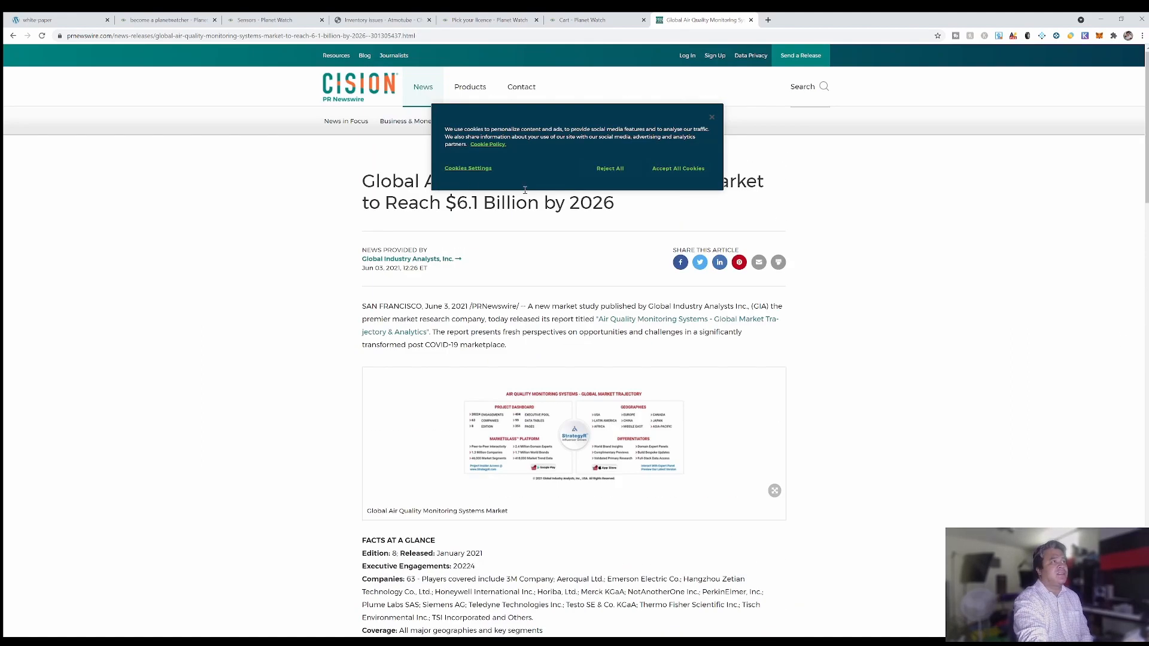
pyautogui.moveTo(442, 286)
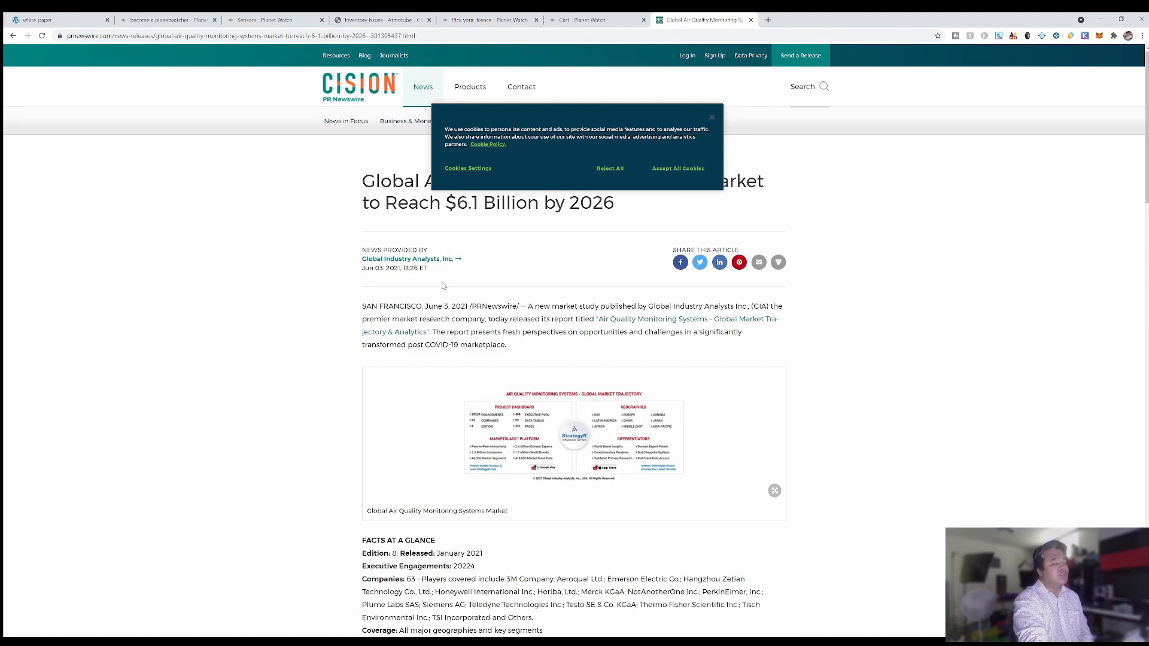
pyautogui.moveTo(454, 176)
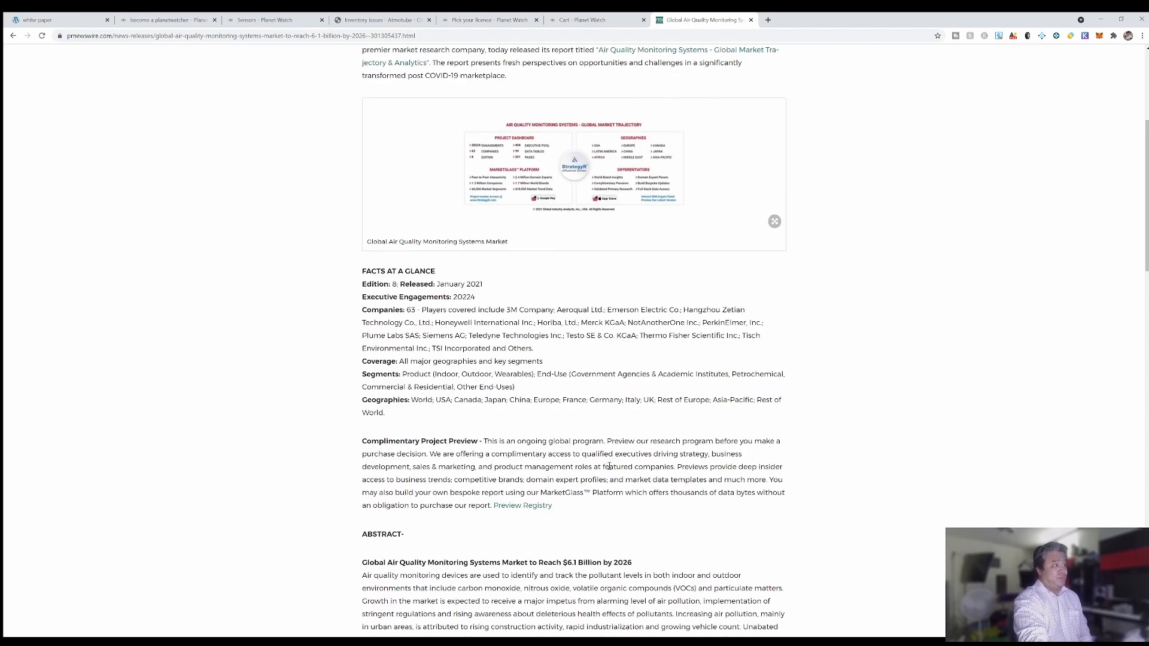
# Step: Read down to the article's abstract, then switch back to the empty PlanetWatch cart
pyautogui.scroll(-3)
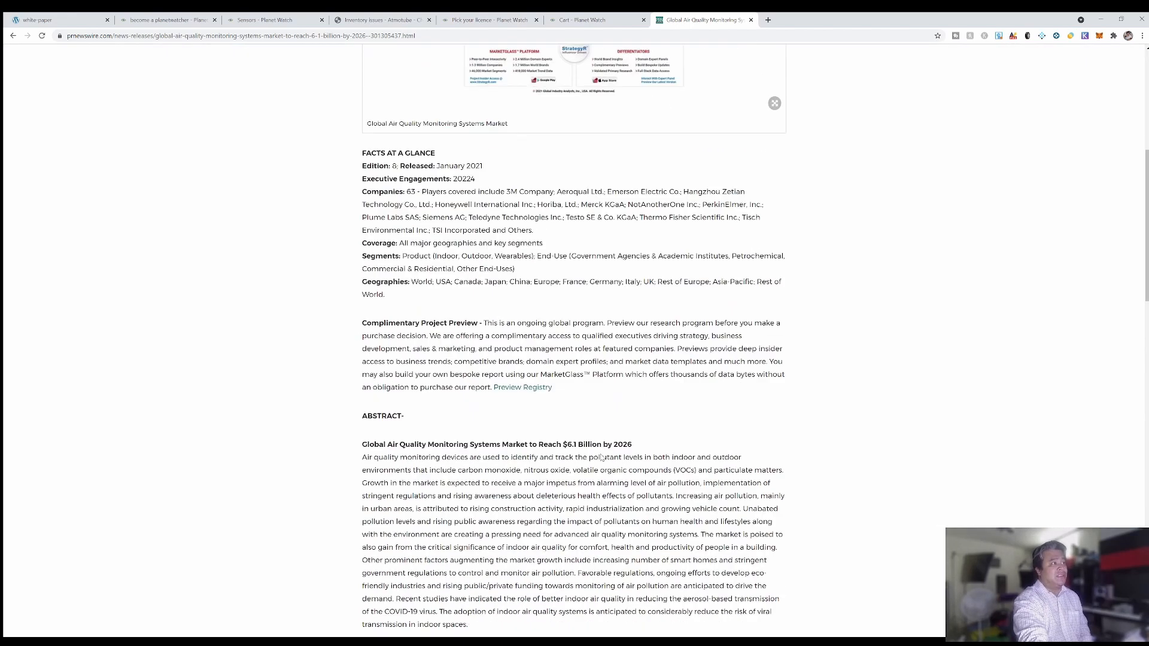
pyautogui.scroll(-3)
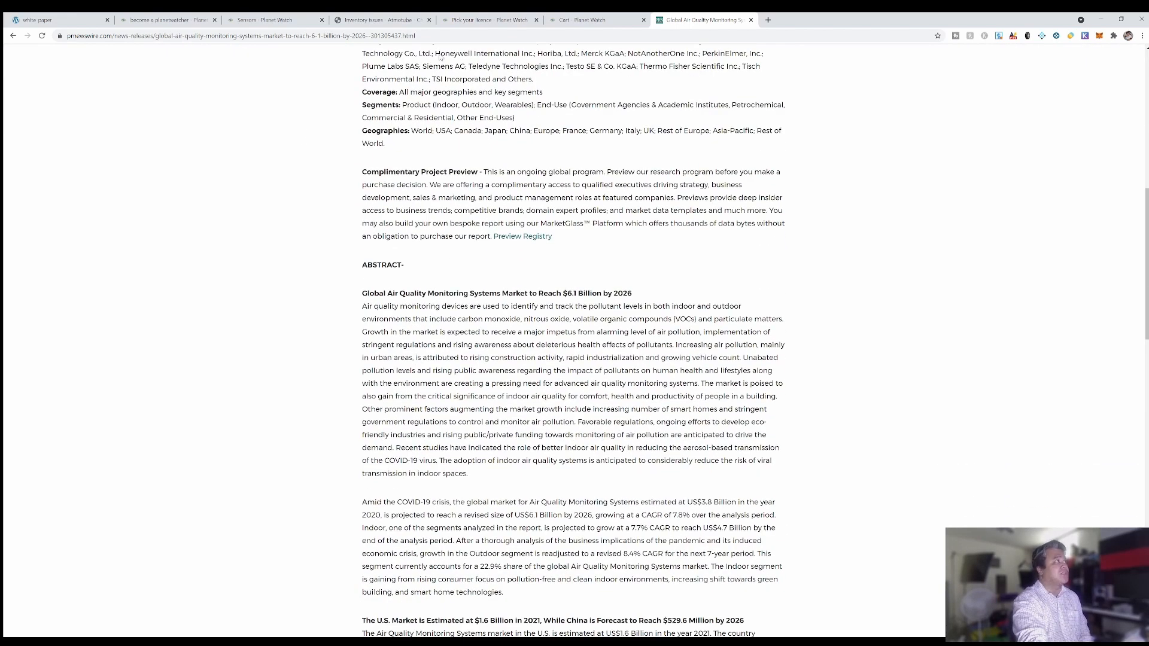
pyautogui.click(594, 20)
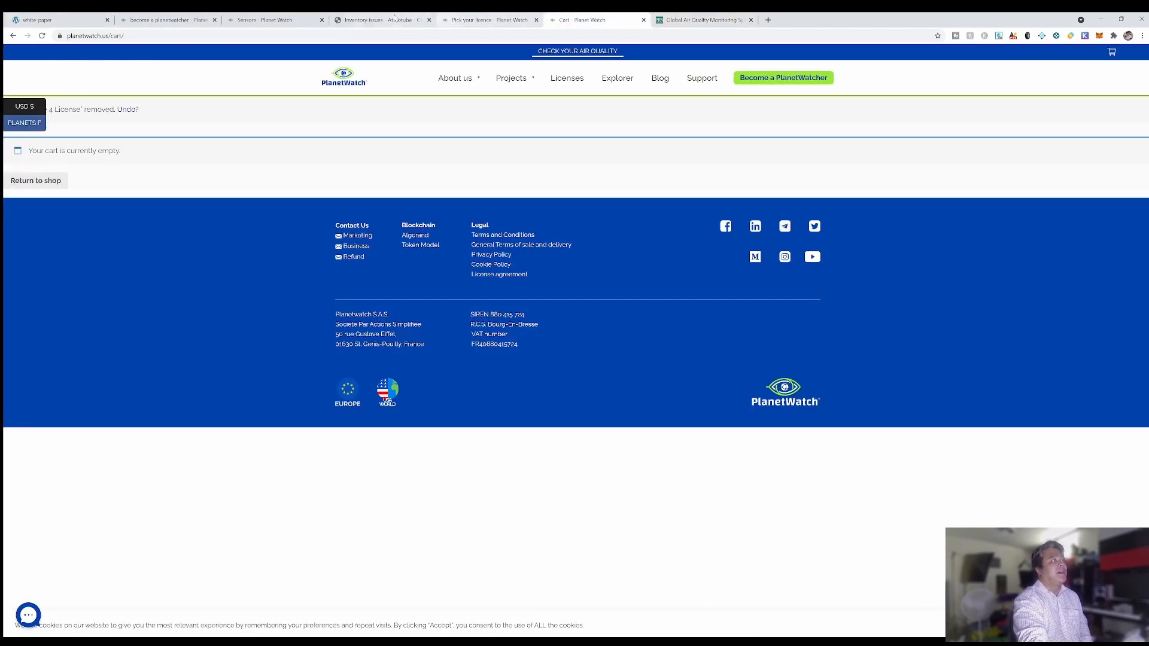
# Step: Compare white paper pages 12–13 with the PR Newswire market article, then turn to pages 14–15
pyautogui.click(51, 20)
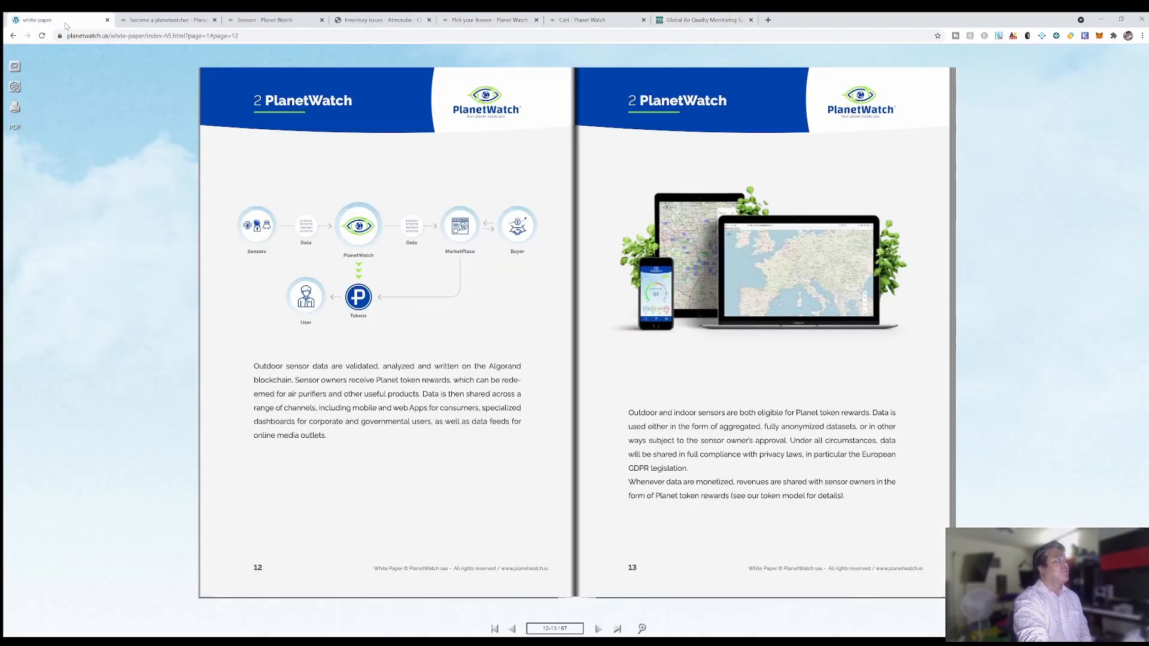
pyautogui.moveTo(527, 332)
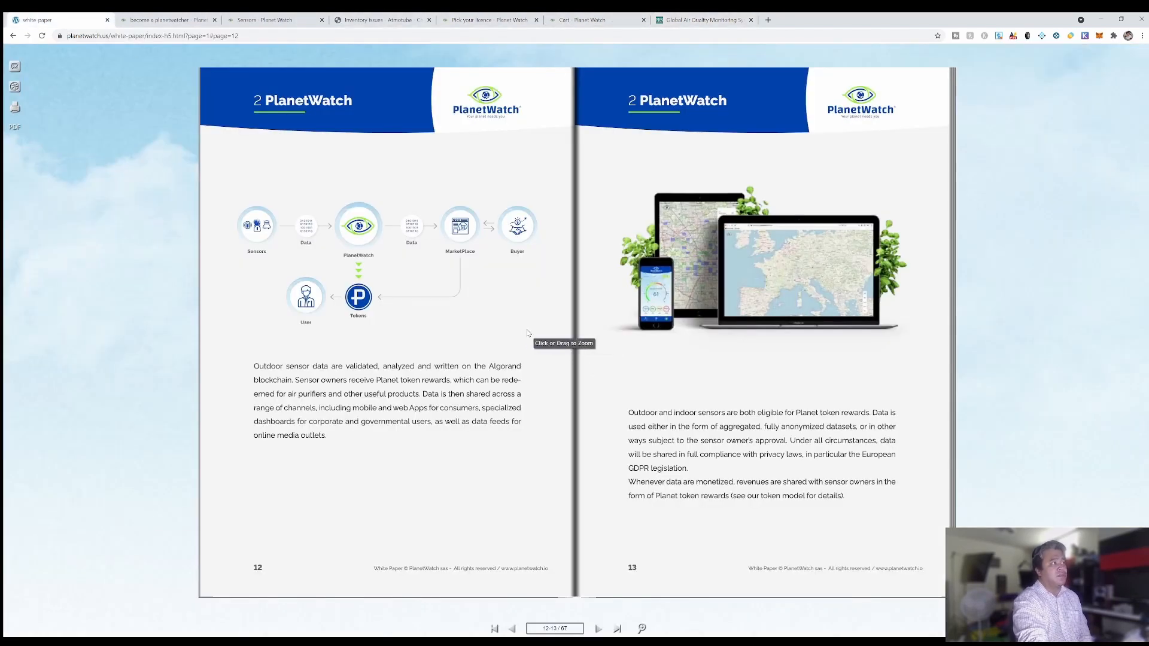
pyautogui.moveTo(483, 300)
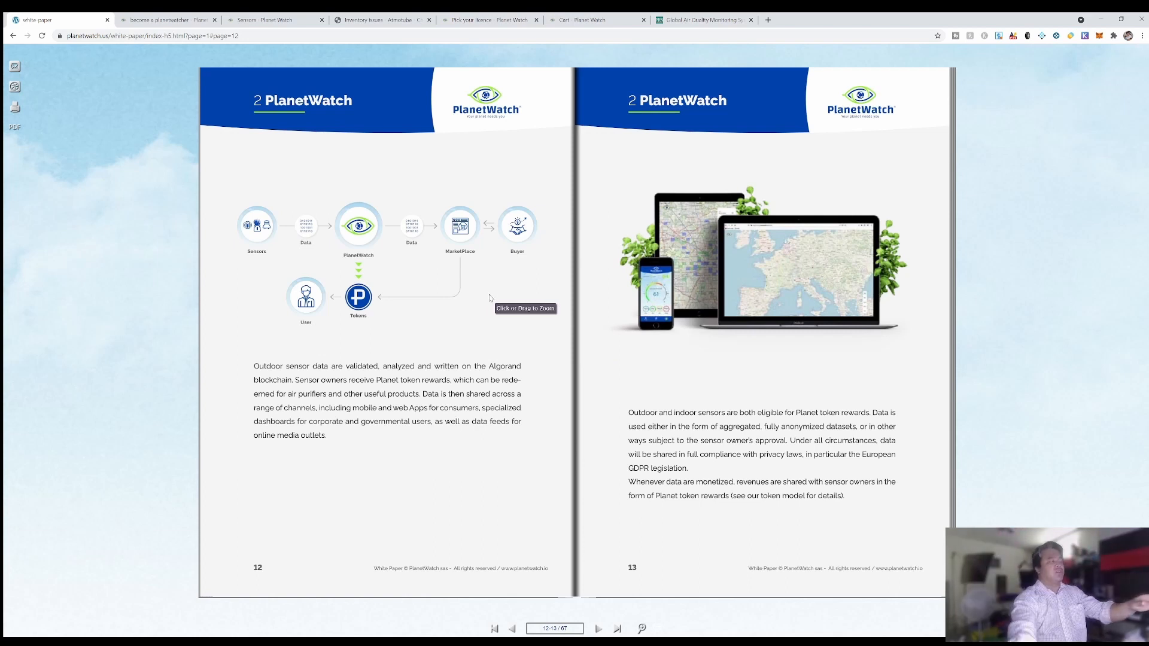
pyautogui.moveTo(637, 18)
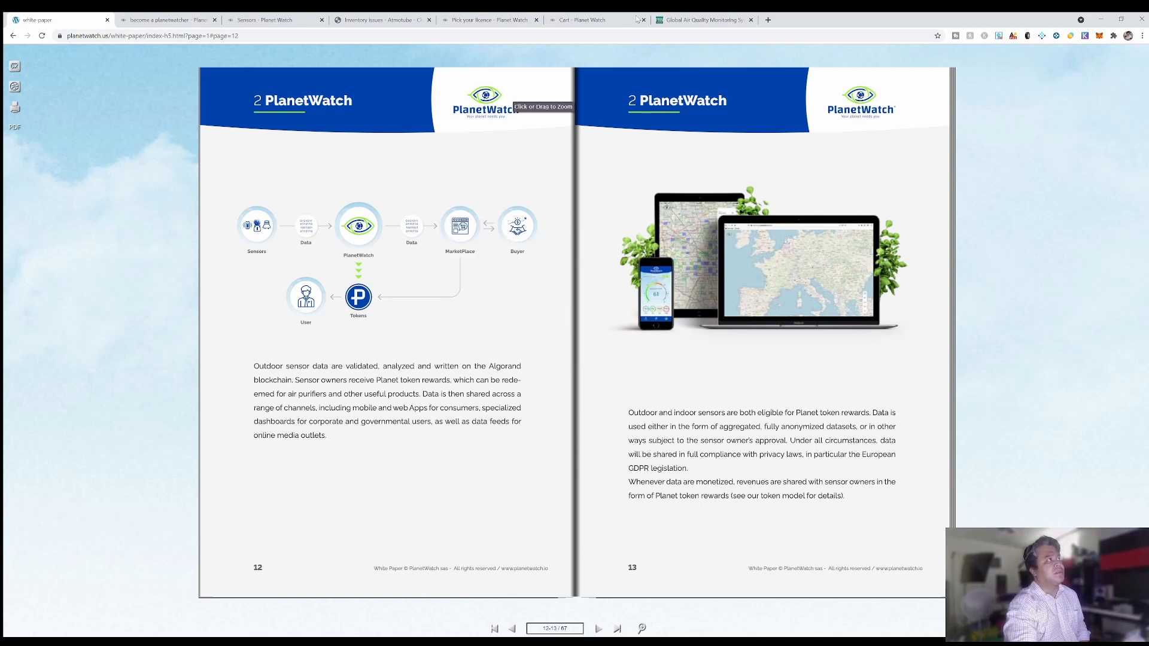
pyautogui.click(699, 20)
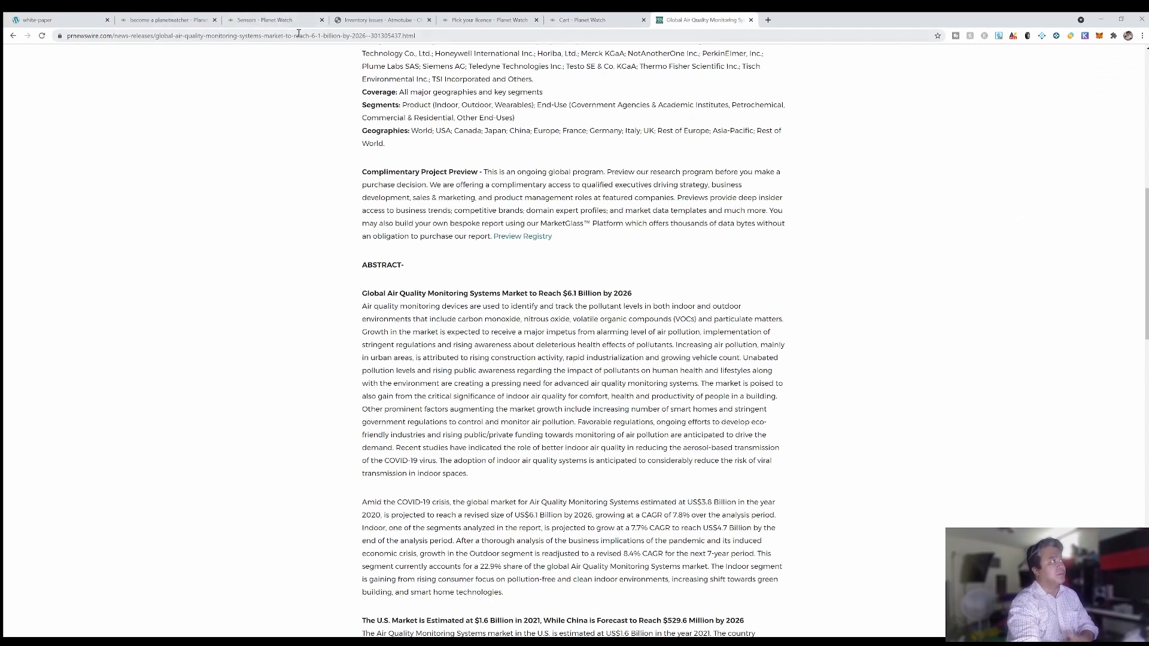
pyautogui.click(167, 20)
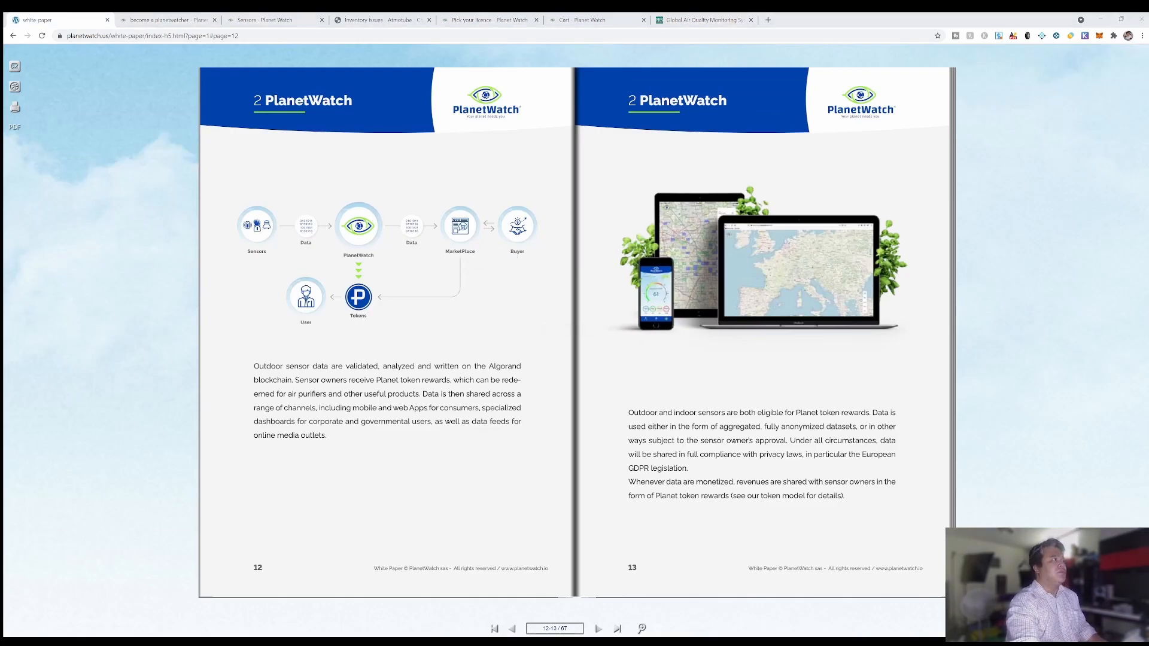
pyautogui.click(702, 20)
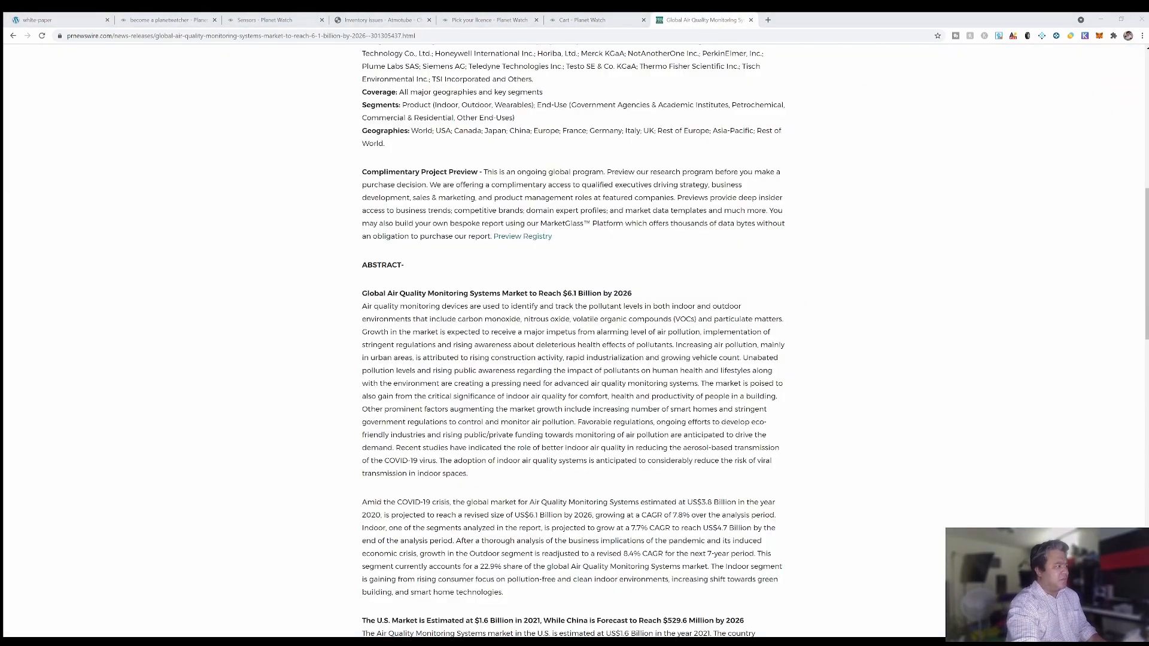
pyautogui.click(55, 20)
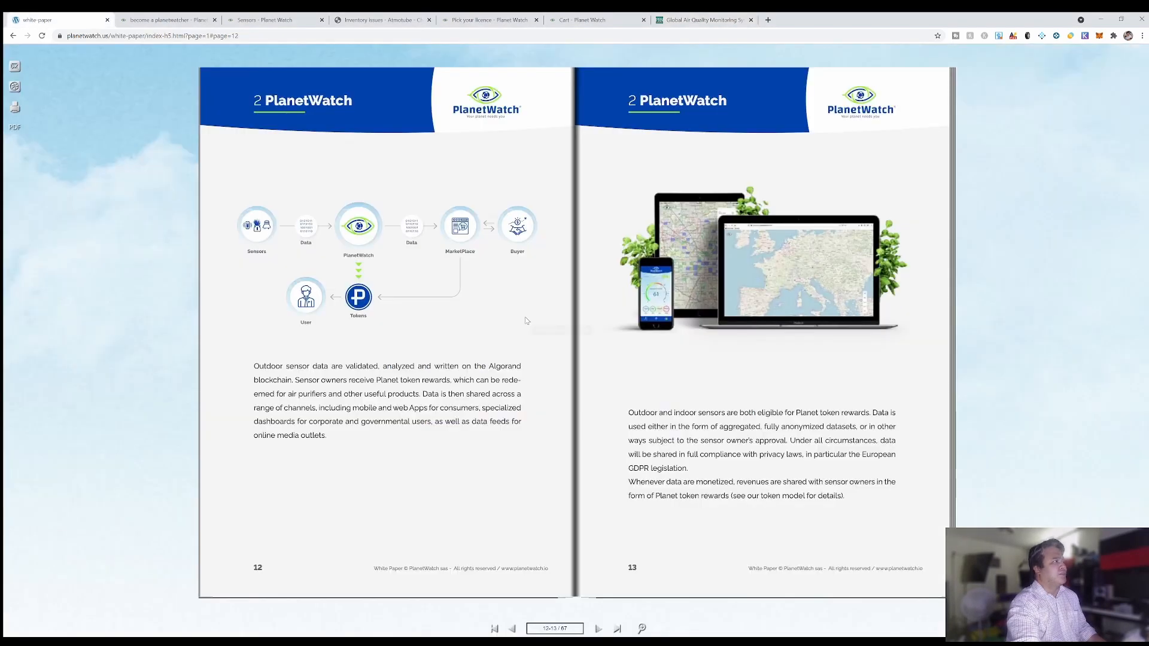
pyautogui.moveTo(466, 268)
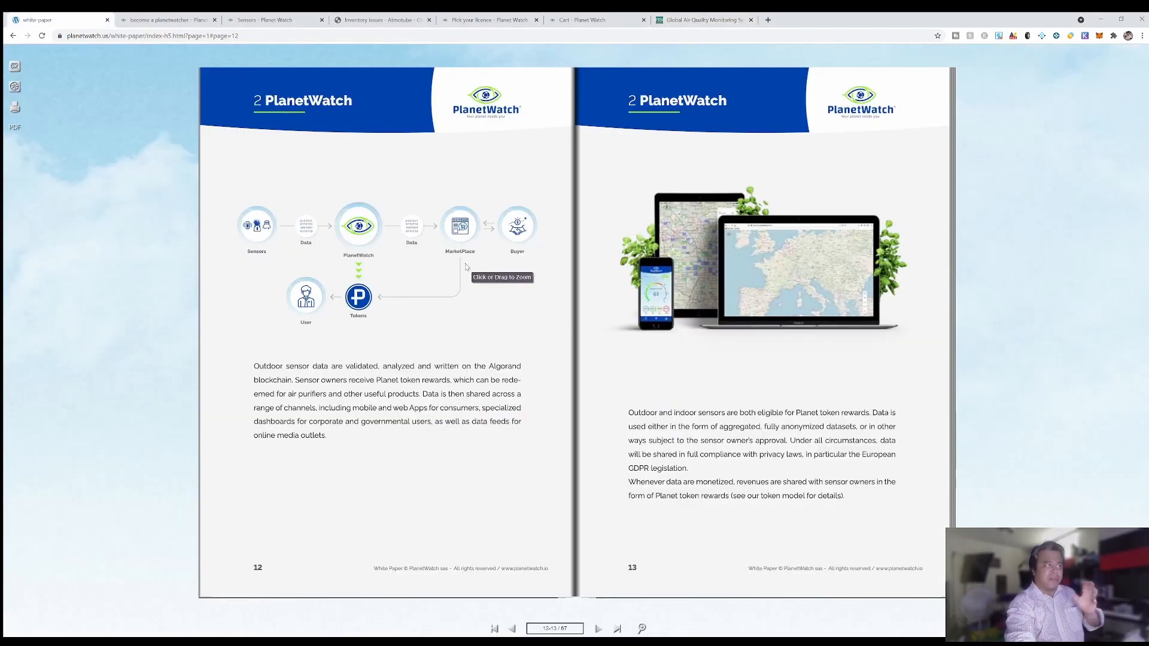
pyautogui.moveTo(417, 220)
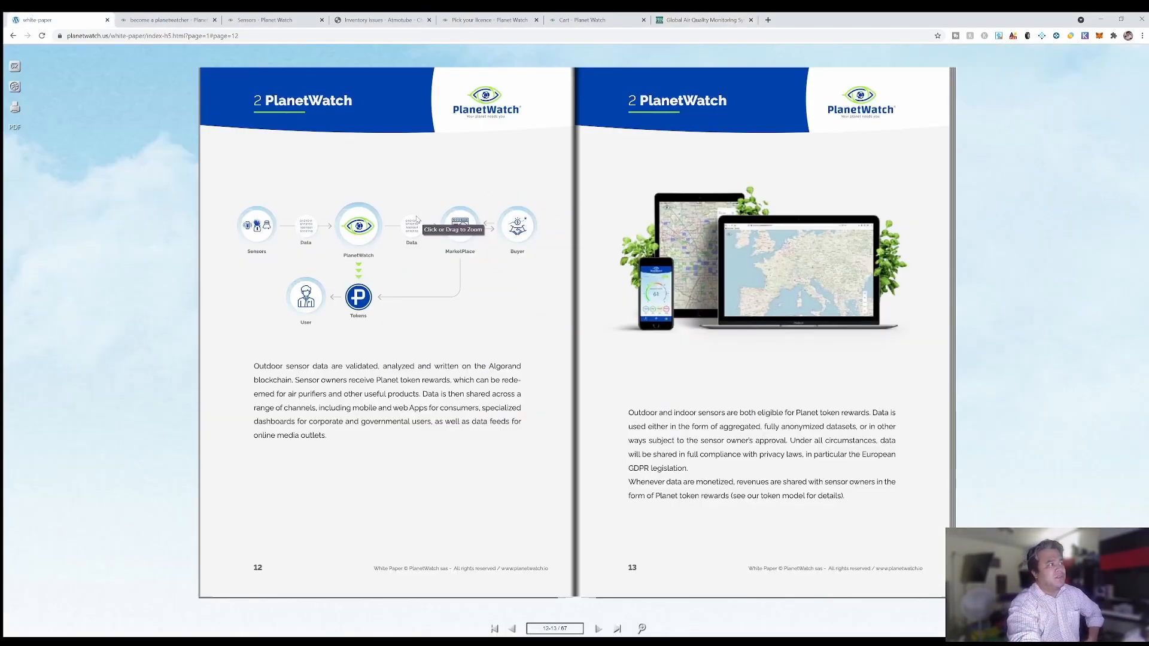
pyautogui.moveTo(518, 223)
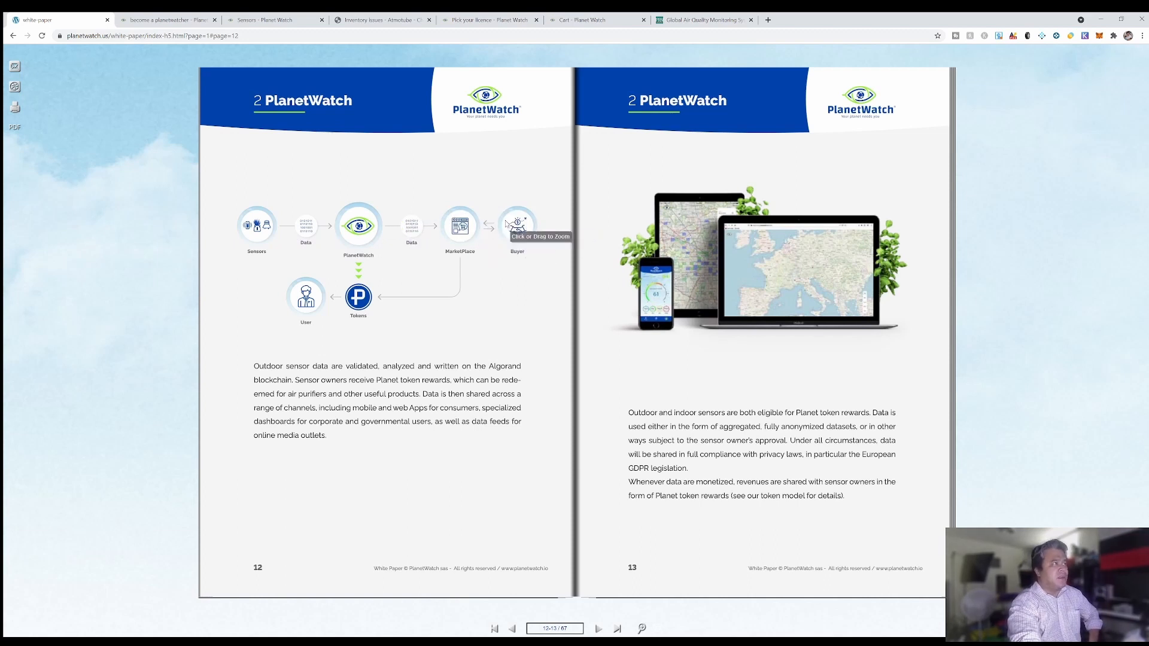
pyautogui.moveTo(461, 223)
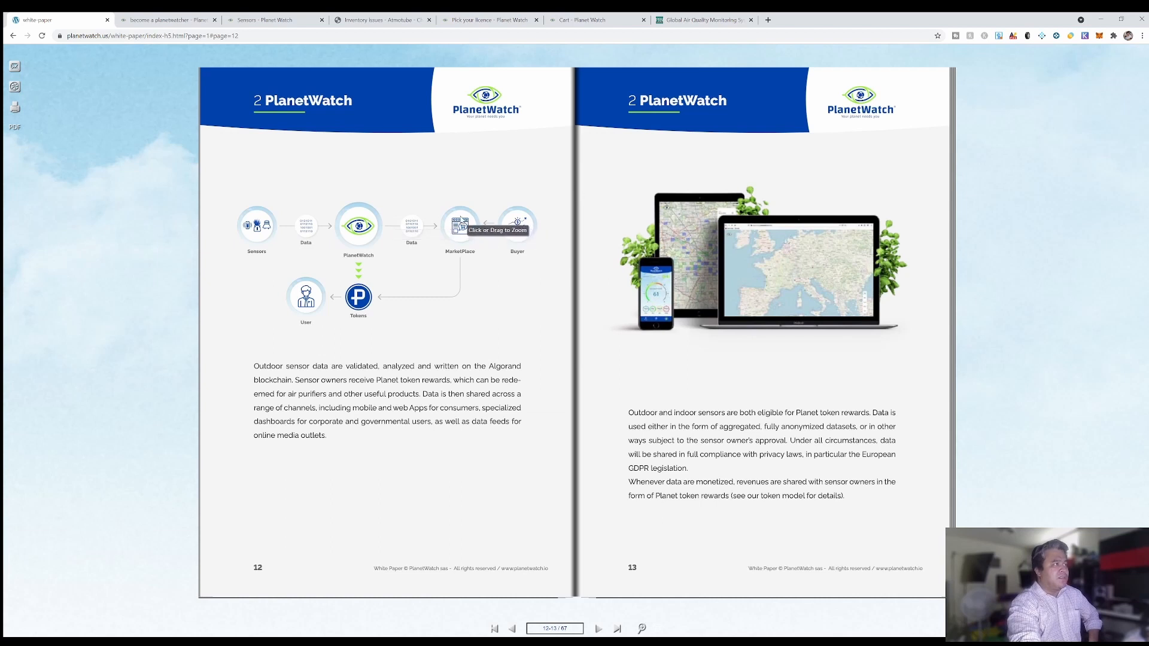
pyautogui.moveTo(359, 298)
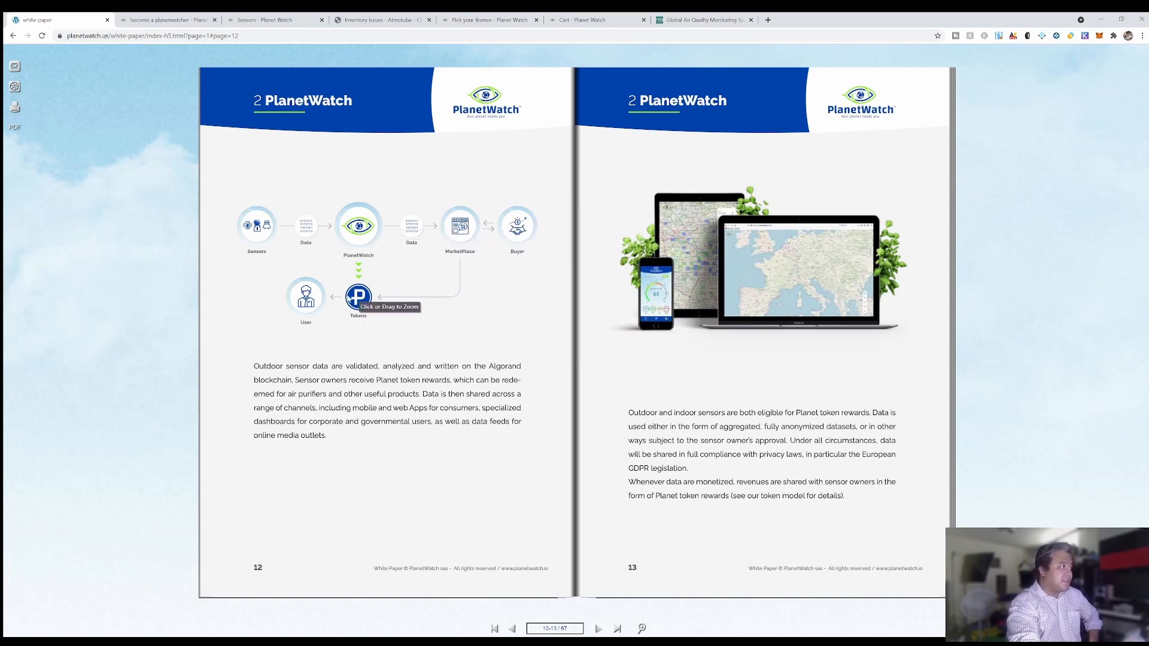
pyautogui.moveTo(375, 310)
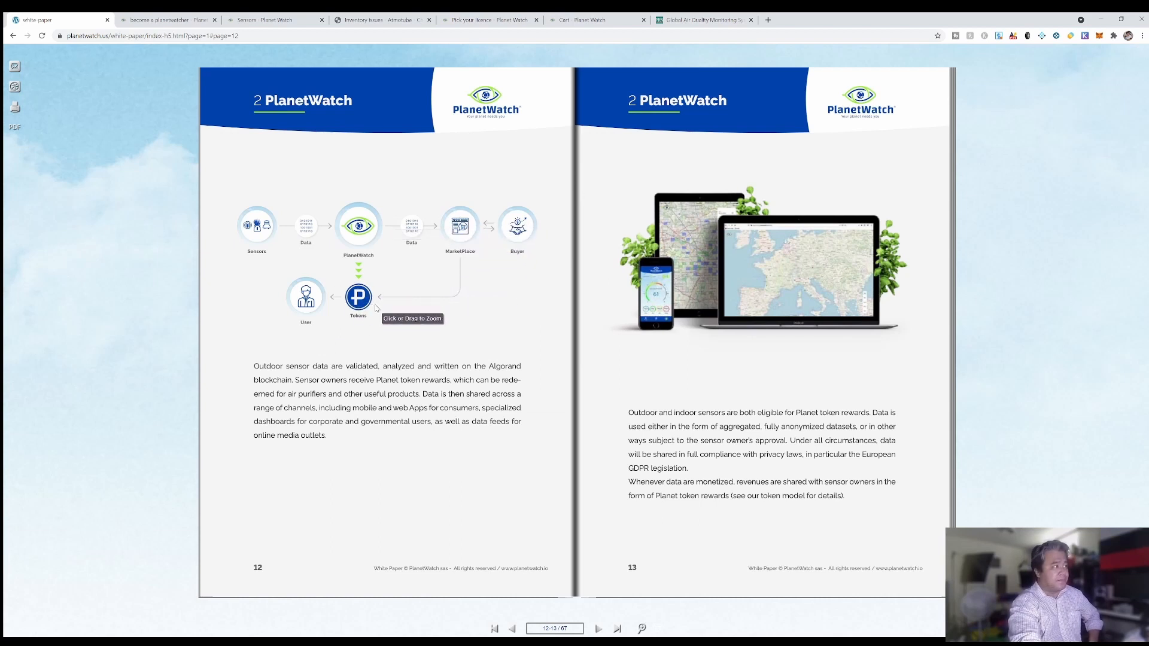
pyautogui.moveTo(388, 252)
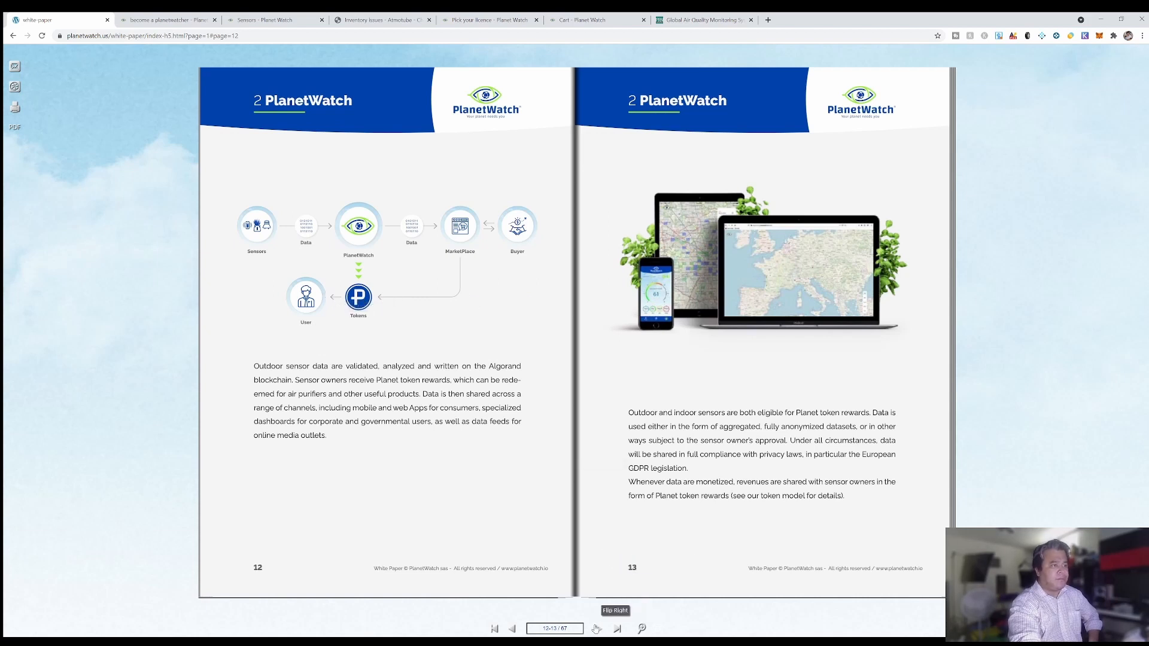
pyautogui.click(596, 629)
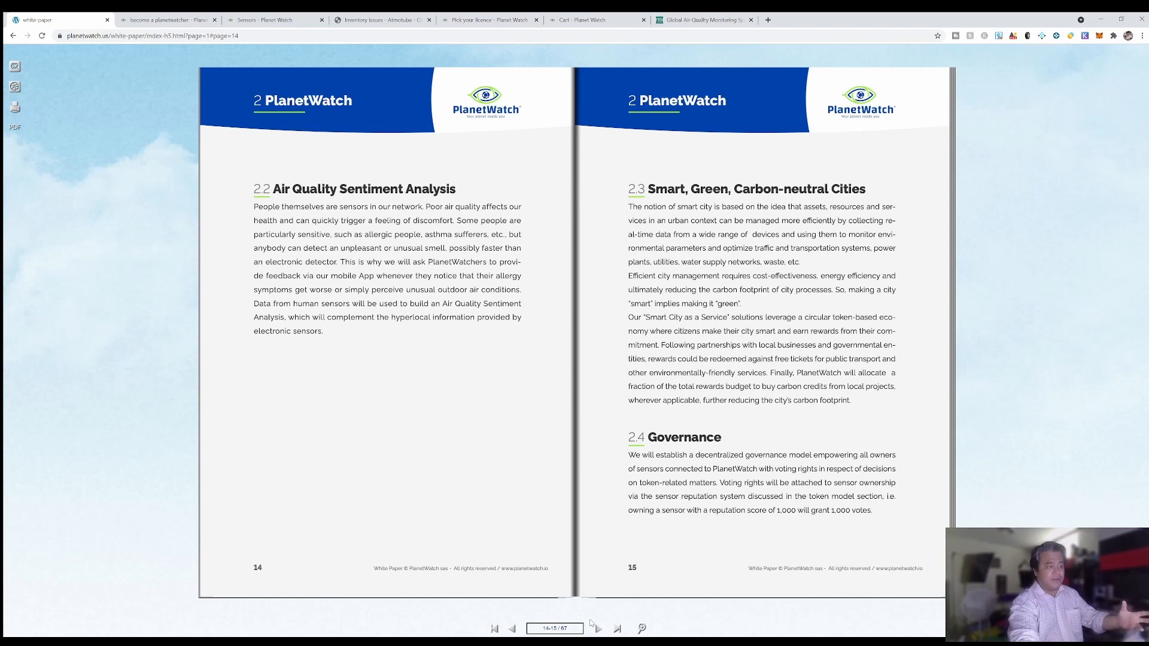
# Step: Page from the Science & Technology contents through pollutant dispersion, device types and Algorand pages
pyautogui.click(617, 629)
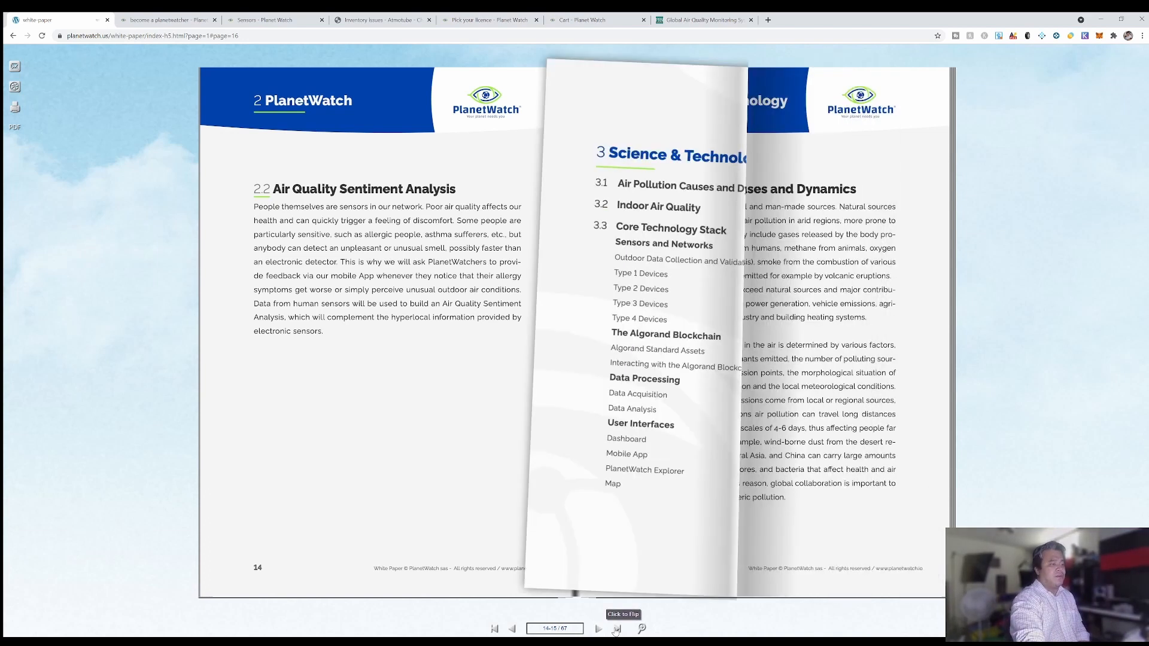
pyautogui.click(617, 629)
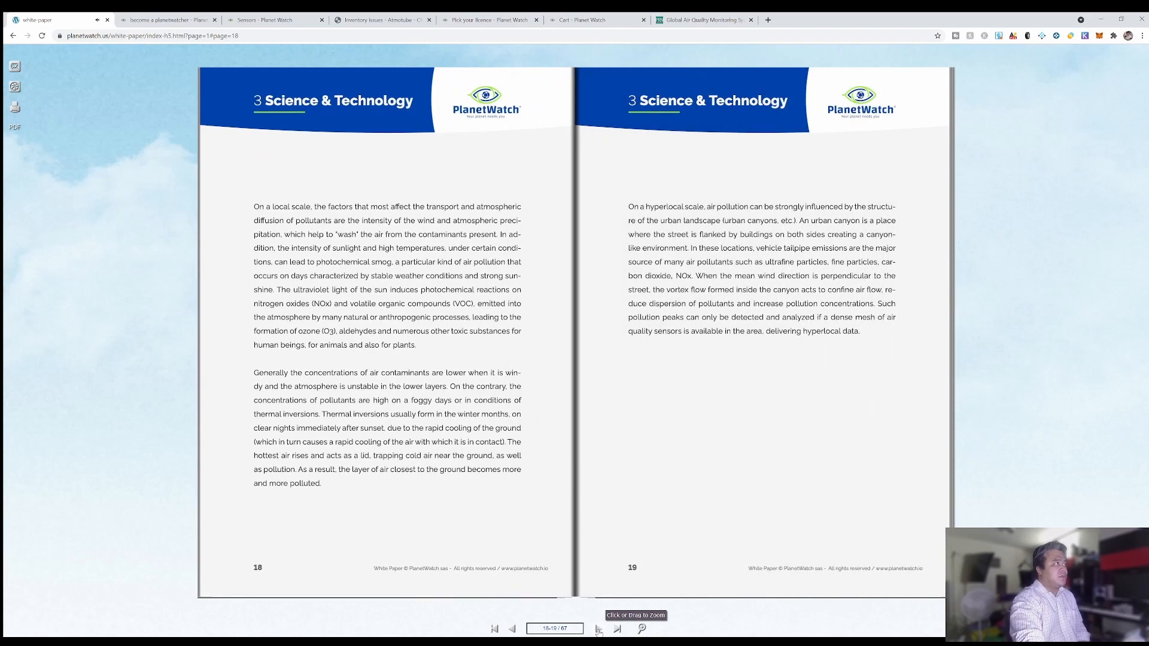
pyautogui.click(617, 629)
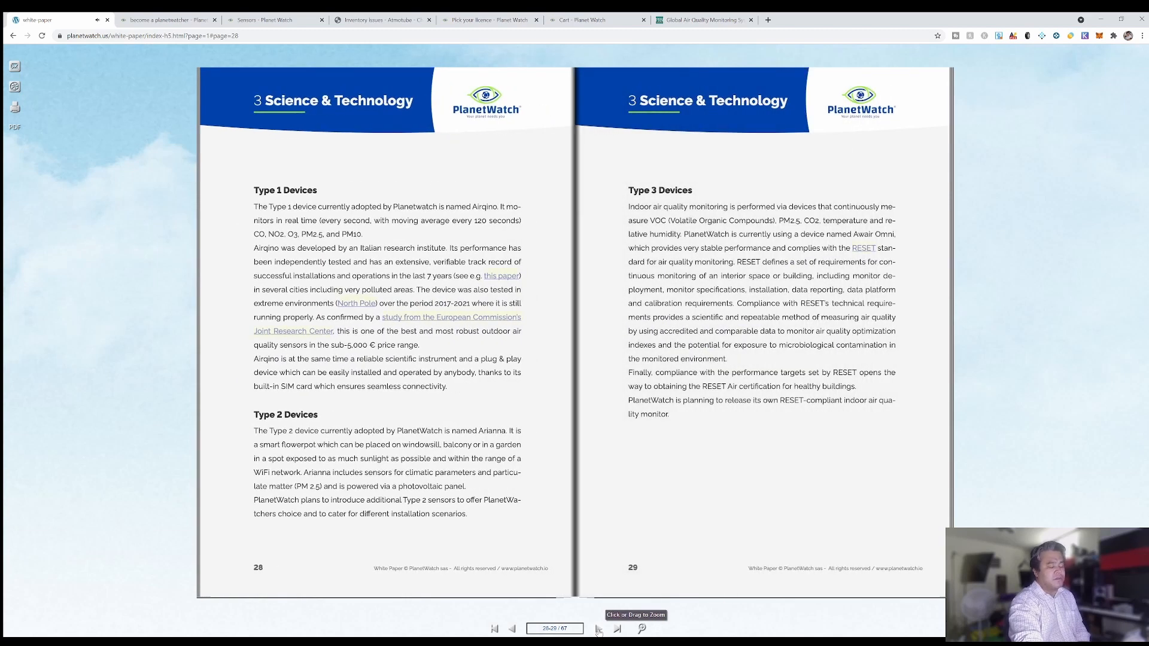
pyautogui.click(512, 628)
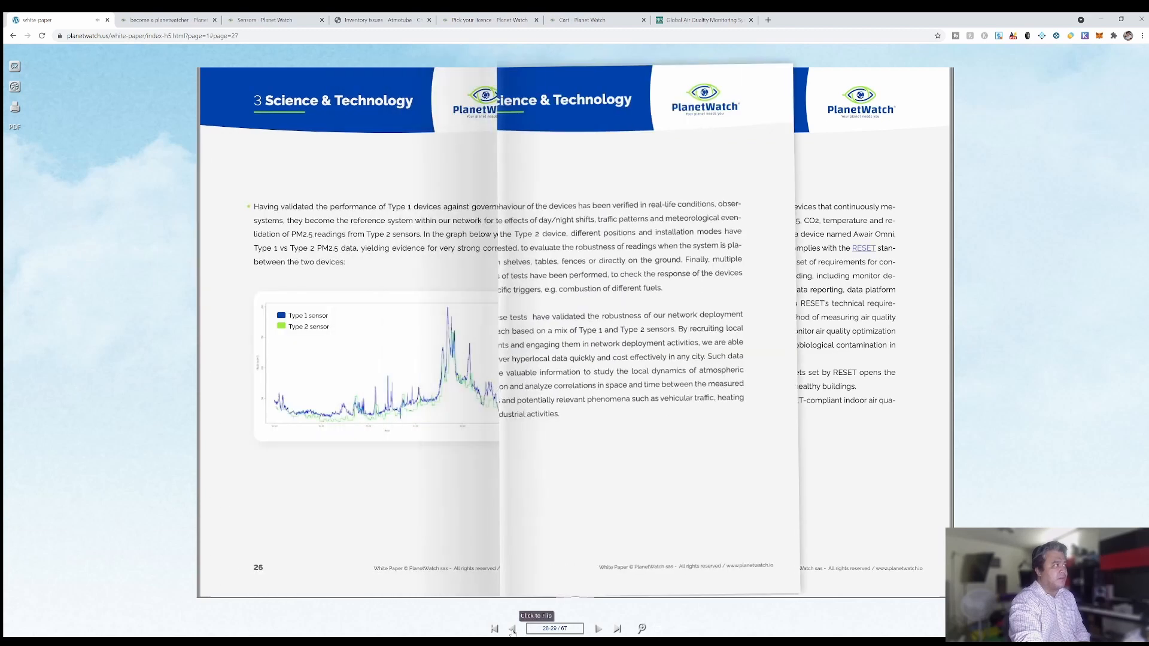
pyautogui.click(599, 629)
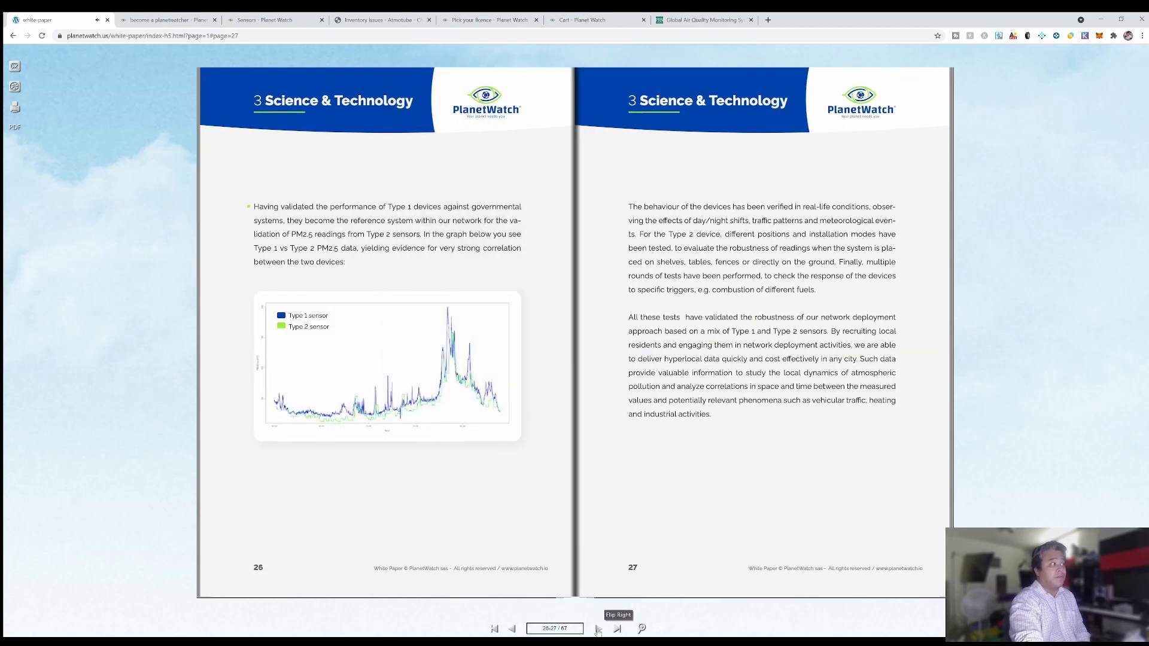
pyautogui.click(617, 629)
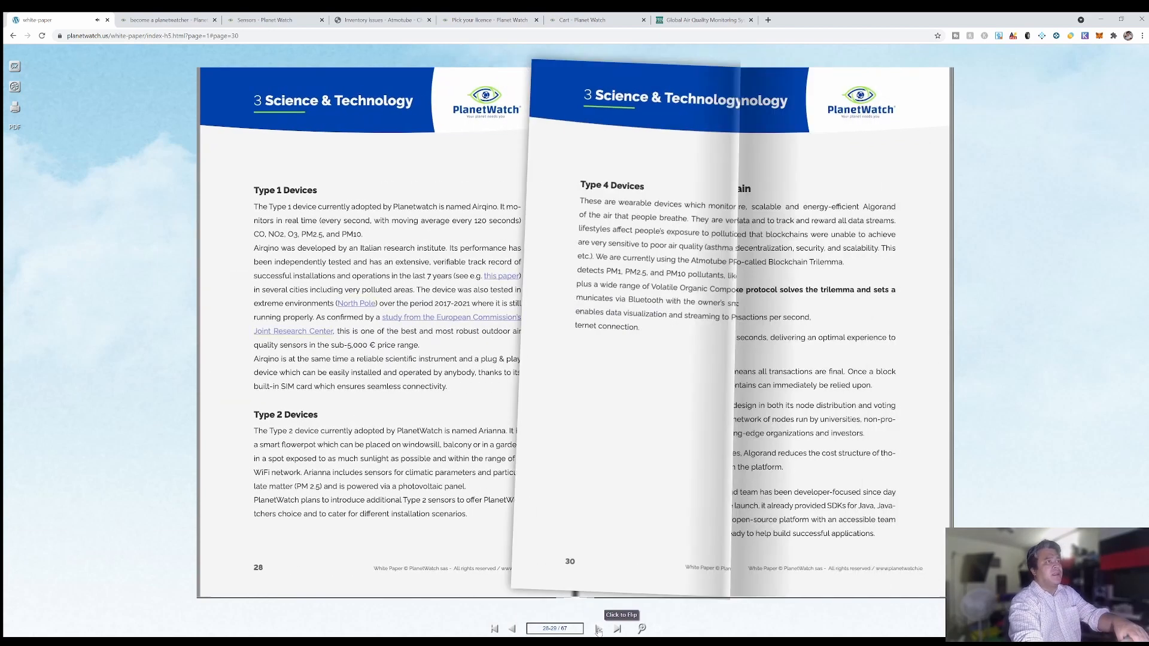
pyautogui.click(617, 629)
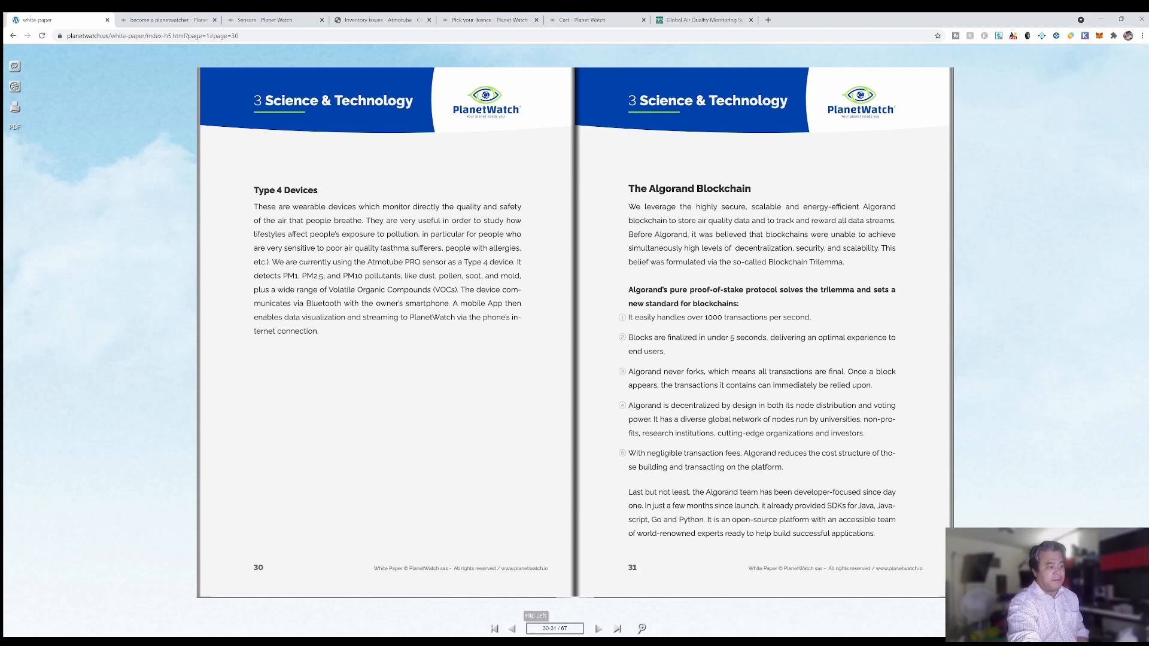
# Step: Continue through Data Processing, User Interfaces and Explorer pages to the Token Model contents
pyautogui.click(598, 629)
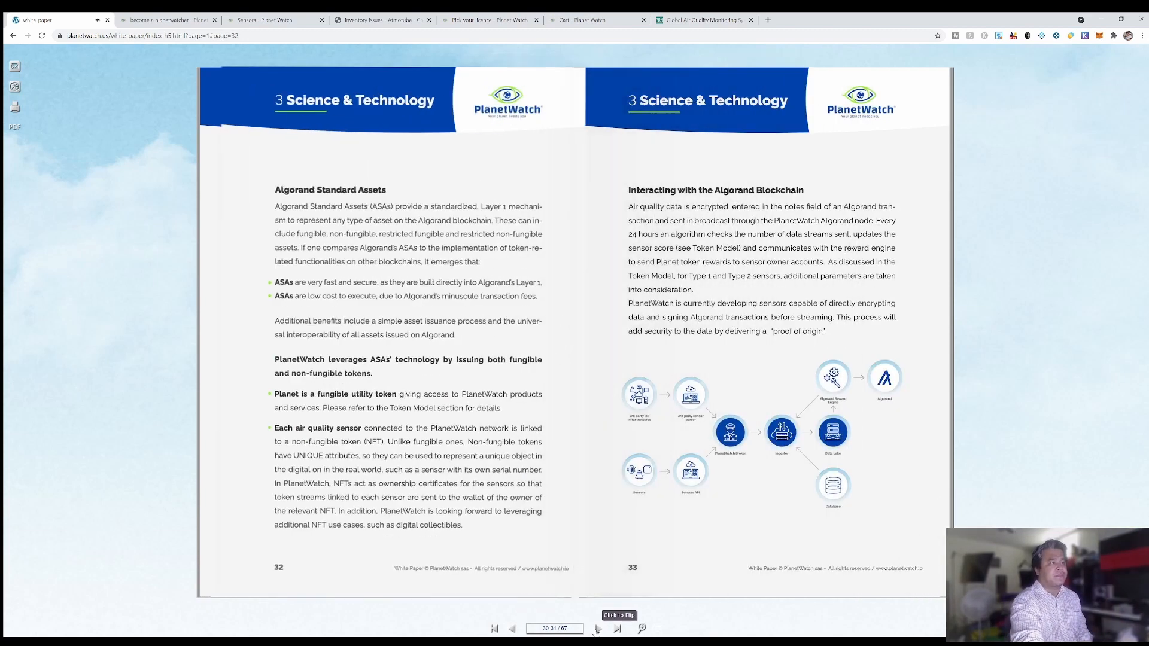
pyautogui.click(618, 628)
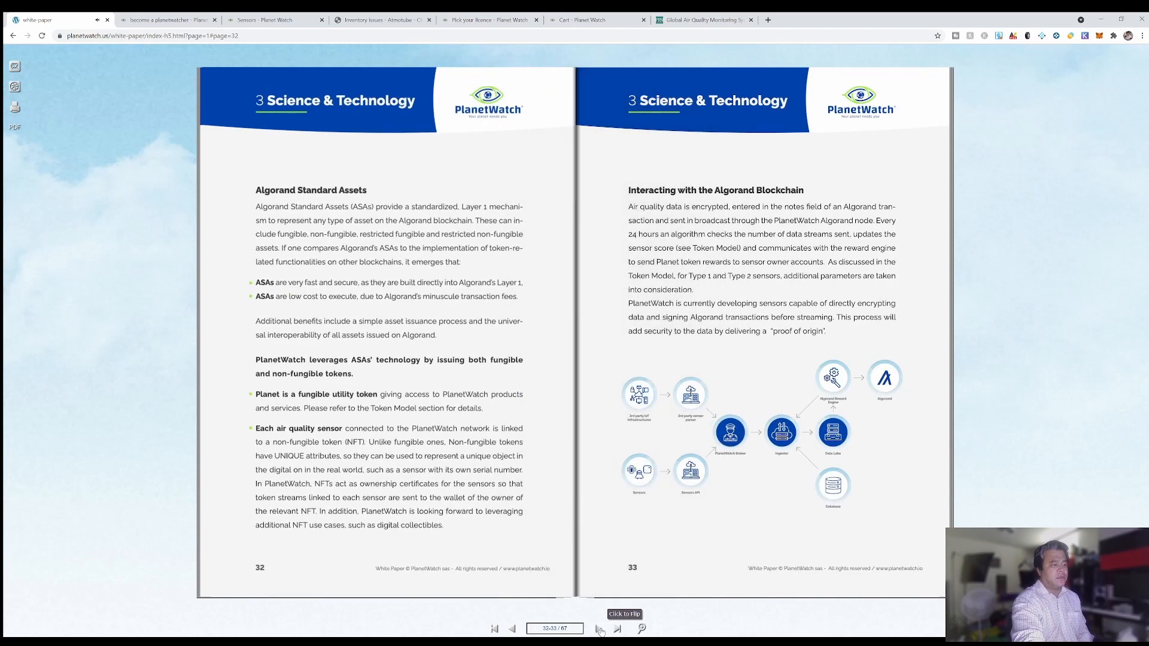
pyautogui.click(598, 630)
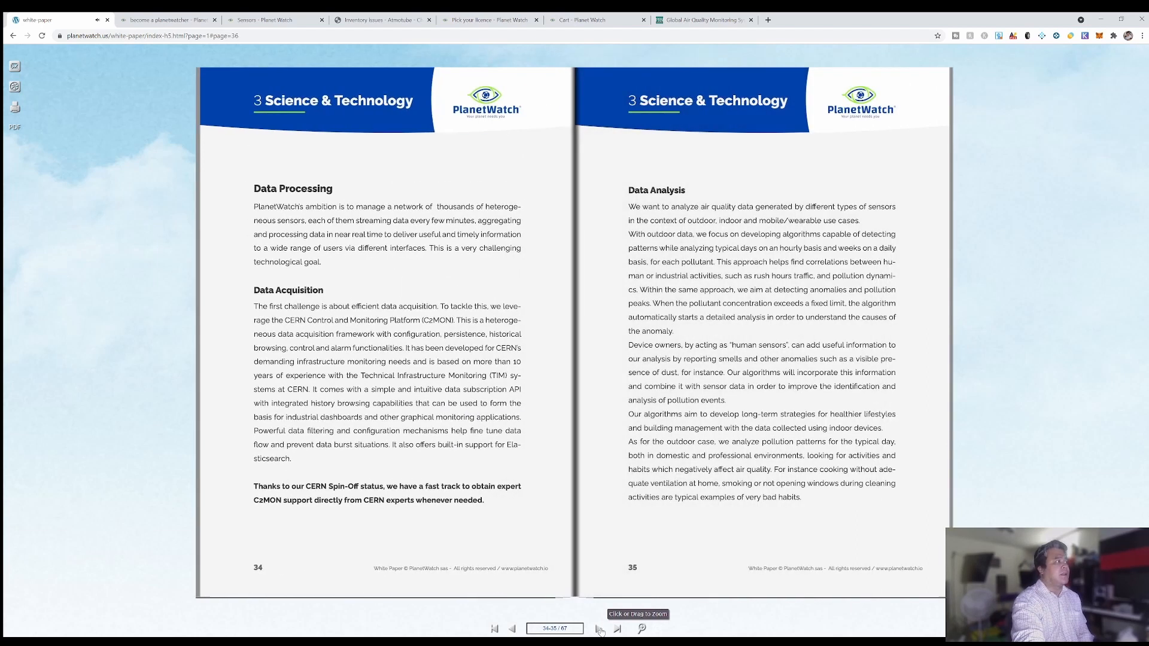
pyautogui.click(599, 629)
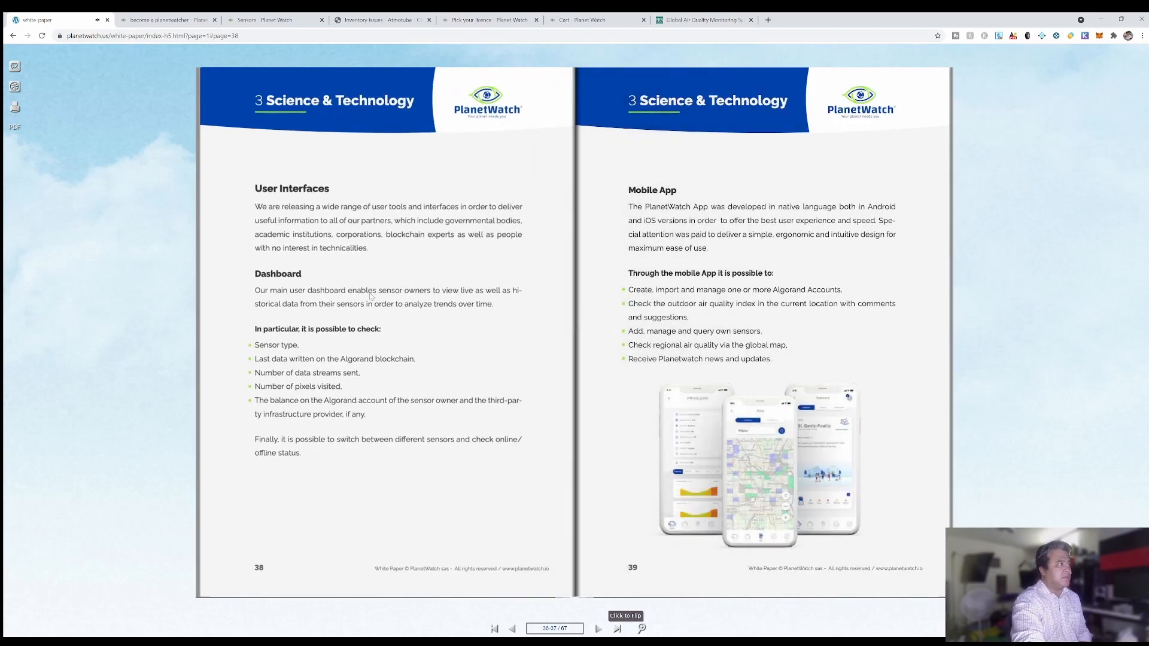
pyautogui.click(617, 628)
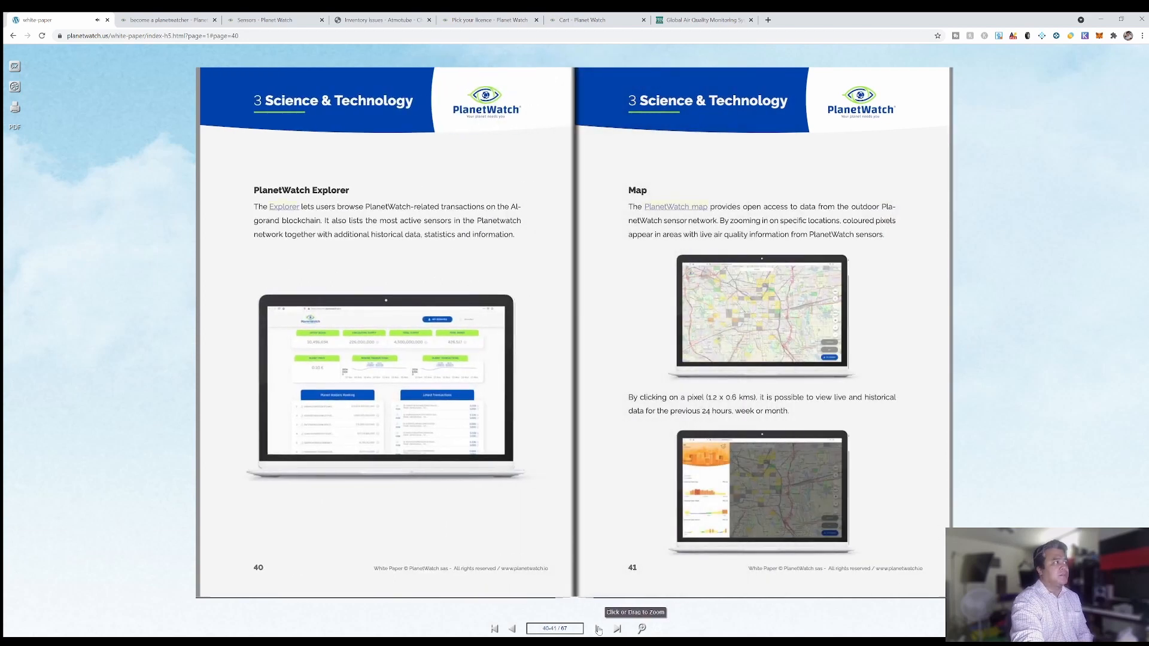
pyautogui.click(598, 628)
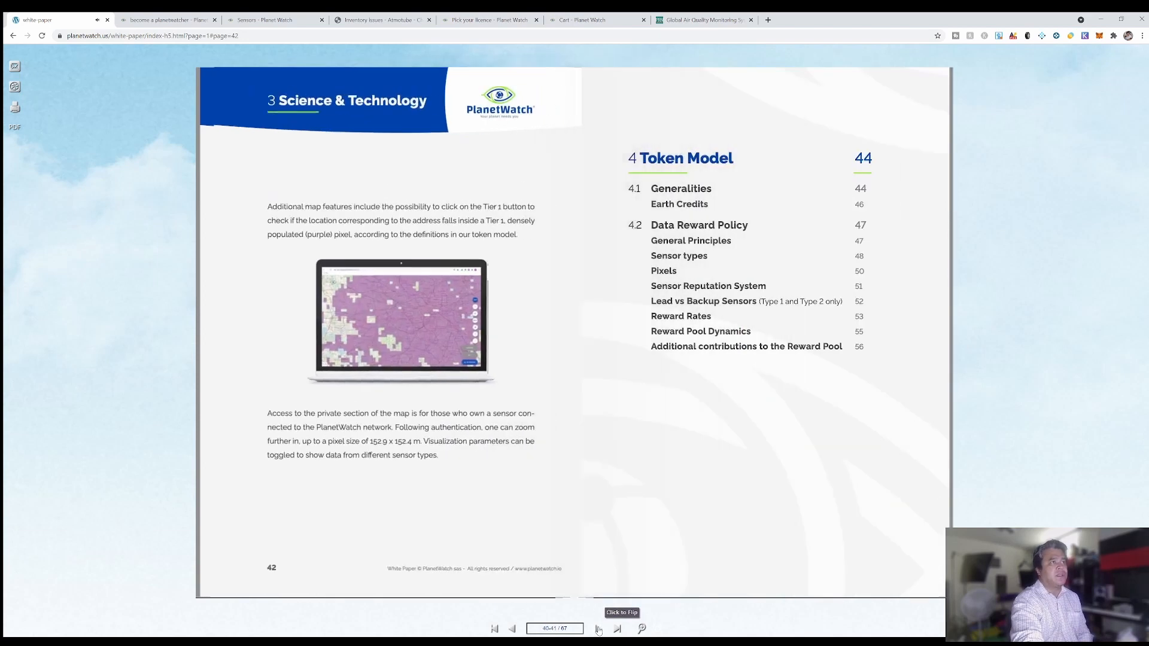
pyautogui.click(617, 628)
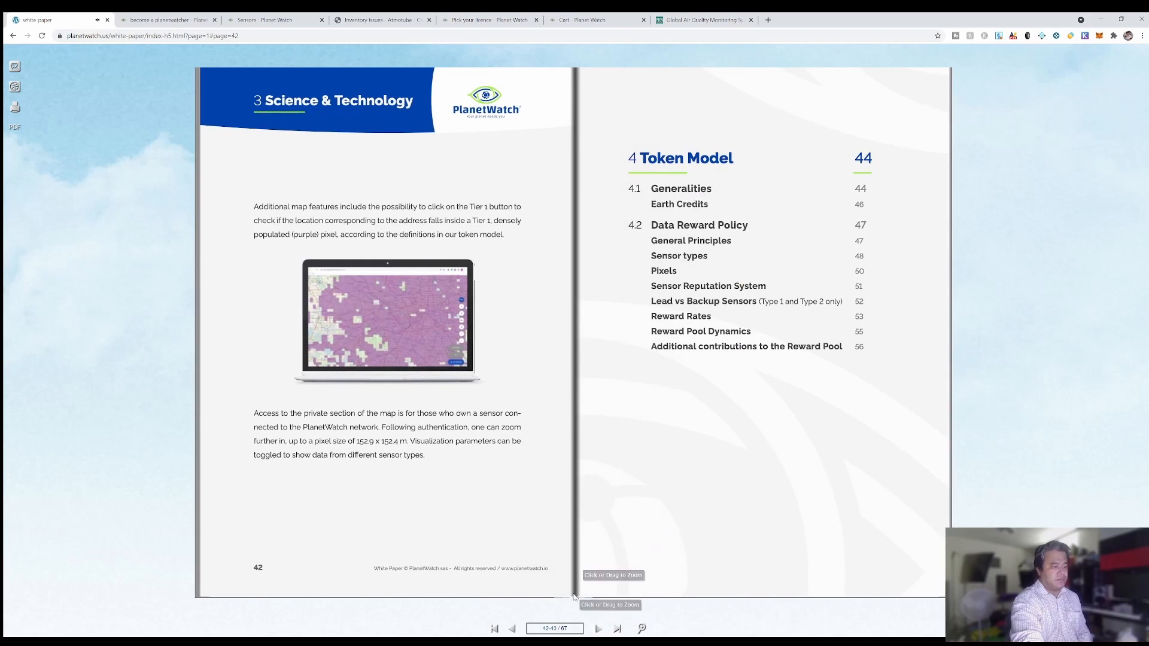
# Step: Turn from the token Generalities pages 44–45 to Earth Credits on pages 46–47
pyautogui.click(598, 628)
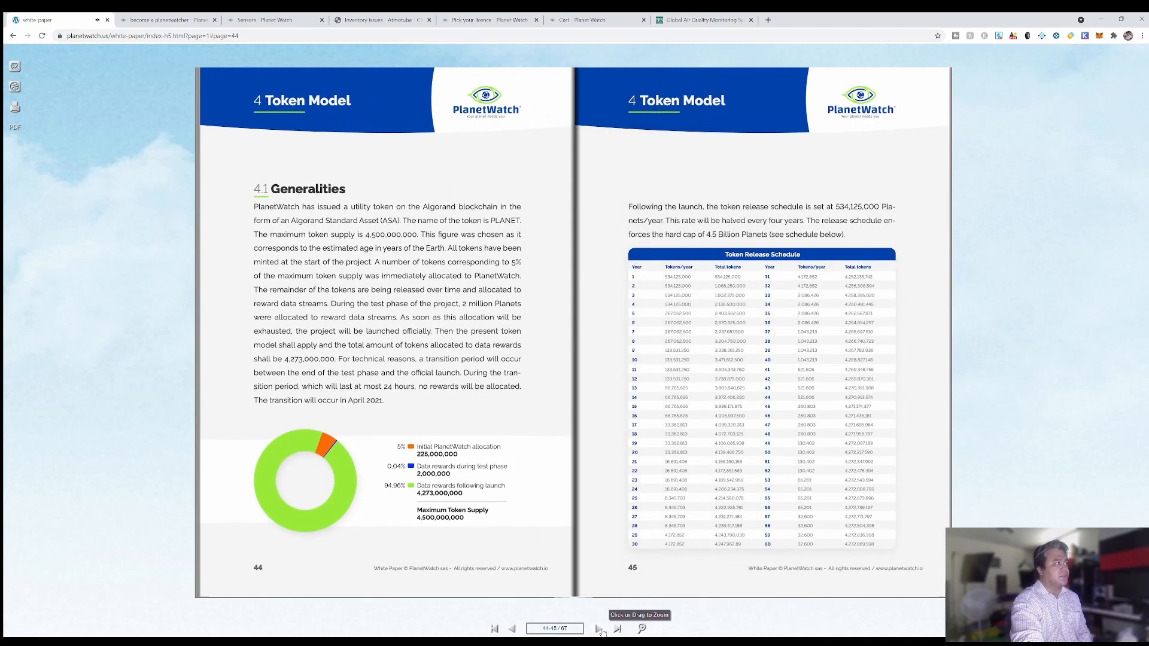
pyautogui.moveTo(336, 507)
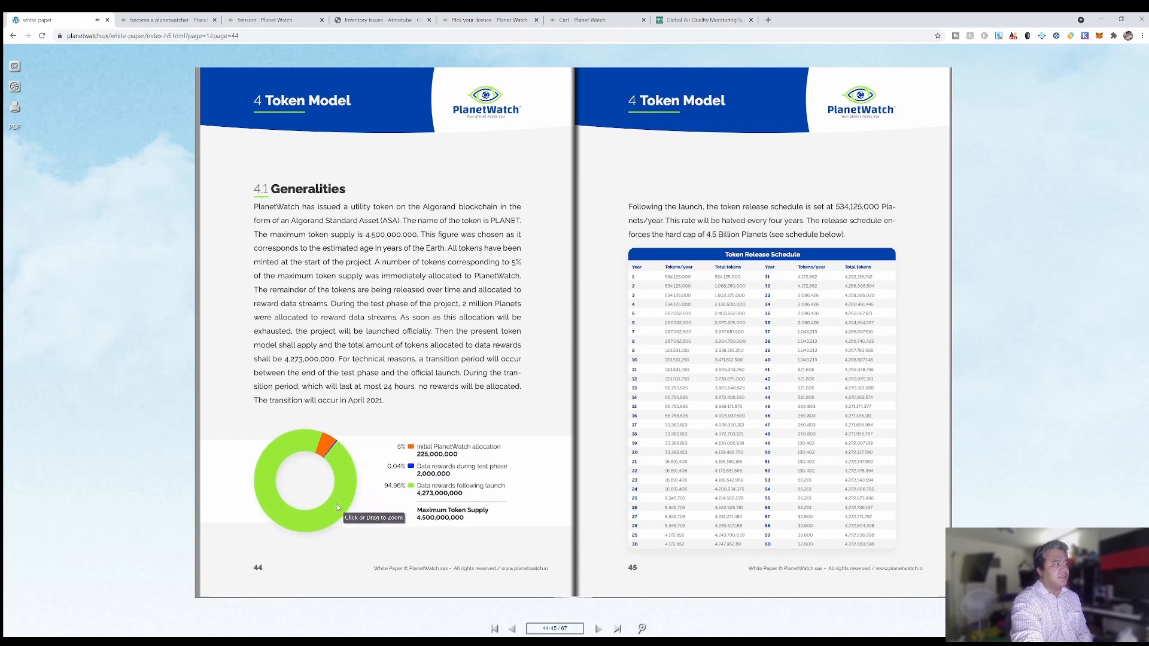
pyautogui.moveTo(479, 494)
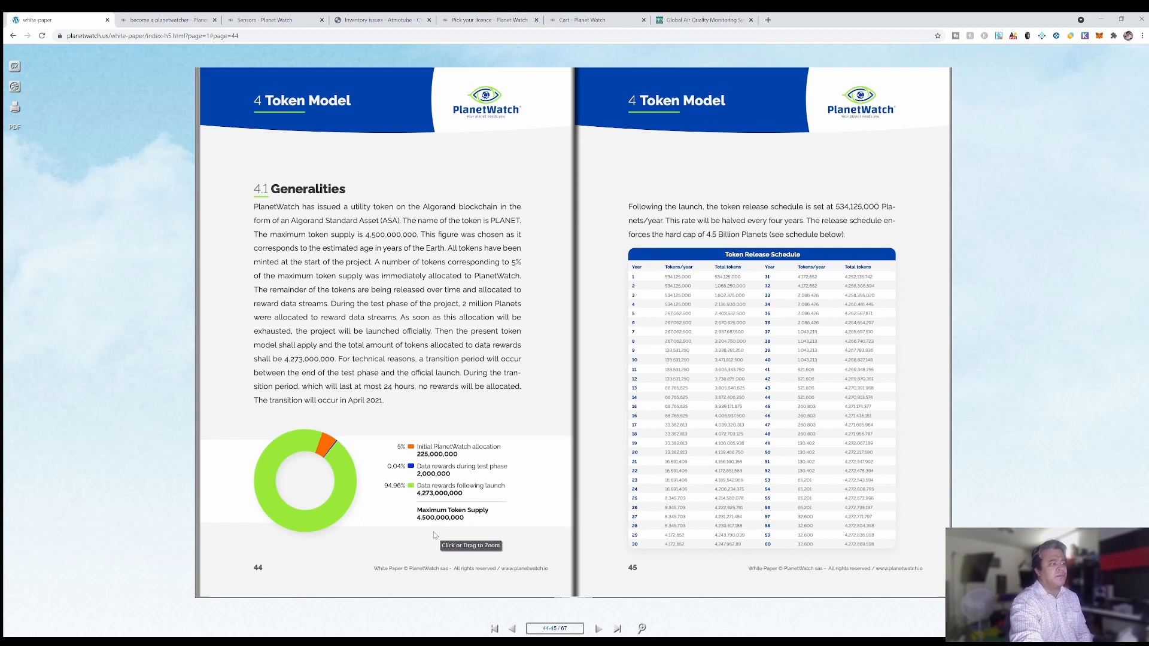
pyautogui.moveTo(570, 567)
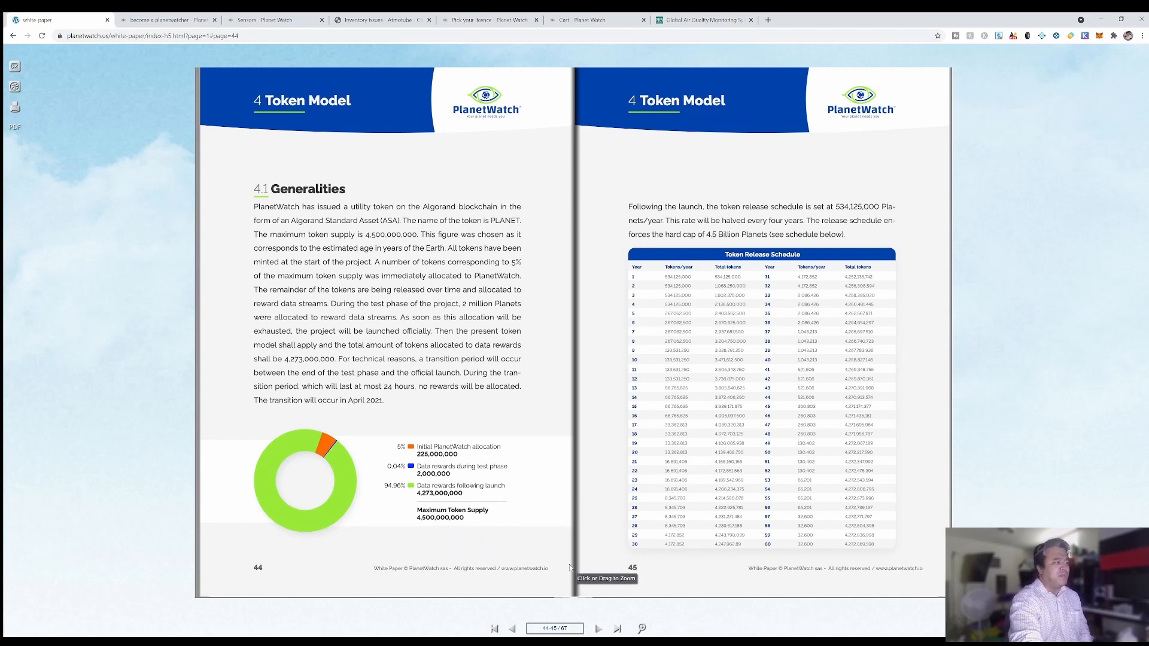
pyautogui.moveTo(746, 265)
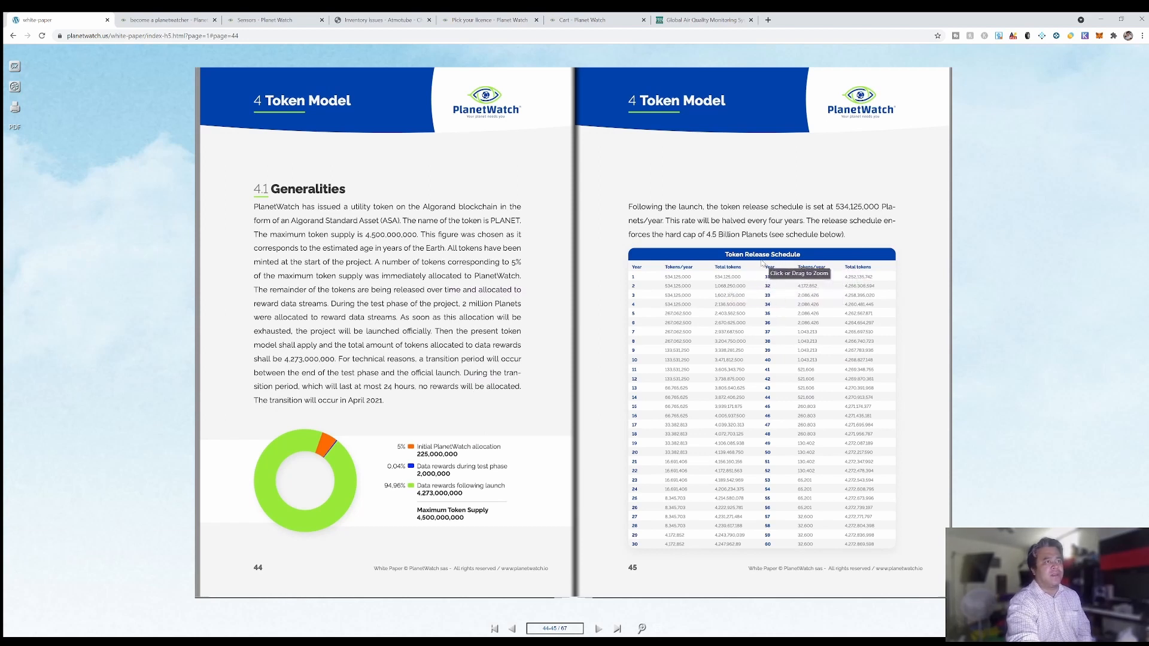
pyautogui.moveTo(779, 284)
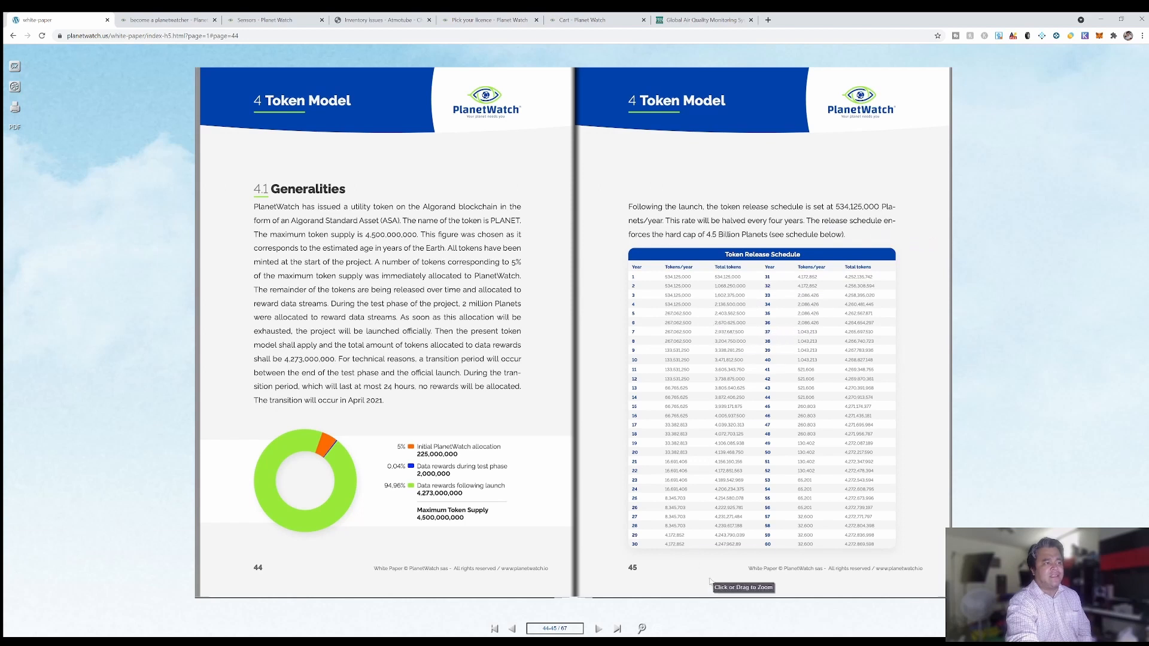
pyautogui.moveTo(777, 316)
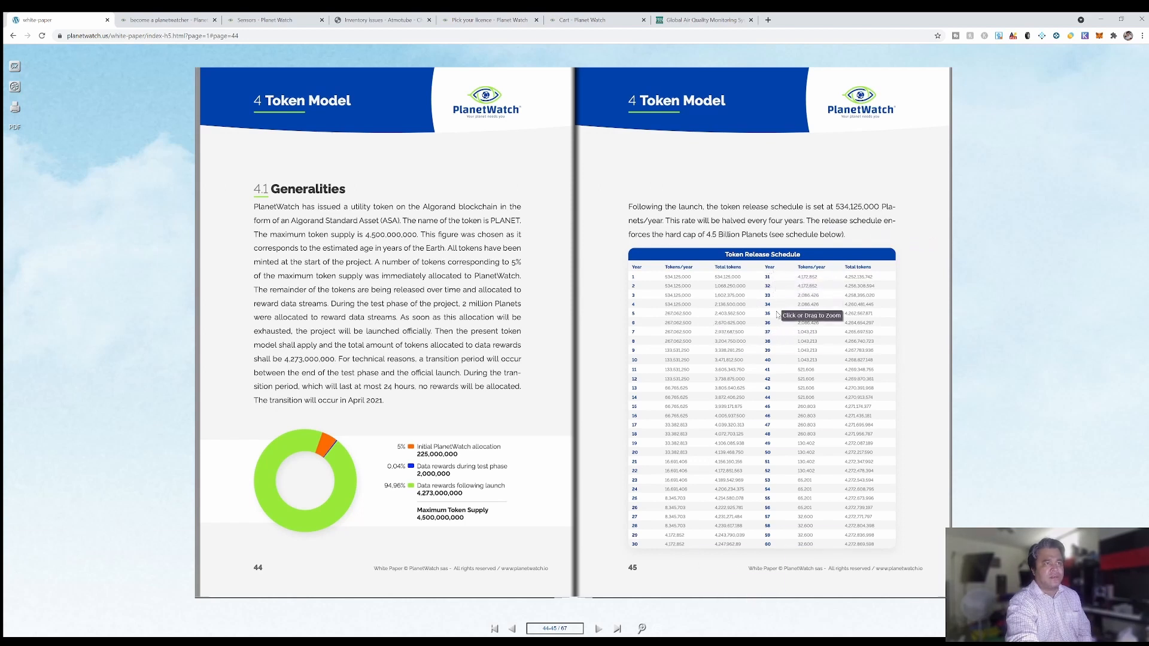
pyautogui.click(599, 629)
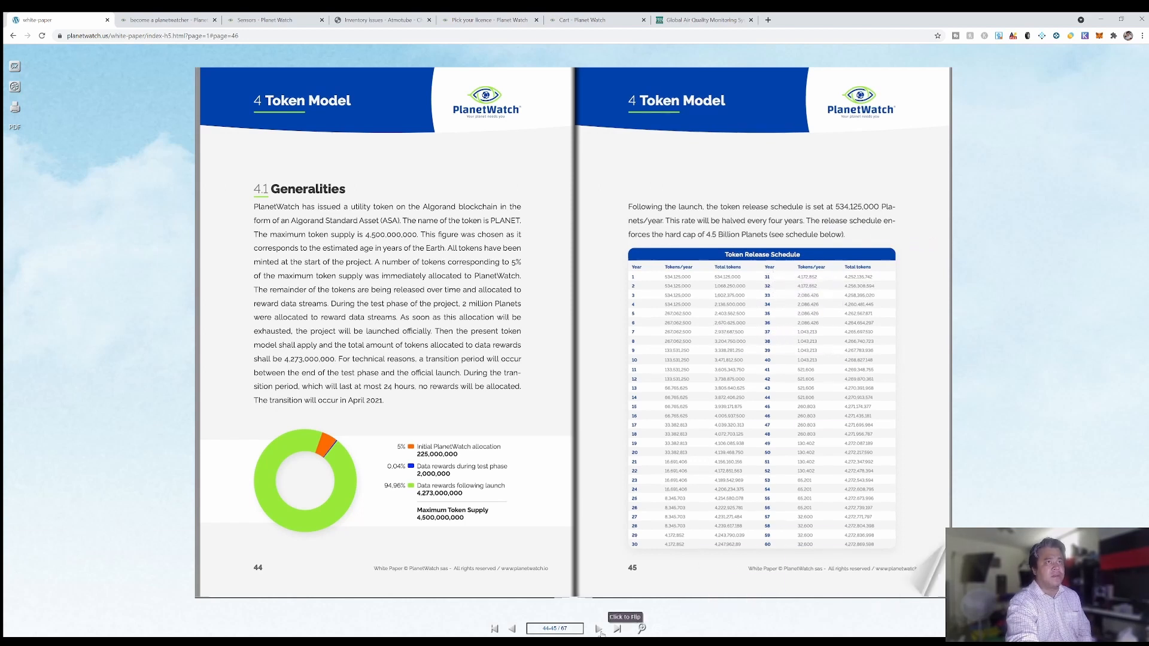
pyautogui.click(598, 629)
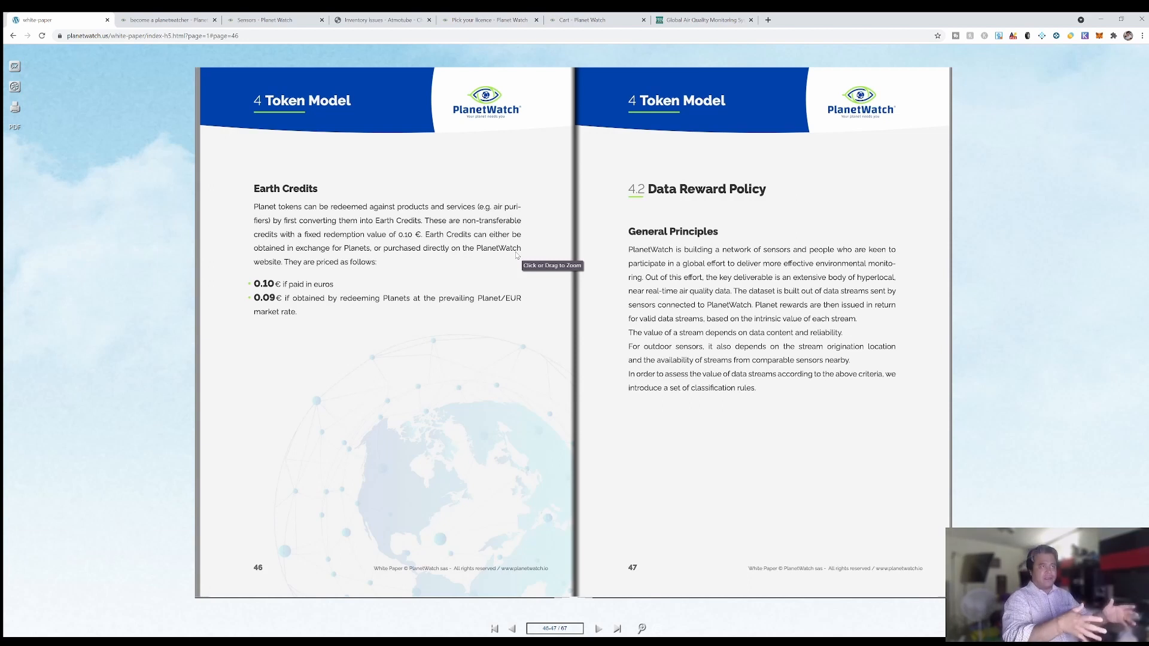
pyautogui.moveTo(627, 253)
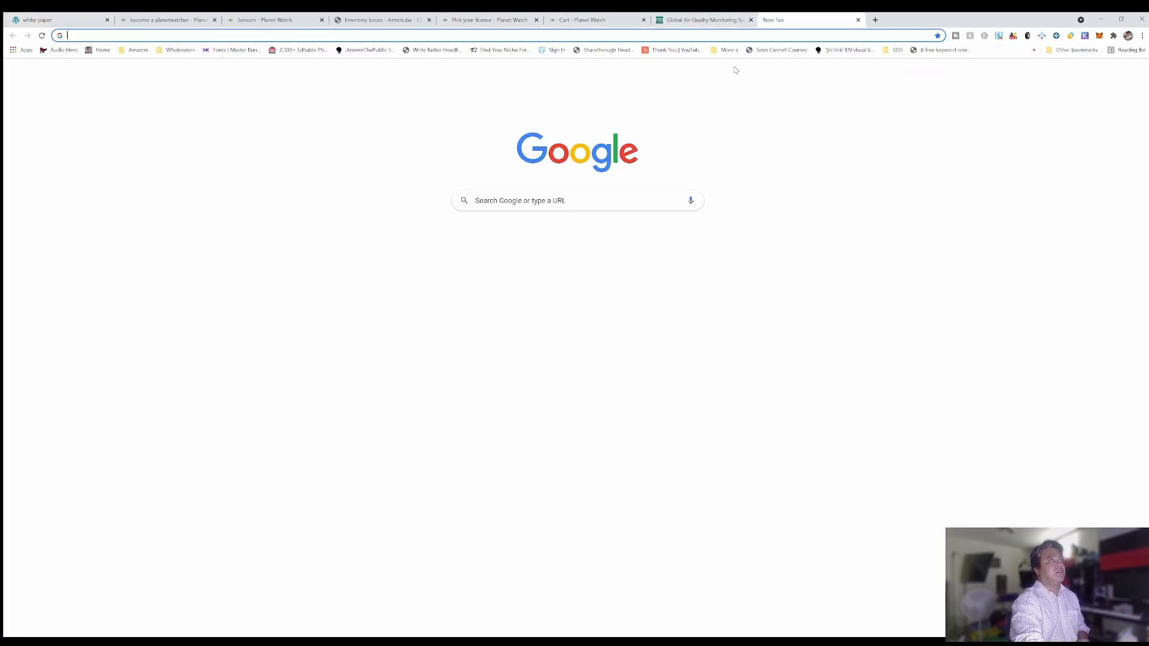
# Step: Google 'planetwatch token price' (about $0.1159), then return to the white paper tab
pyautogui.click(577, 200)
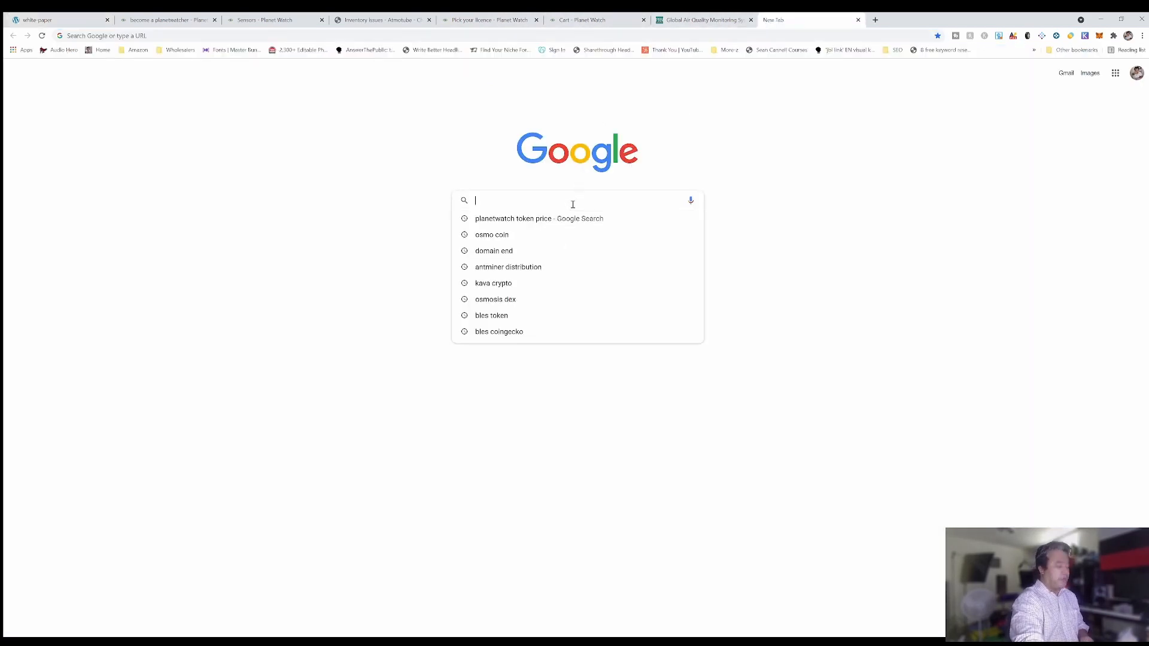
pyautogui.write('planet')
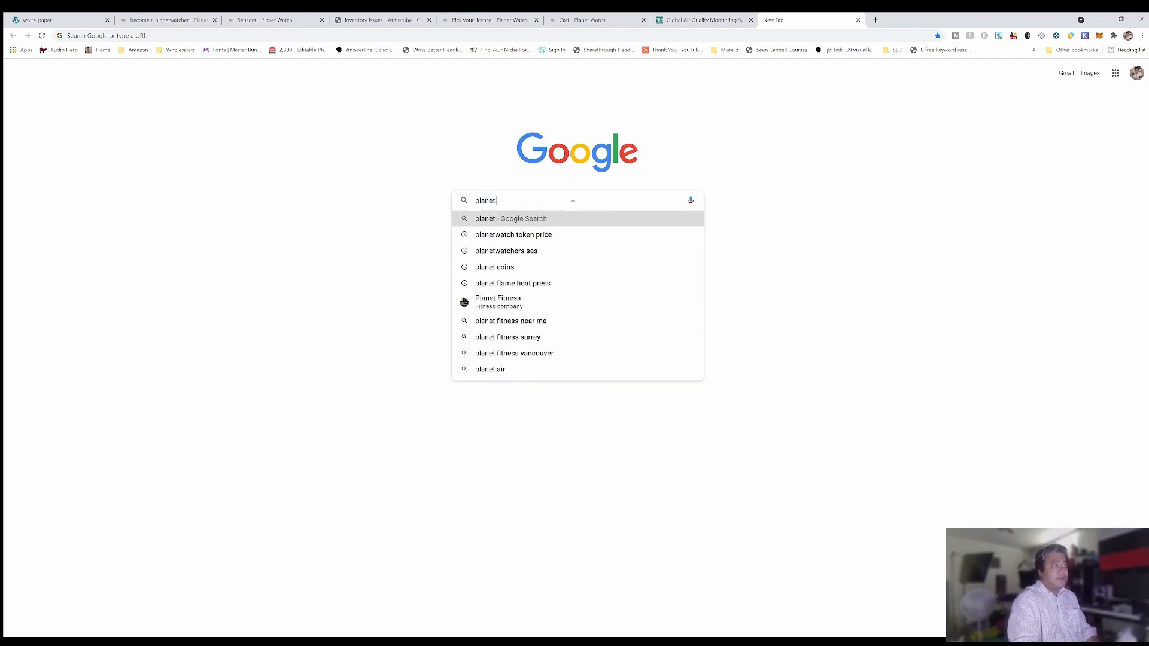
pyautogui.click(513, 235)
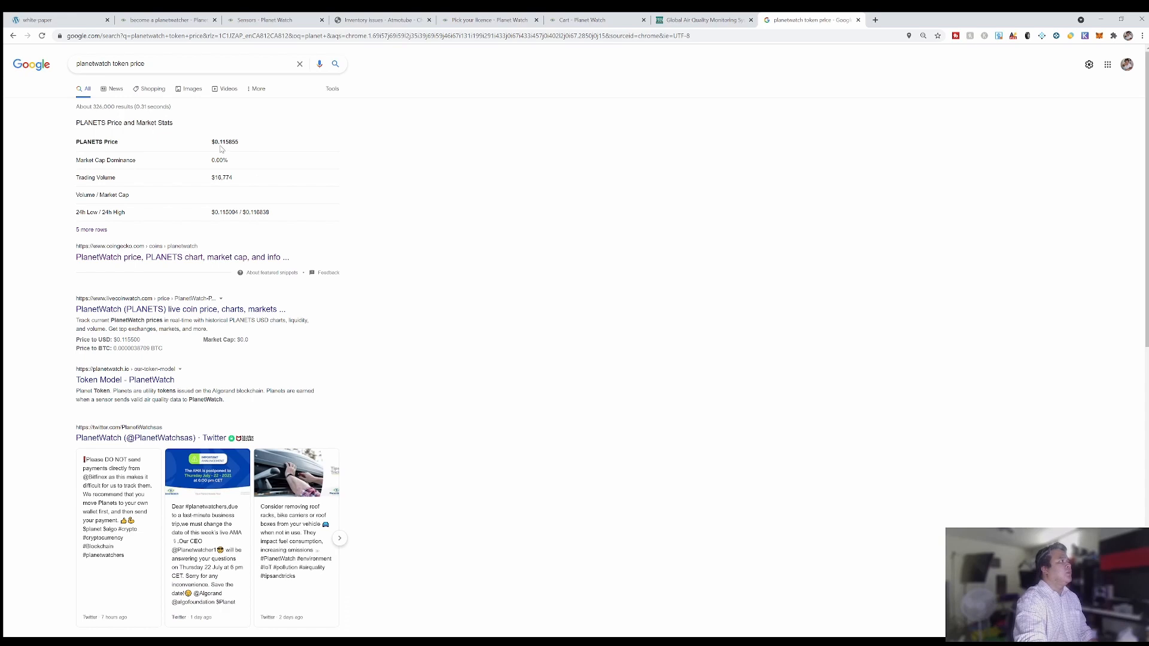
pyautogui.moveTo(318, 191)
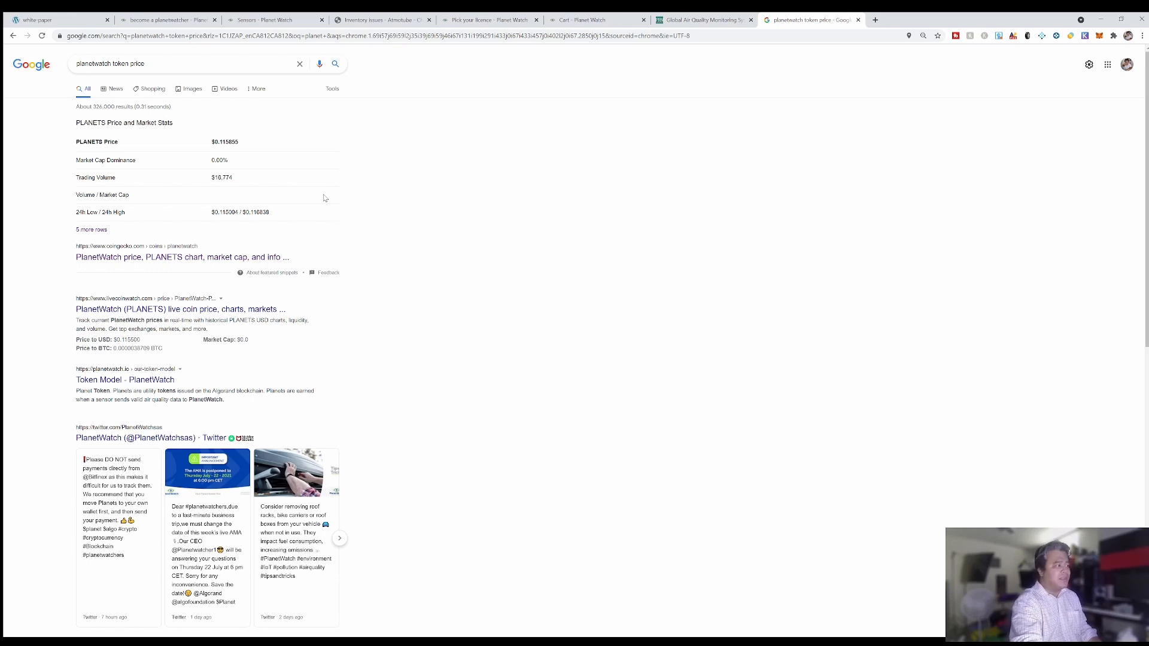
pyautogui.moveTo(639, 108)
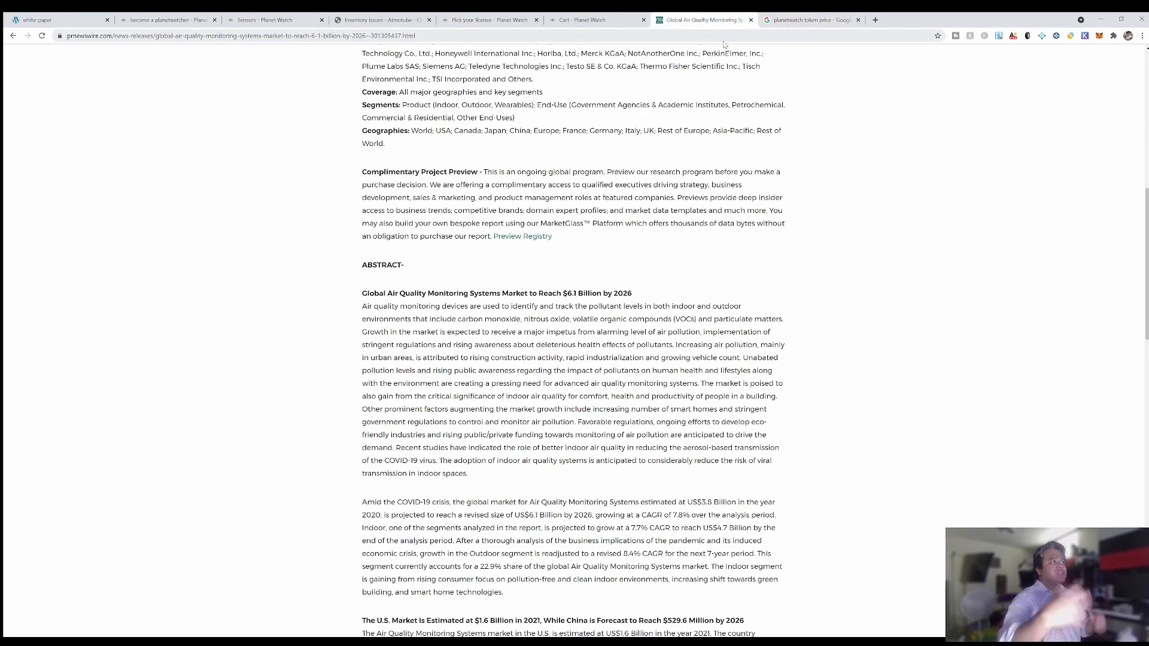
pyautogui.click(489, 20)
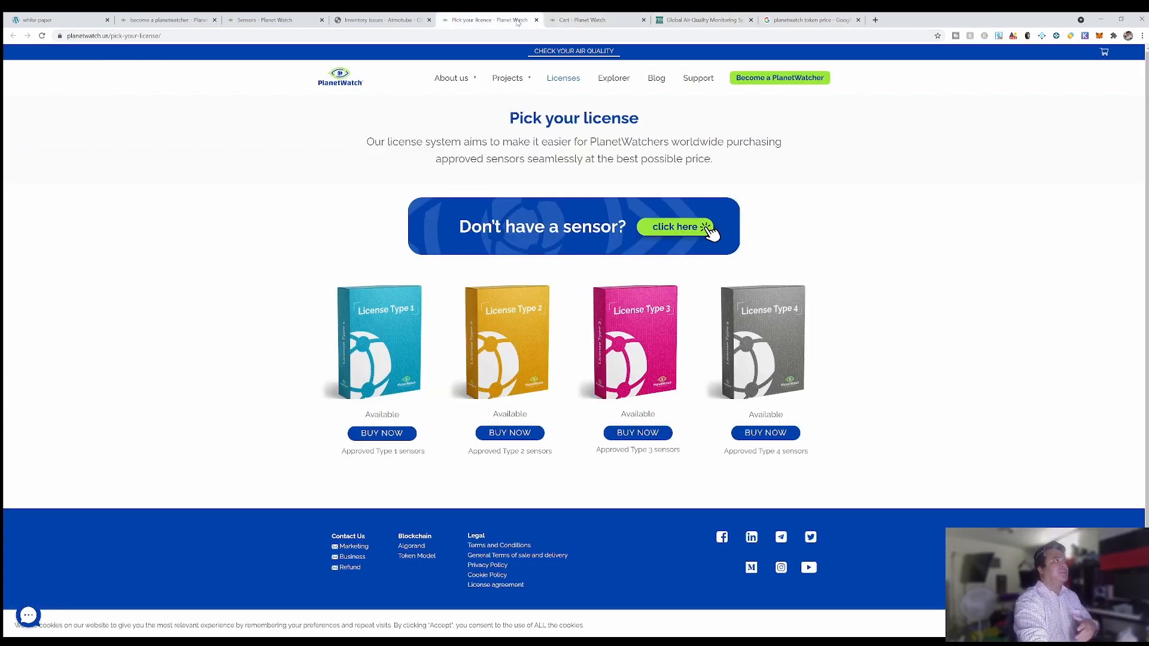
pyautogui.click(55, 20)
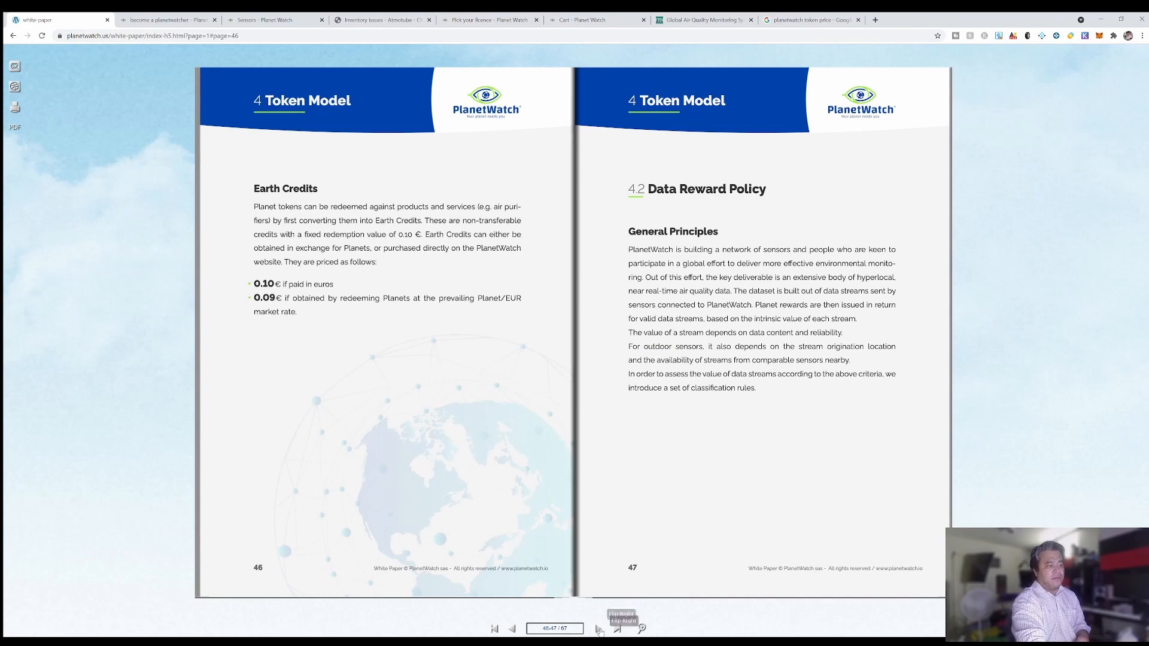
# Step: Turn past the Sensor types pages 48–49 to Pixels and Sensor Reputation on 50–51
pyautogui.click(618, 629)
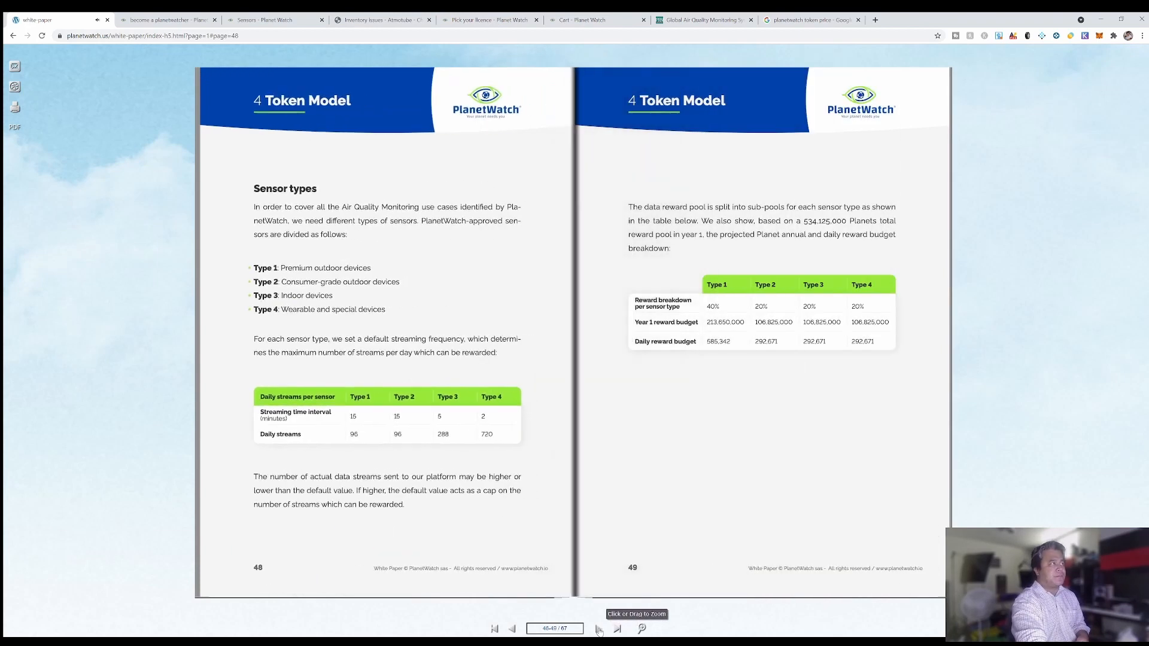
pyautogui.moveTo(307, 313)
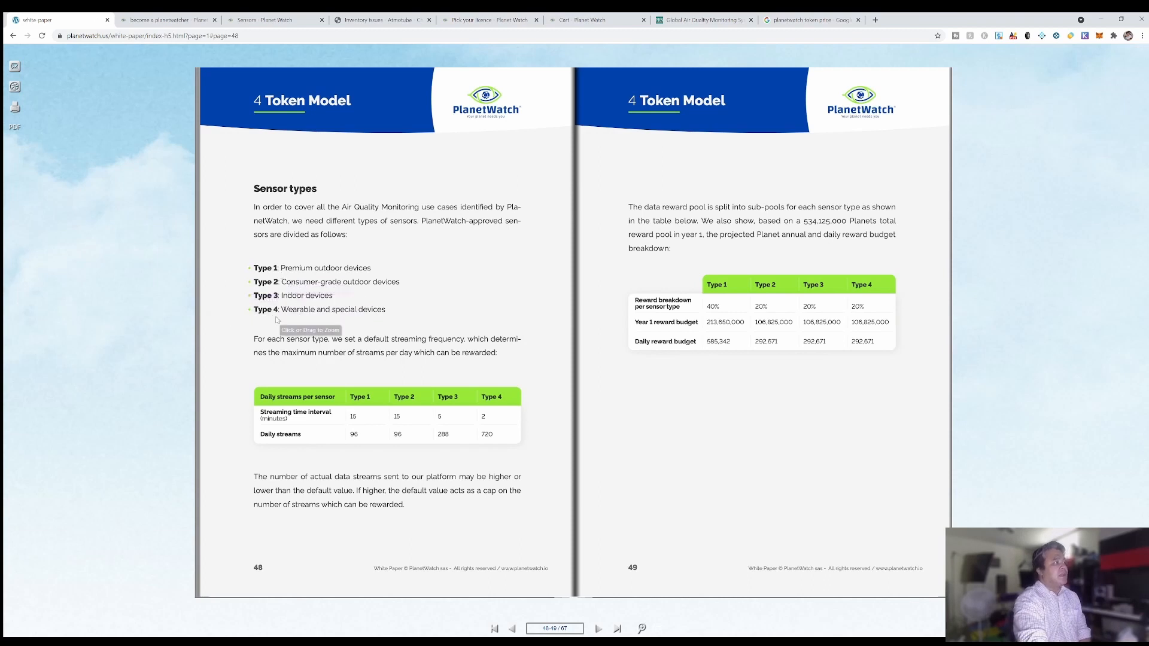
pyautogui.moveTo(598, 375)
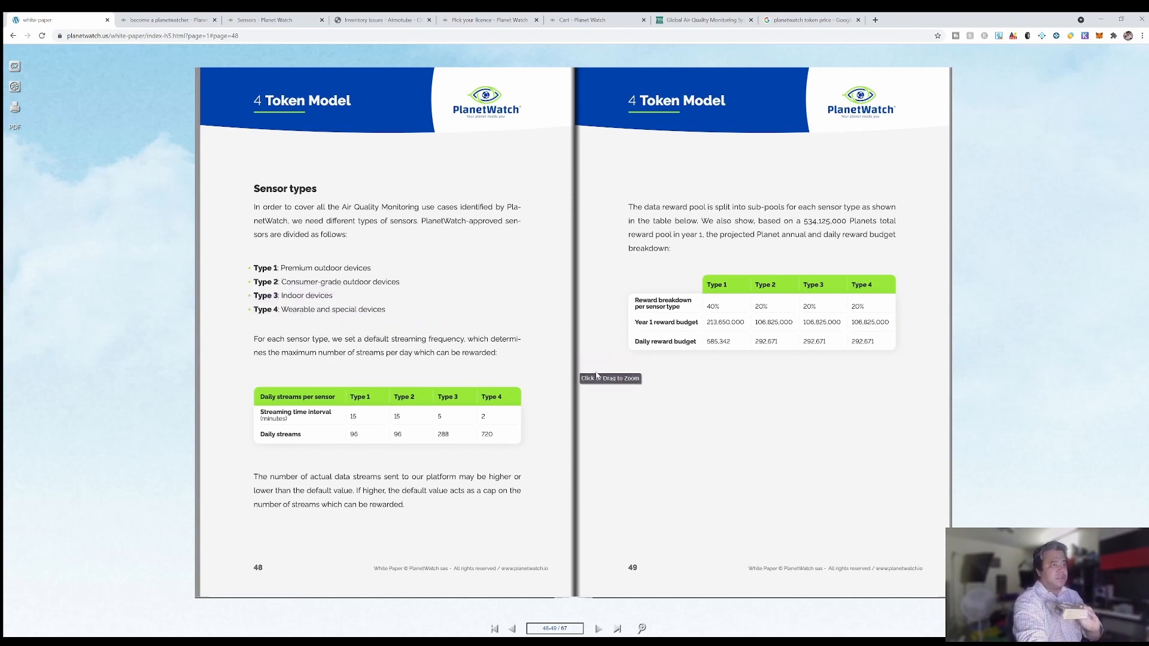
pyautogui.moveTo(774, 267)
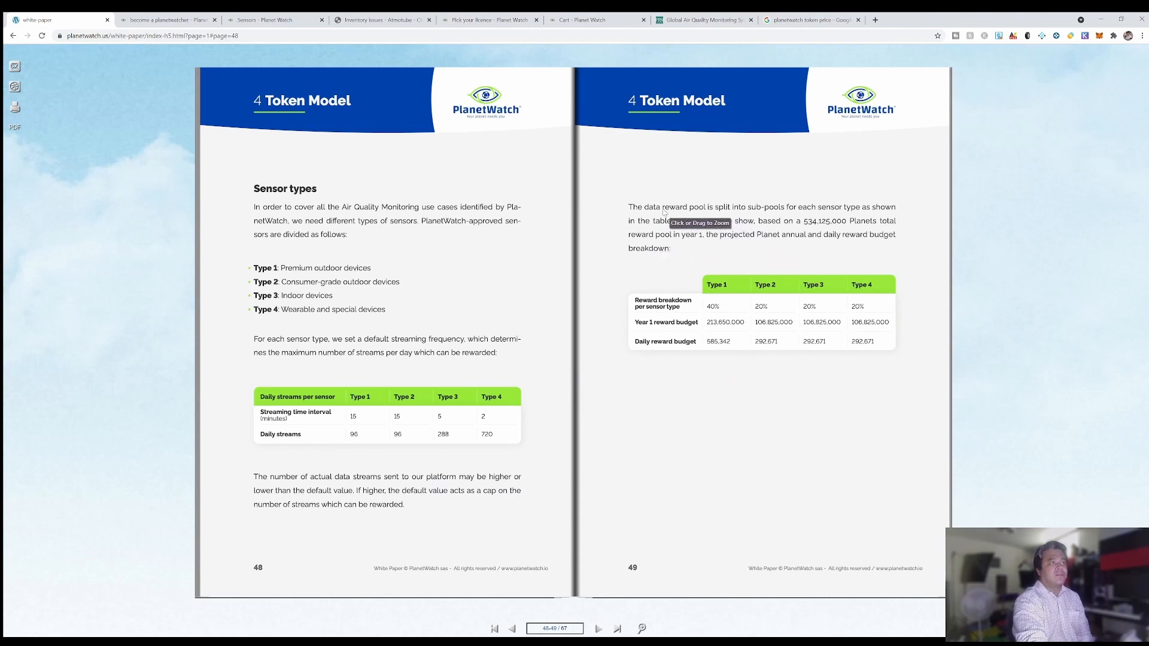
pyautogui.click(600, 629)
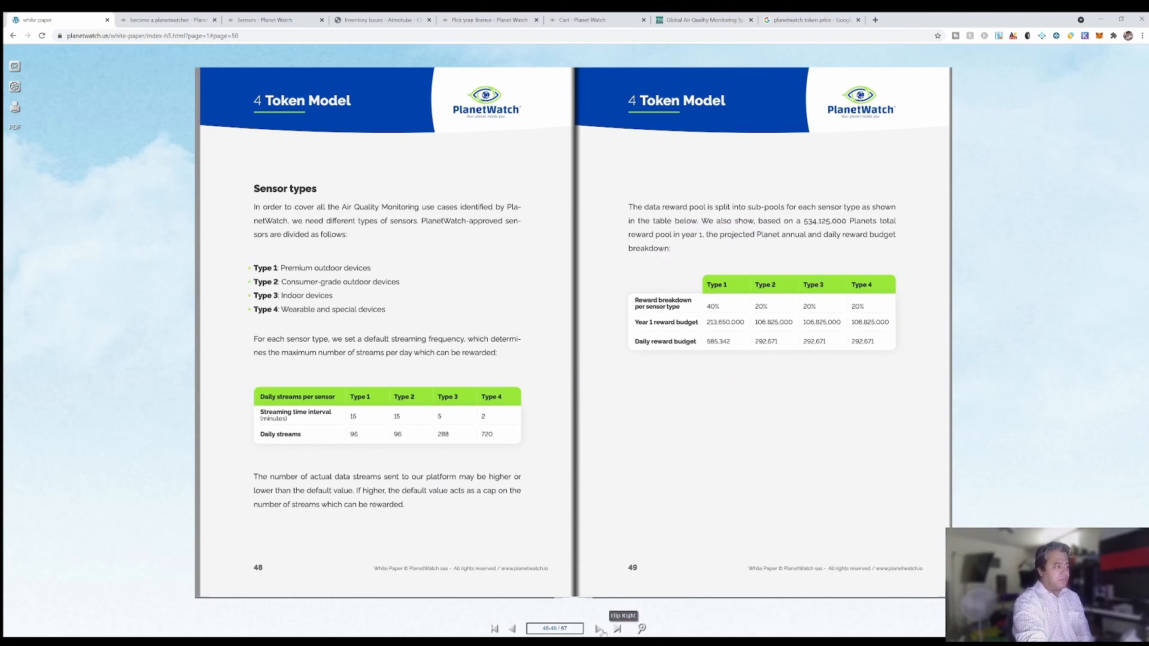
pyautogui.click(600, 629)
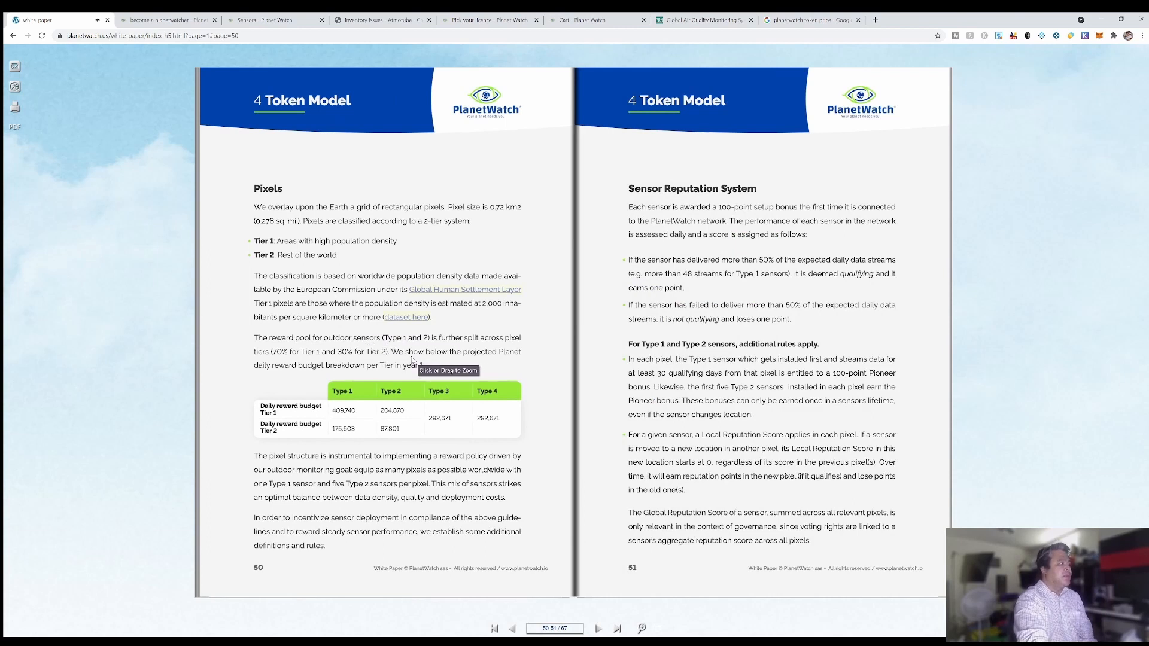